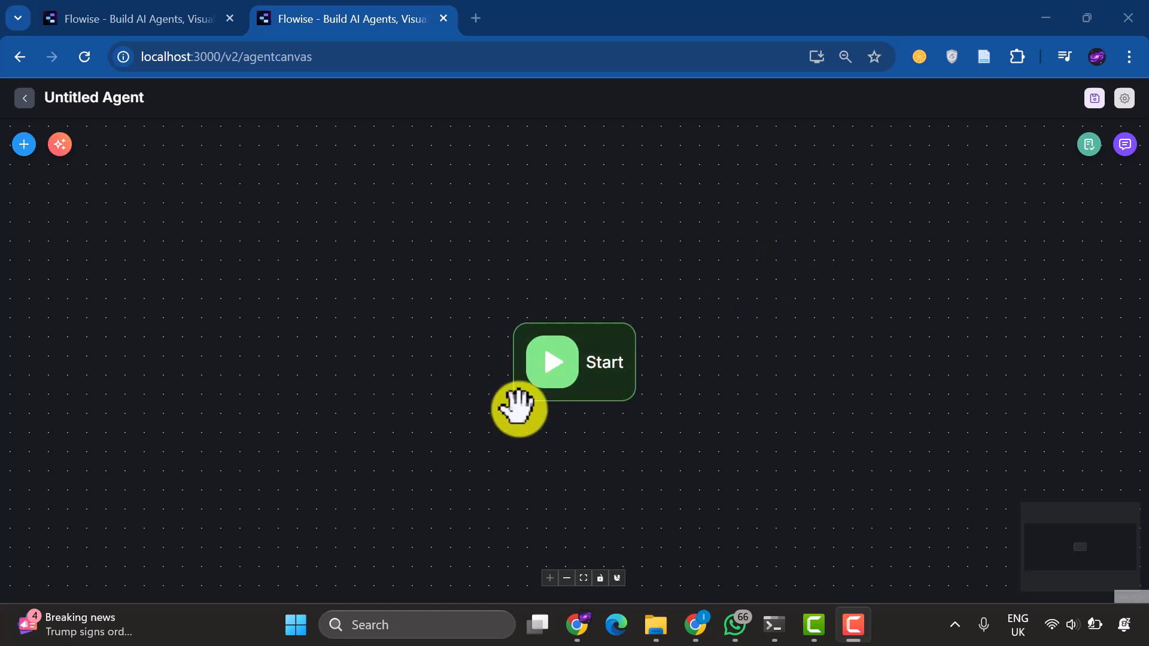
mouse_move(632, 395)
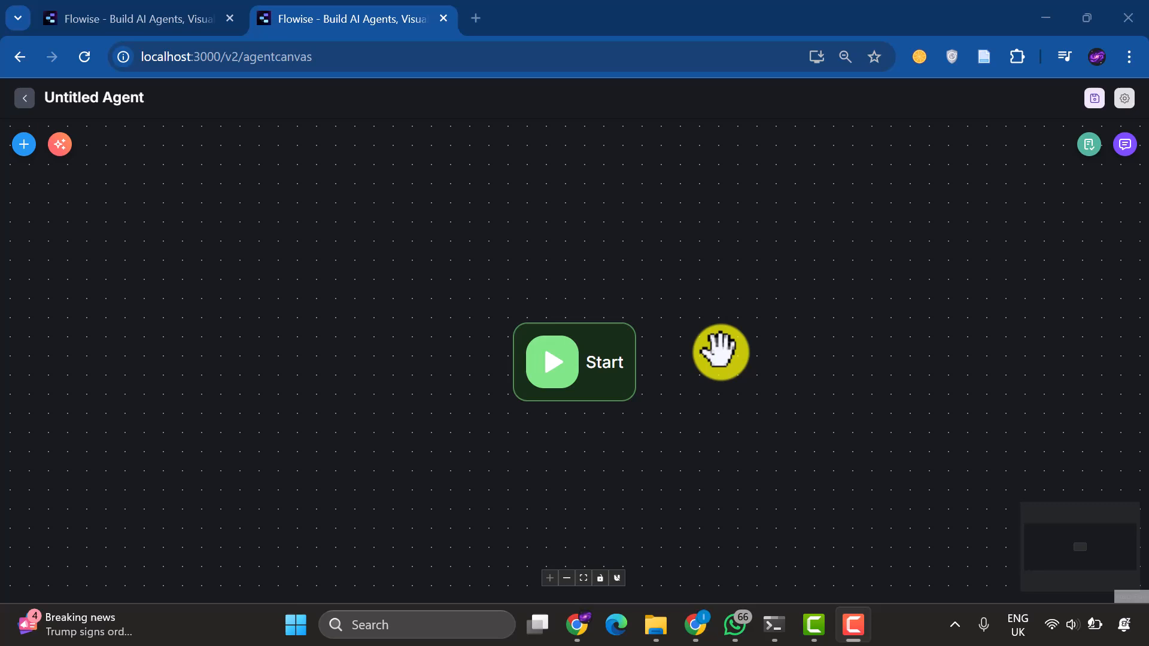
Select the Start node on the empty agent canvas to edit its settings
click(574, 363)
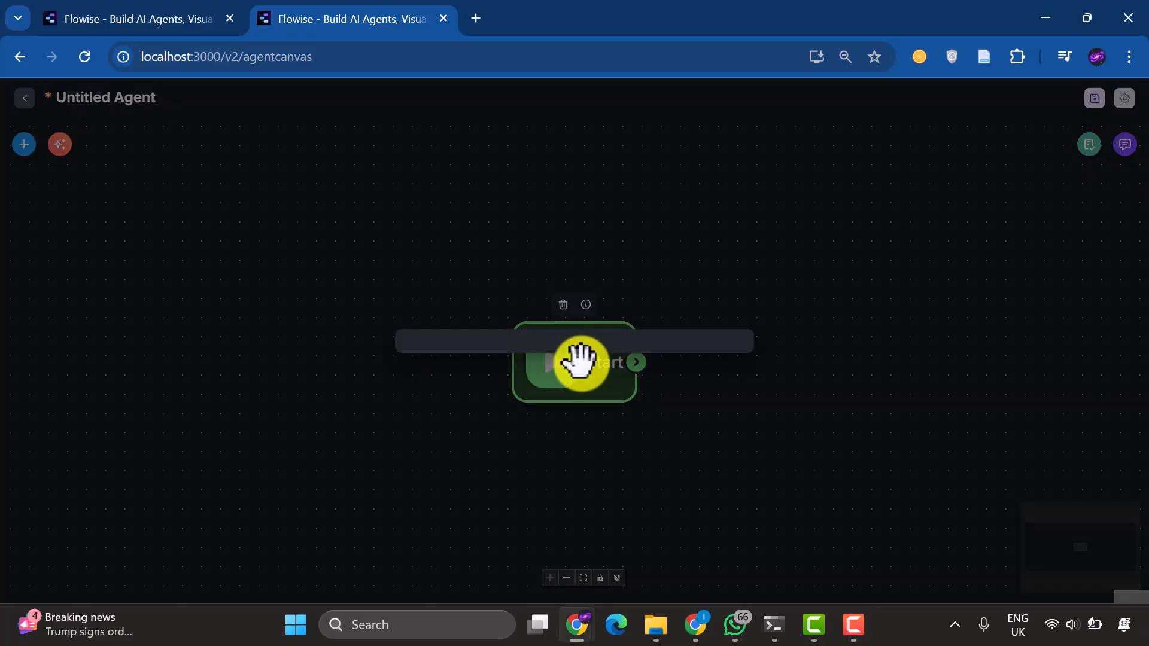
Give the Start node a flow state entry with key 'query' and value 'Bar'
click(574, 364)
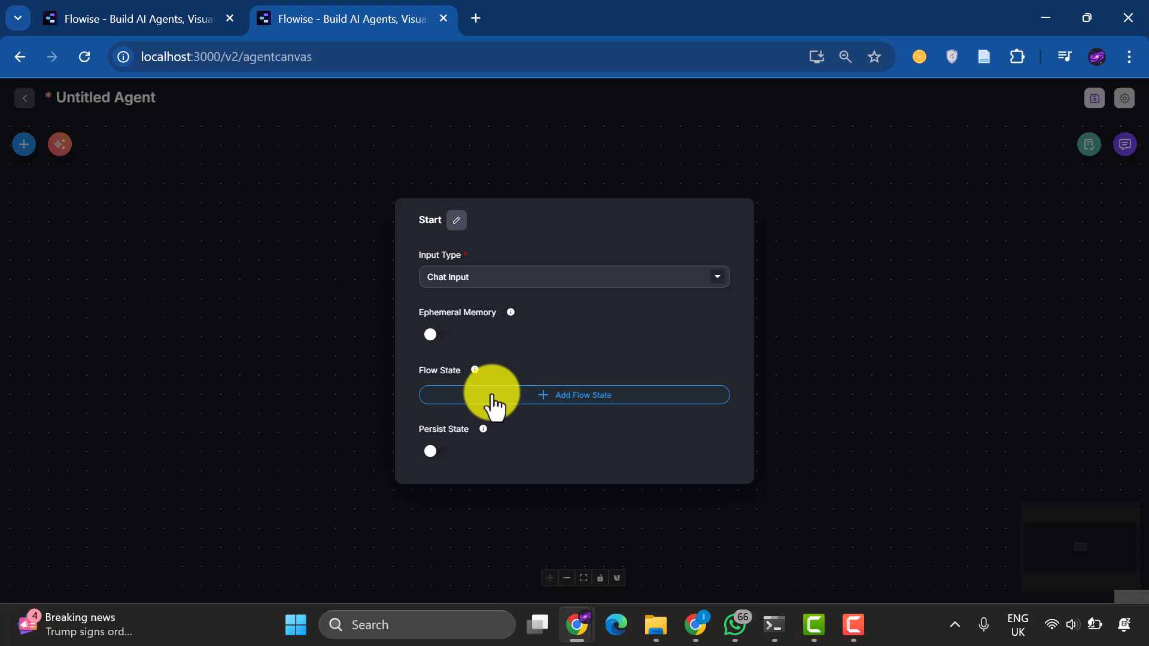
click(574, 395)
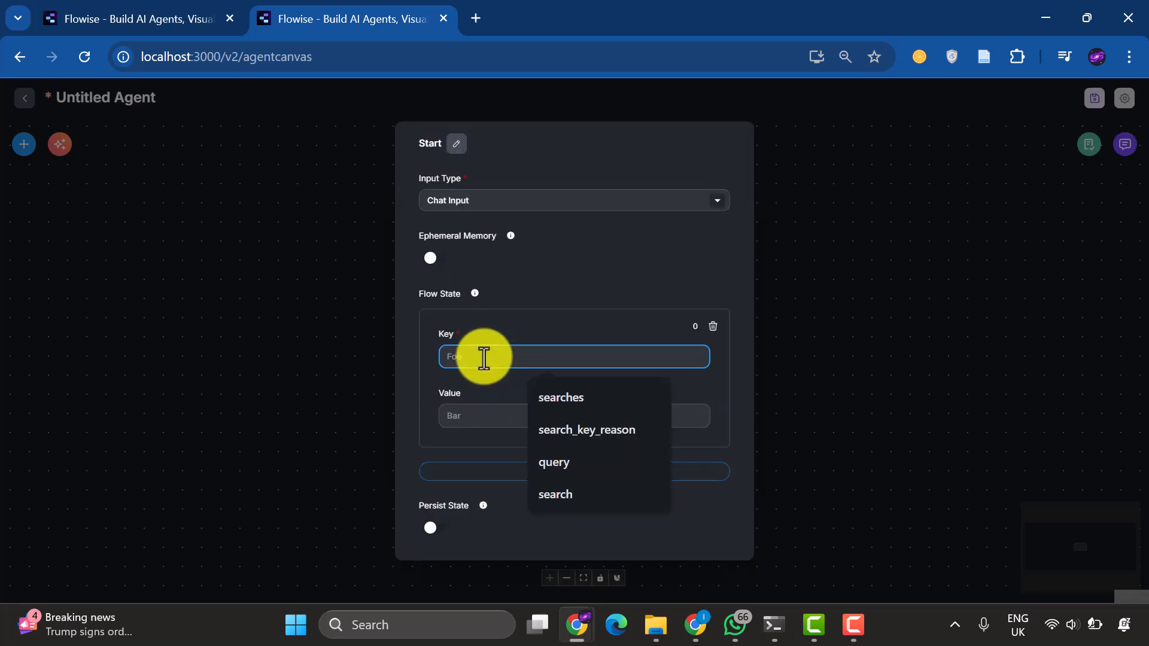
click(553, 462)
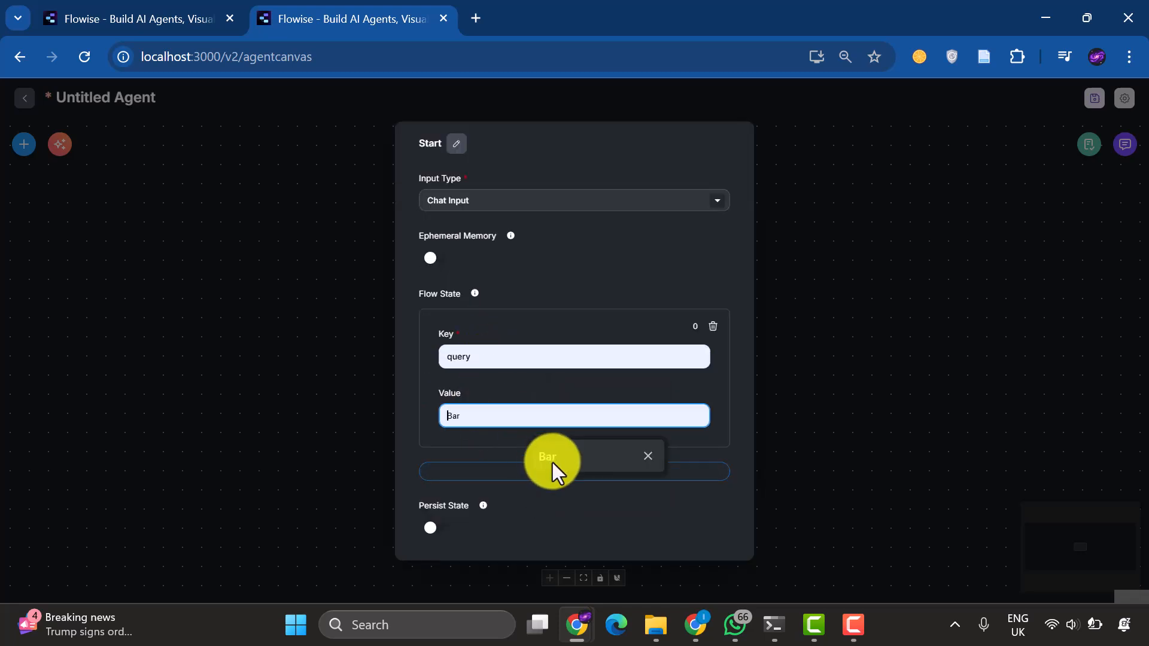
click(647, 455)
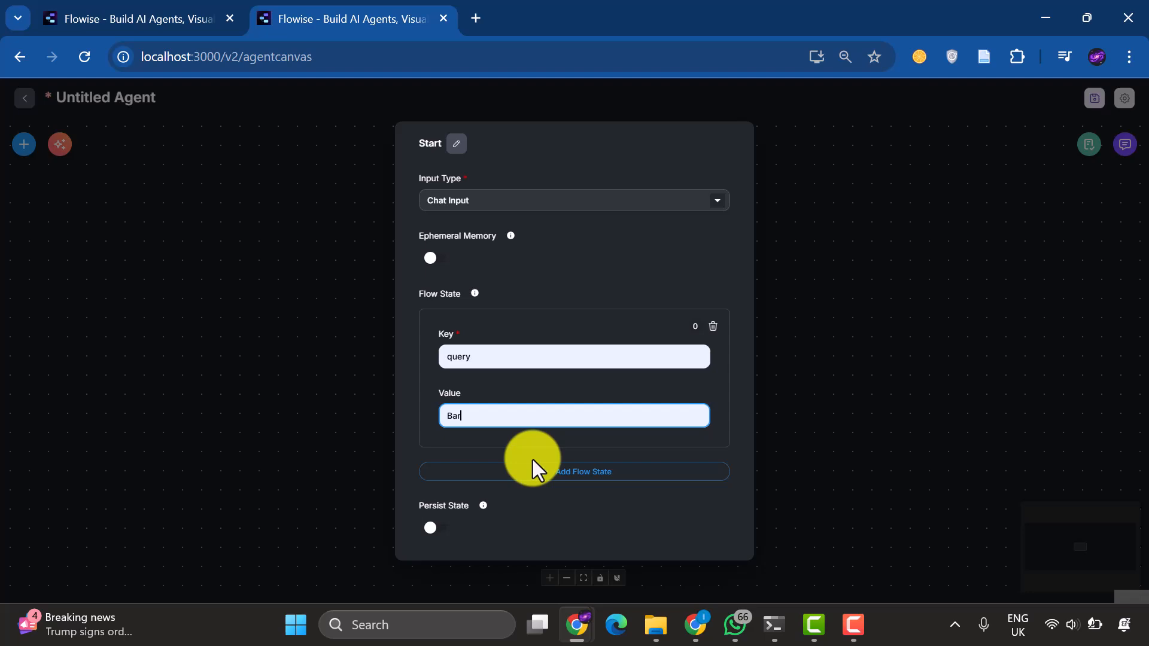
mouse_move(538, 295)
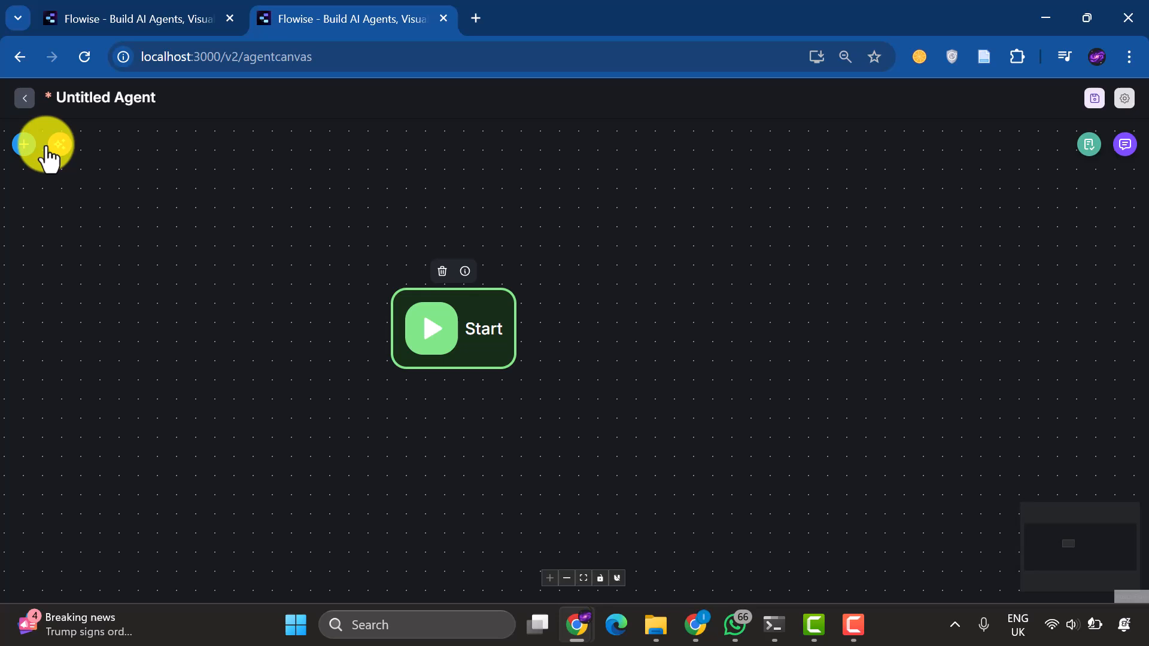
Add a Custom Function after Start, review its schema script, and name it 'Get DB Schema'
click(22, 143)
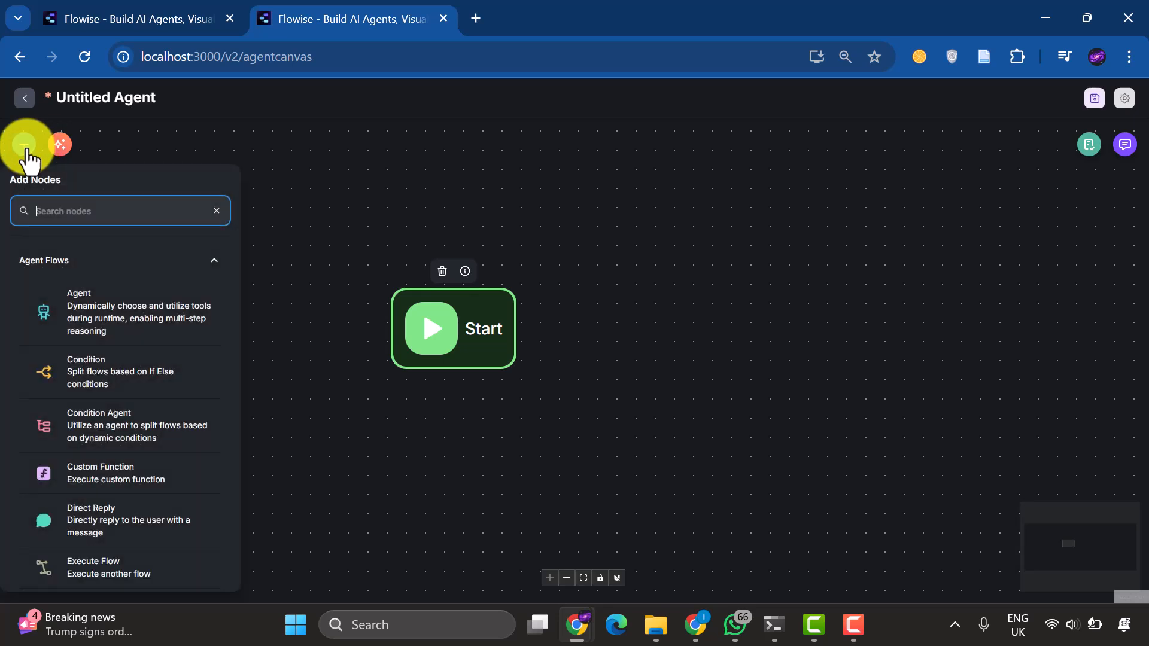
click(118, 473)
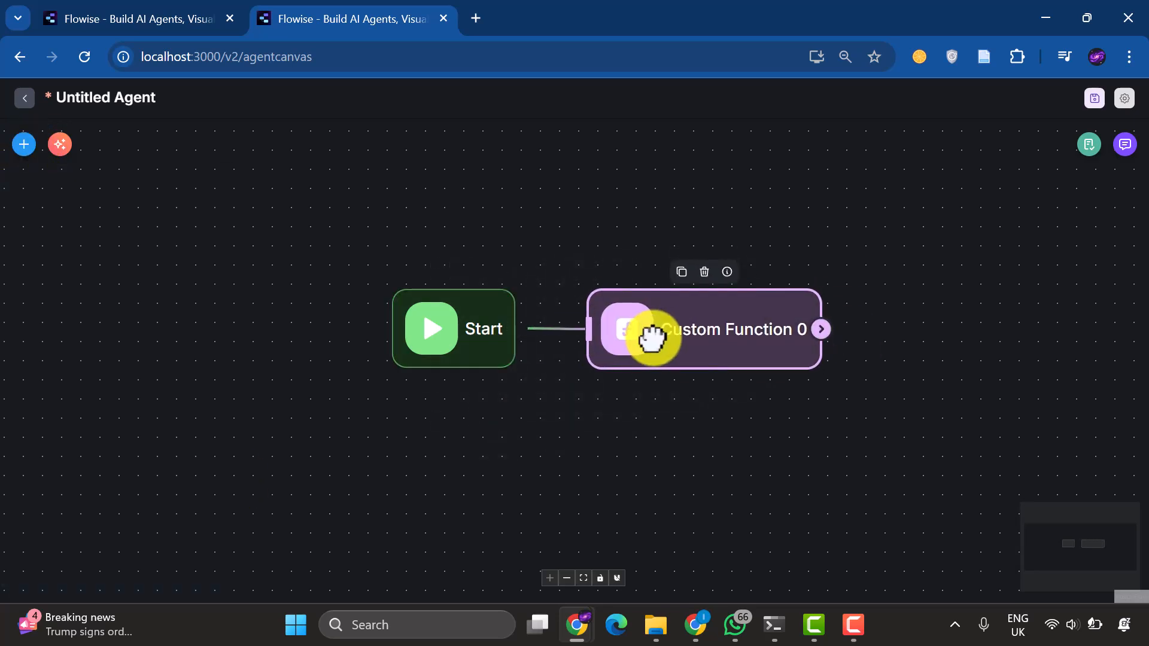
click(733, 329)
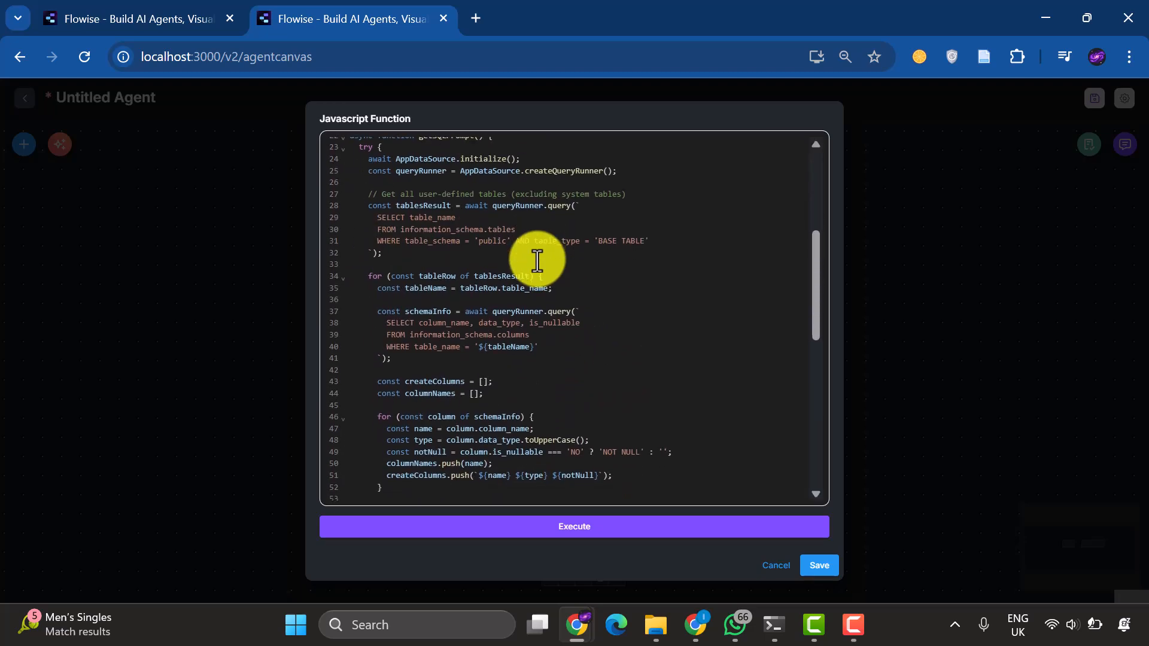
scroll(down, 3)
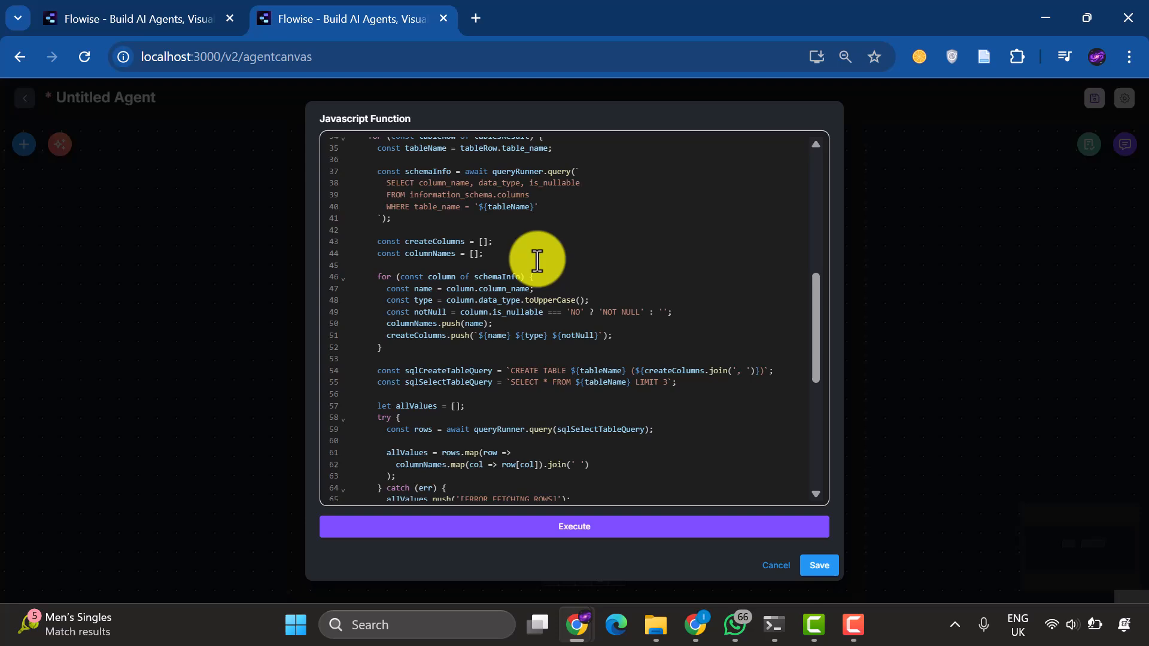
scroll(down, 3)
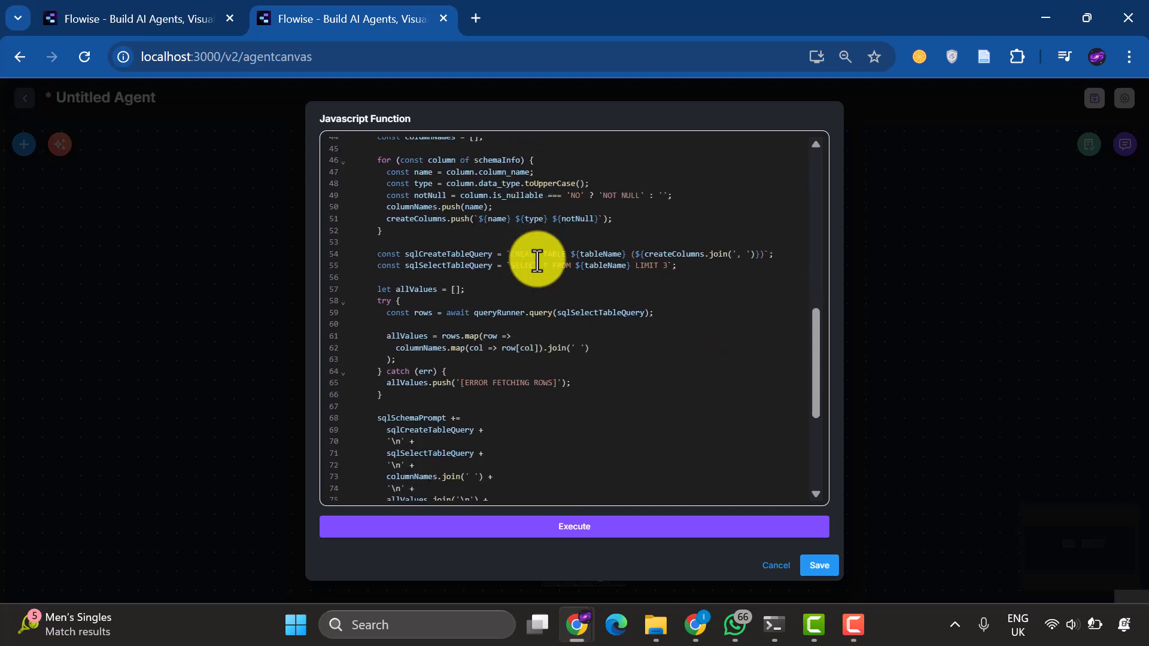
scroll(down, 3)
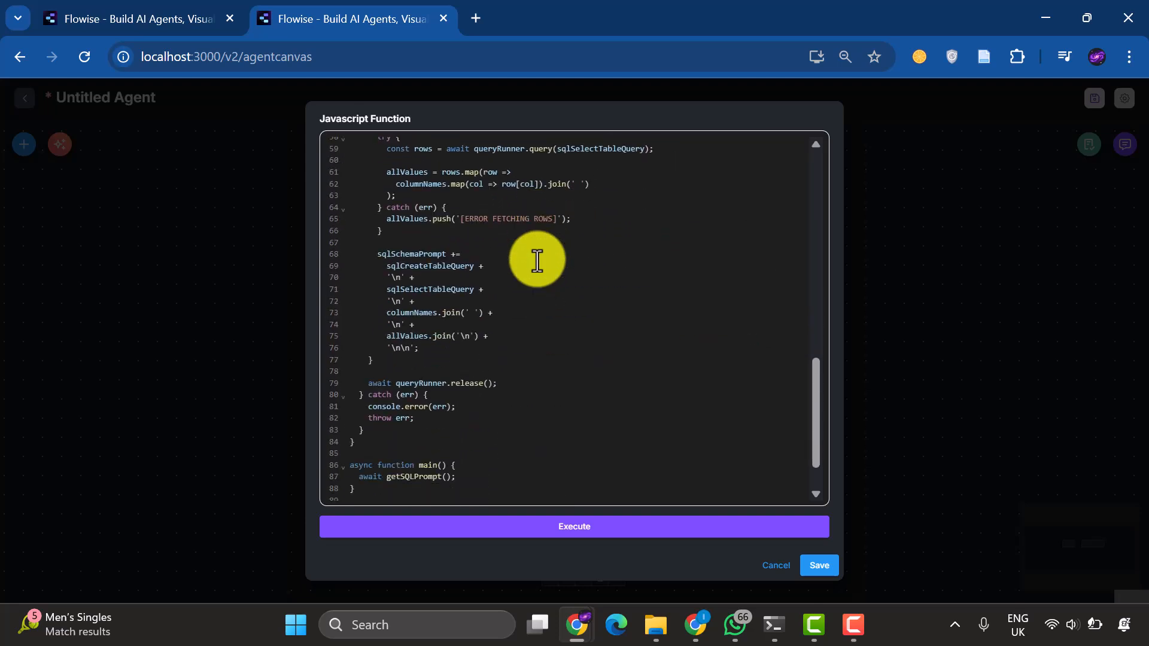
scroll(up, 3)
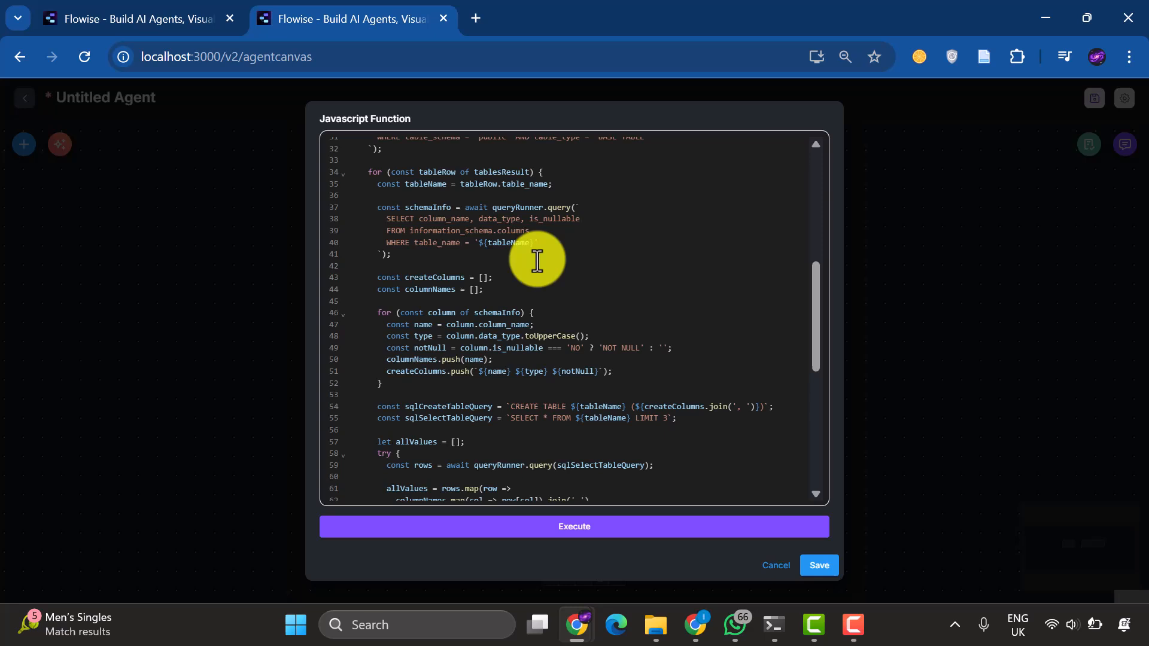
scroll(up, 3)
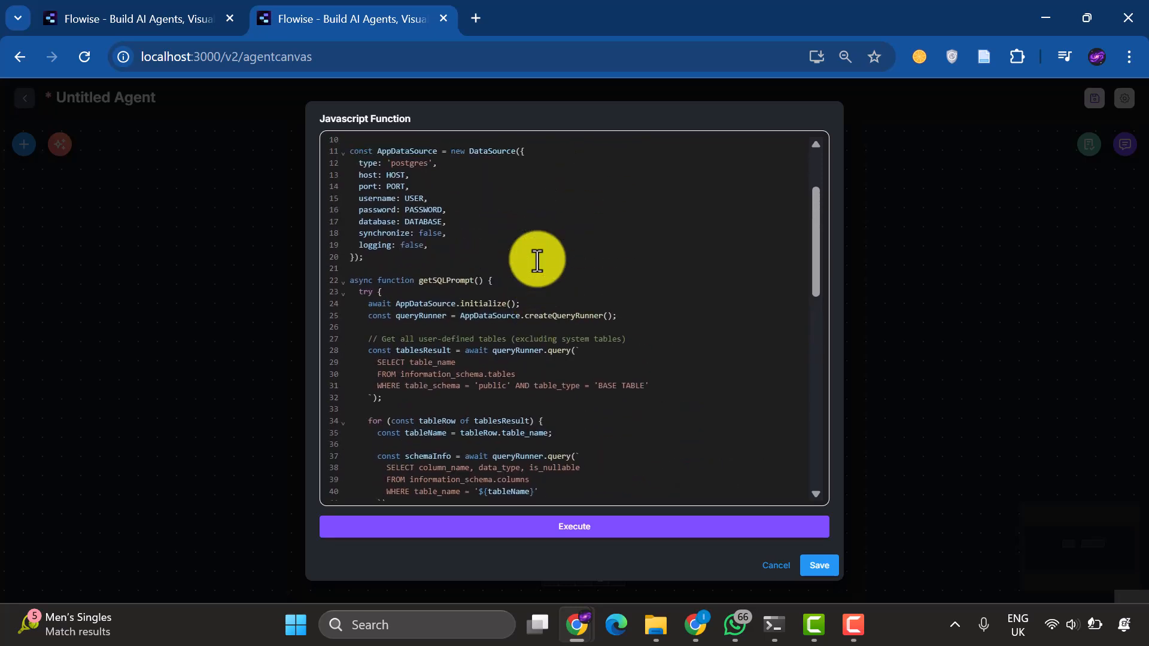
scroll(up, 3)
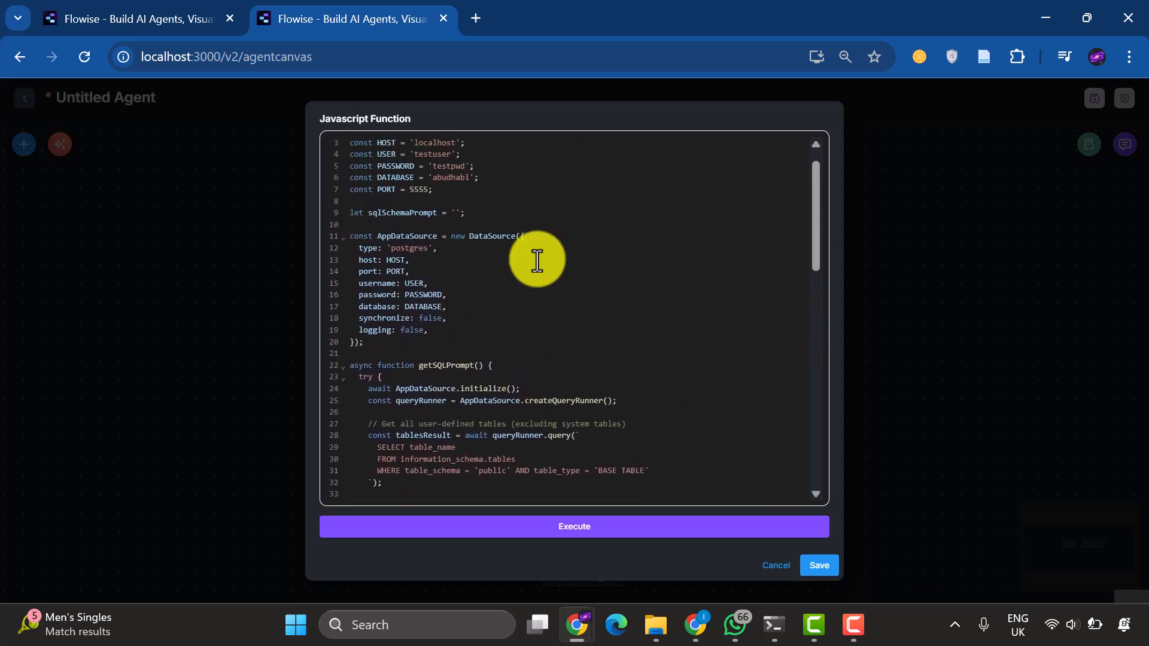
scroll(up, 3)
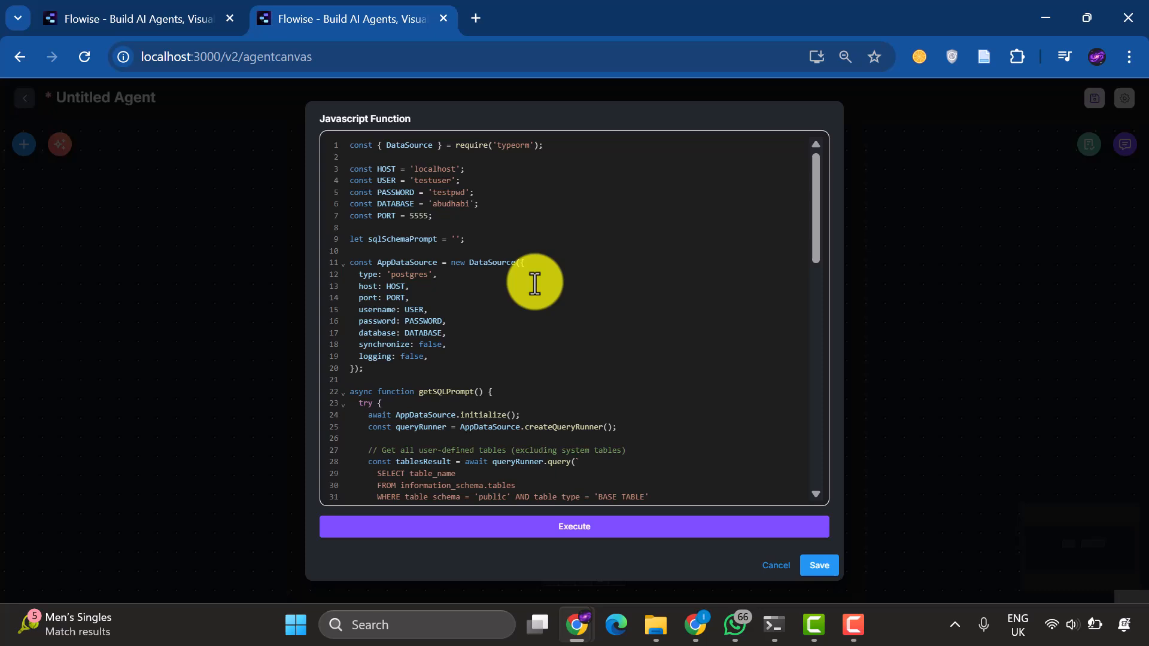
mouse_move(493, 282)
text(G)
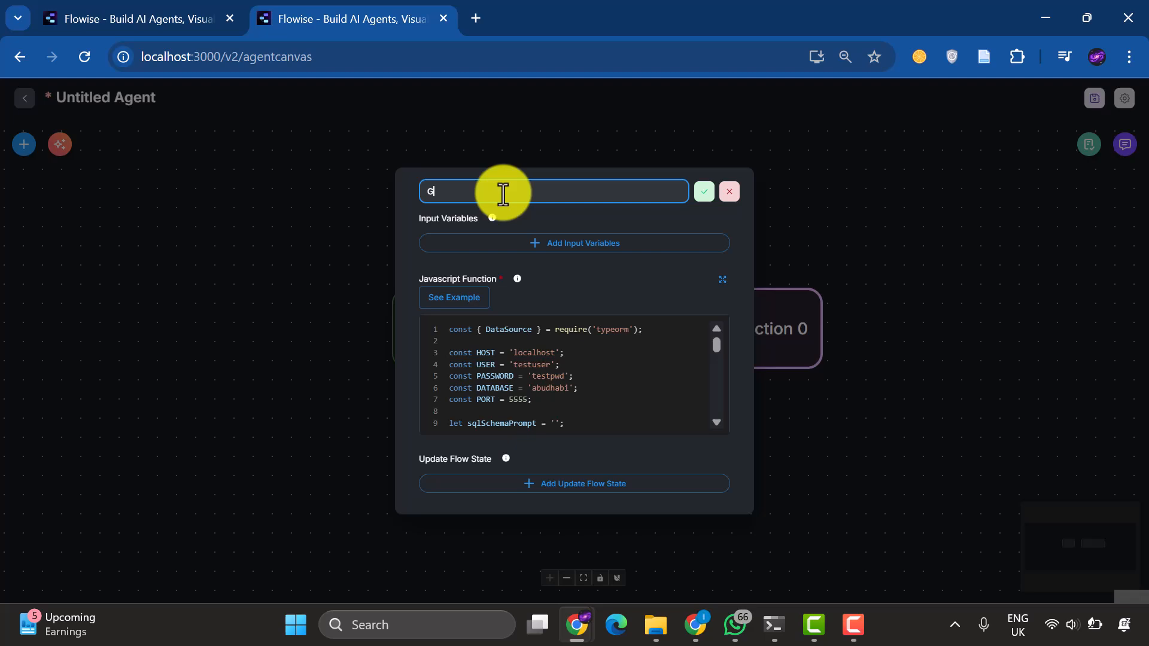
text(et DB Schema)
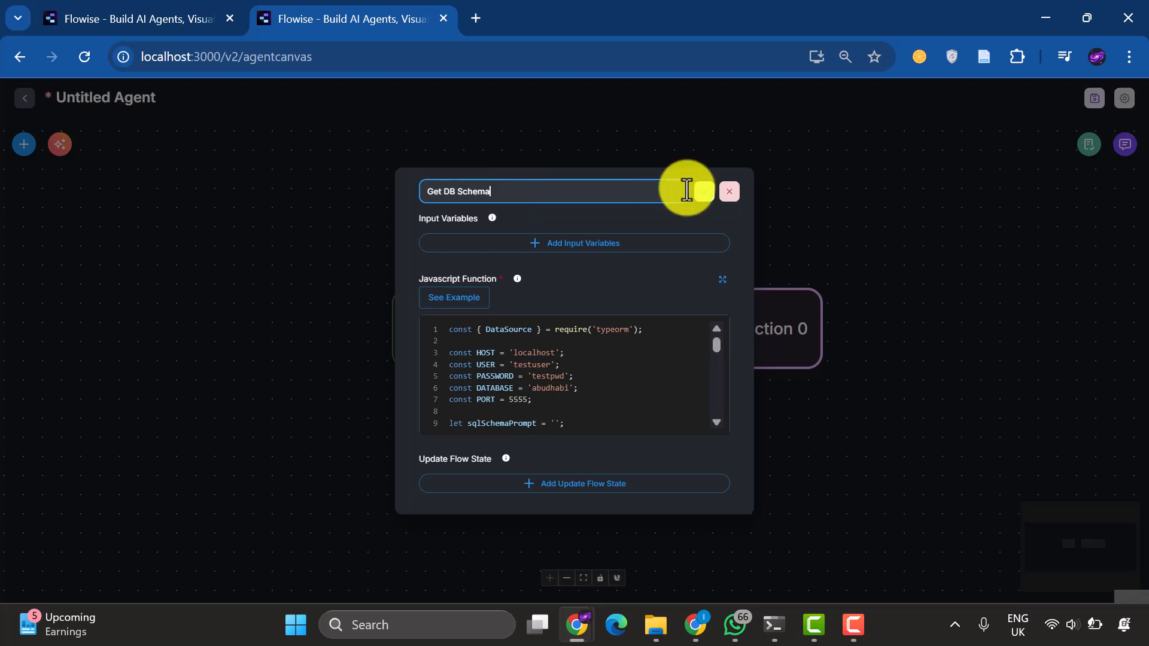
click(728, 191)
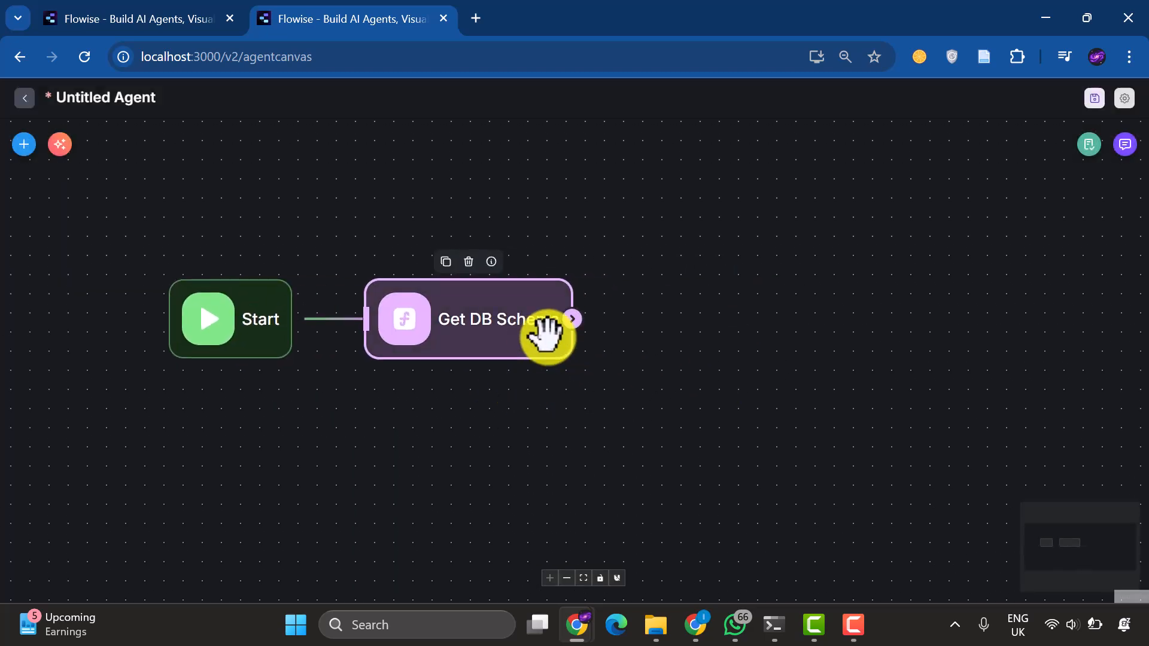
Edit and save the Generate SQL query node's system prompt under the table info line
click(23, 144)
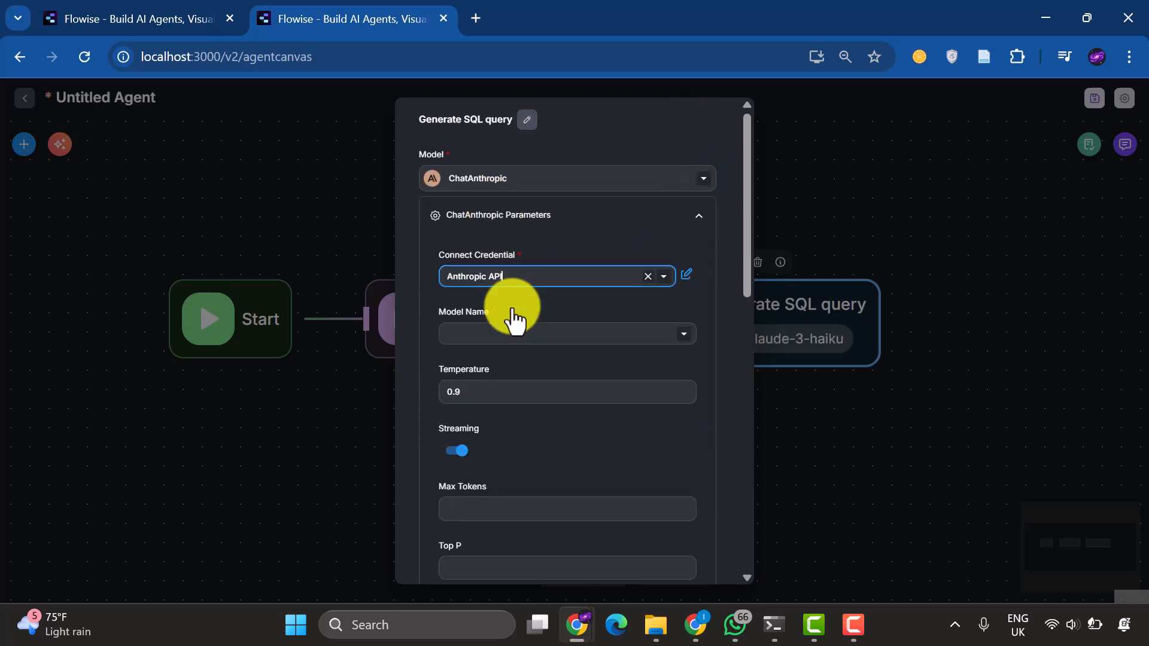
click(696, 215)
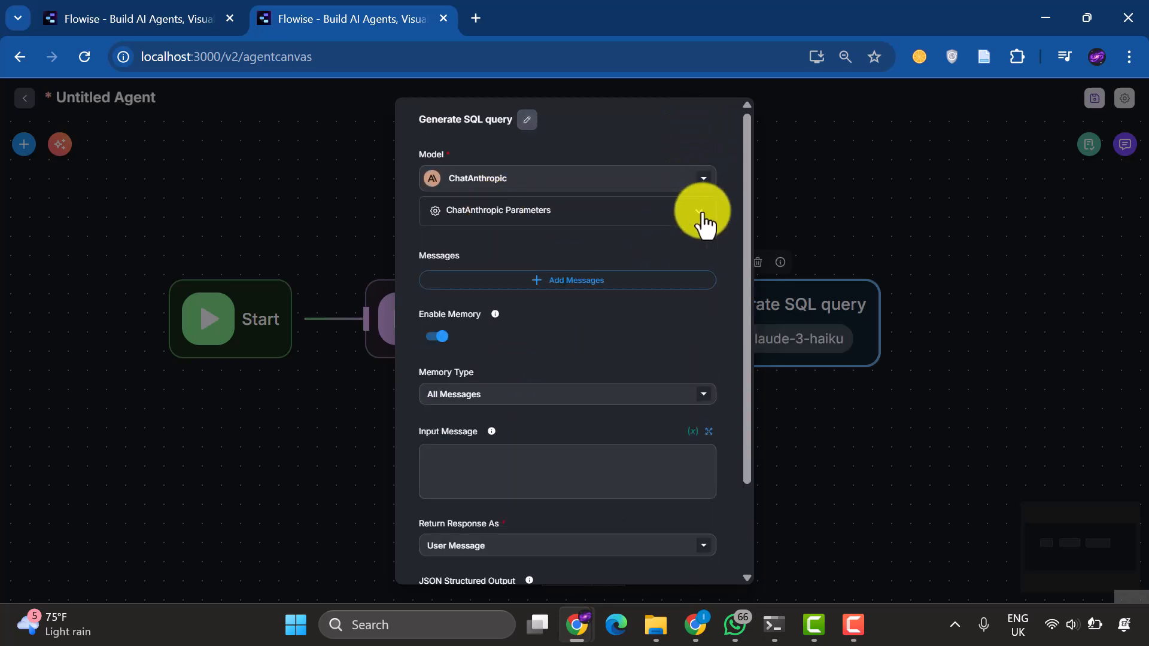
click(568, 281)
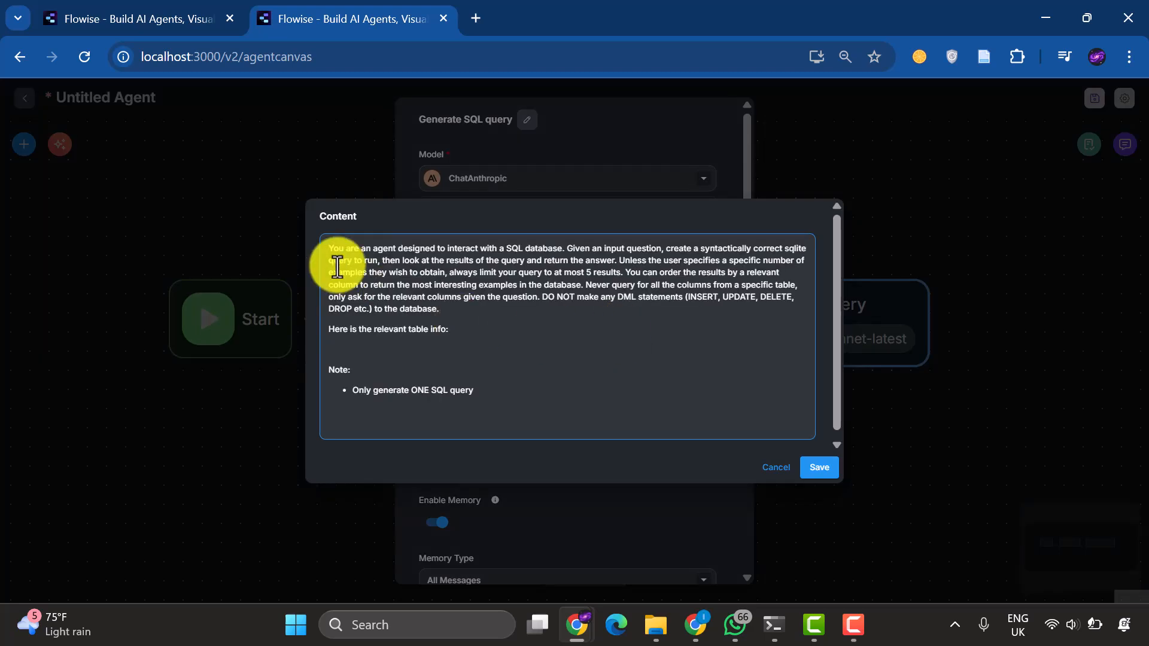
click(330, 349)
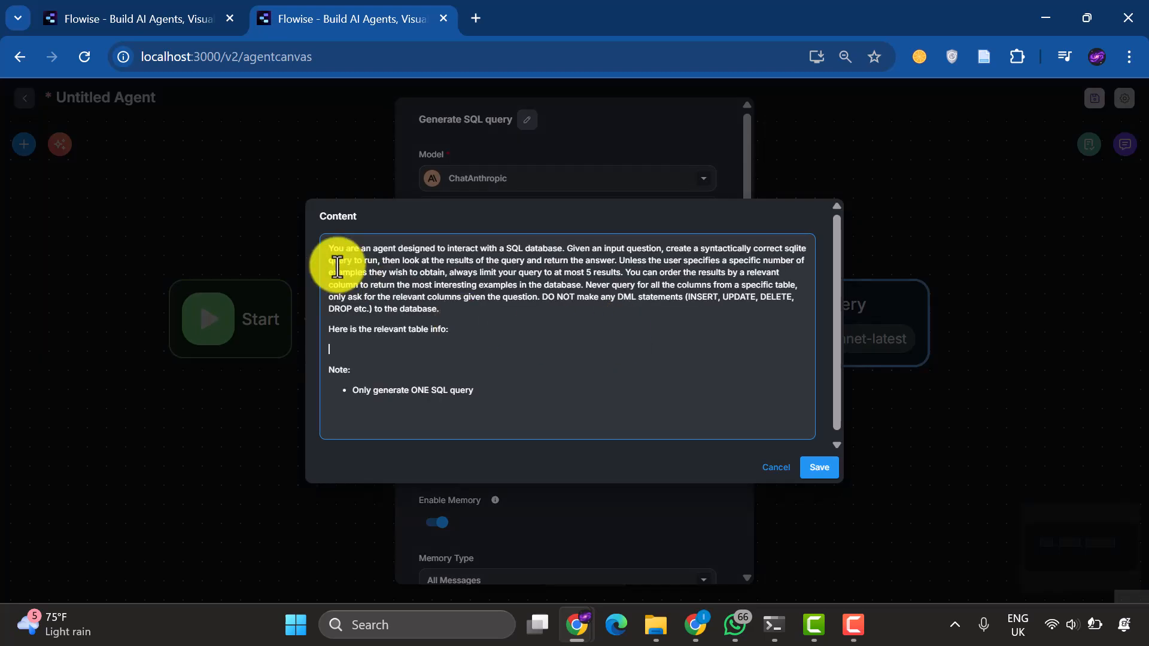
mouse_move(339, 286)
text({{ customFunctionAgentflow_0 }})
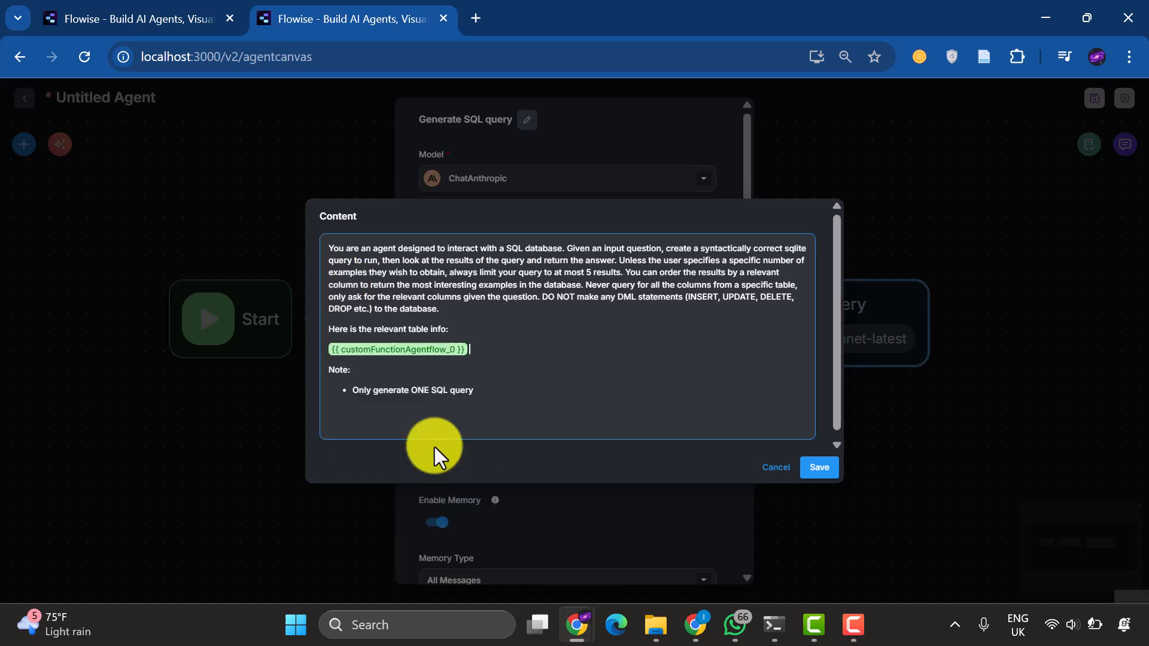
mouse_move(741, 379)
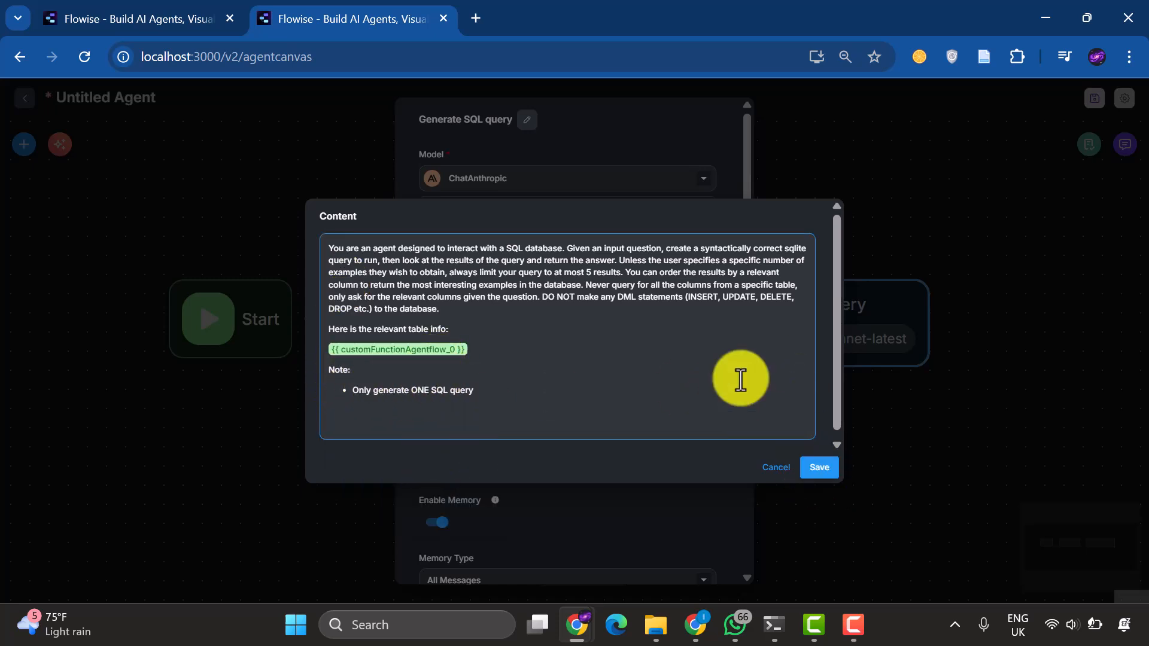
click(819, 467)
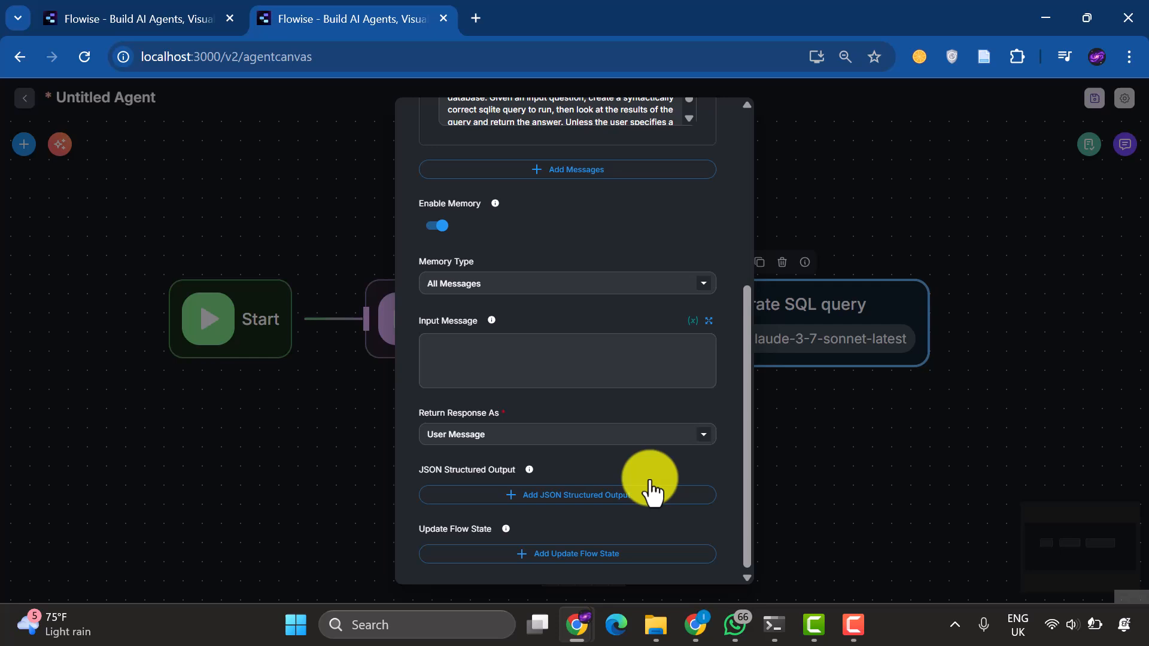
Add JSON structured output key sql_query described as 'SQL query'
click(567, 496)
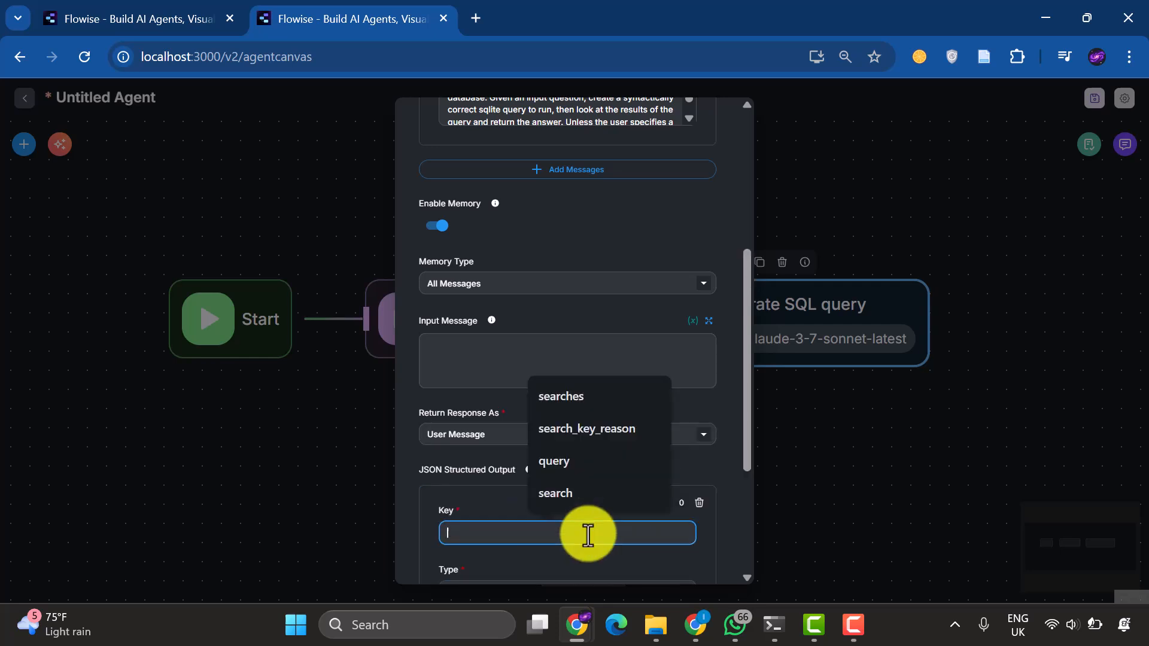
text(sql_query)
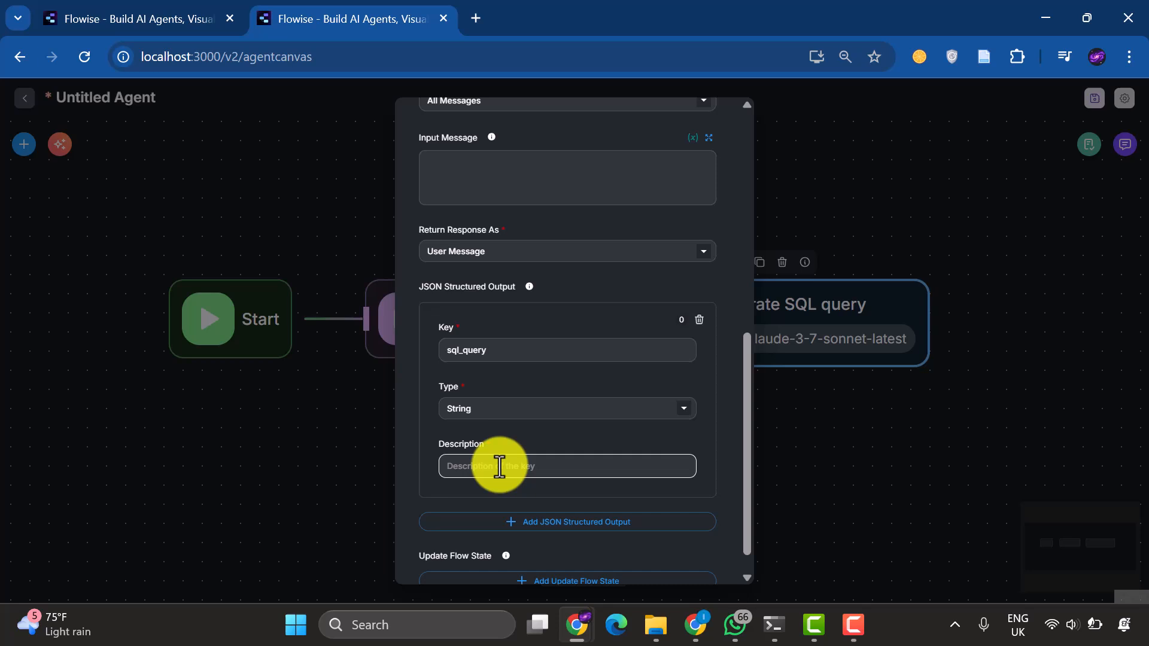
text(SQL query)
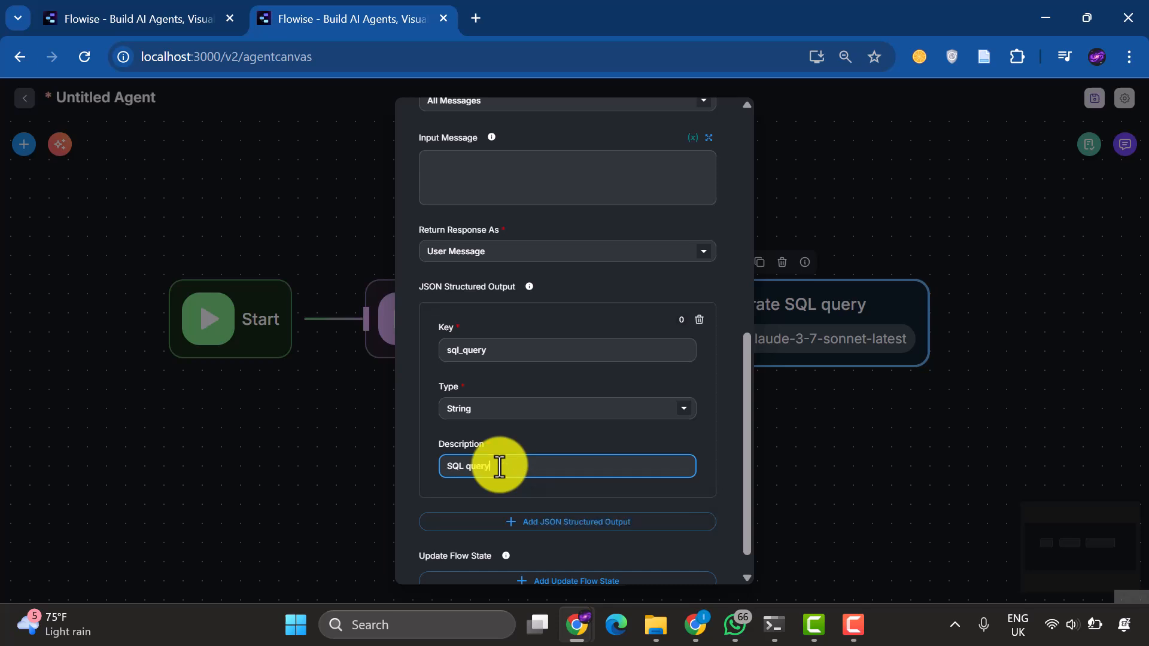
Update flow state key query with {{ output.sql_query }}
scroll(down, 3)
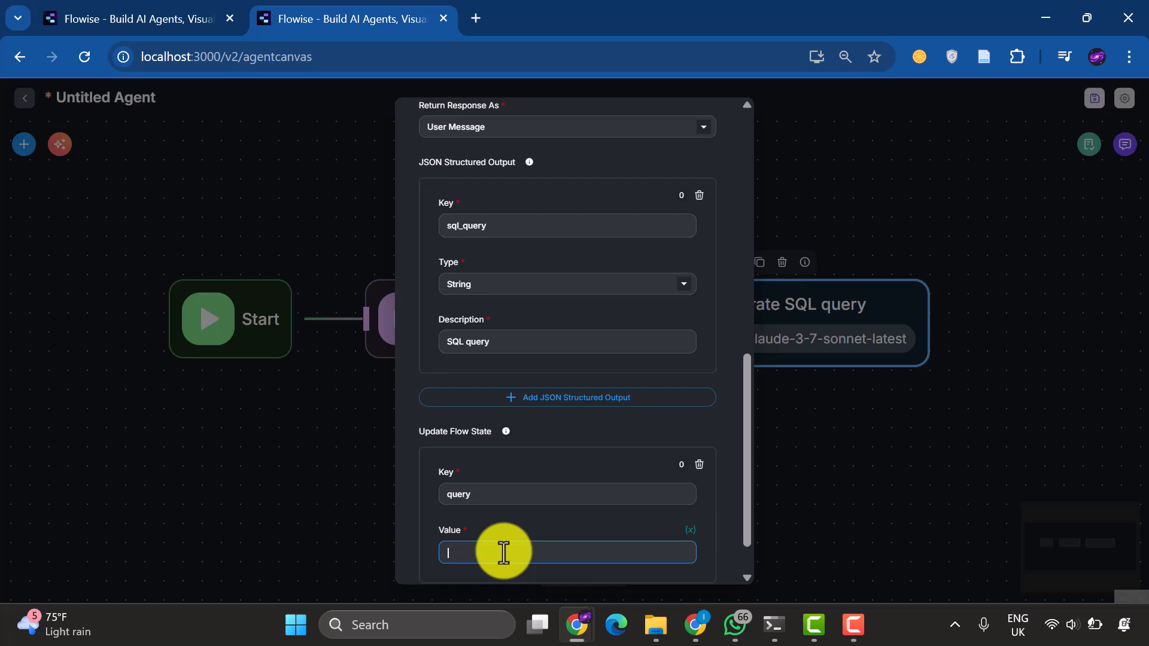
text({{)
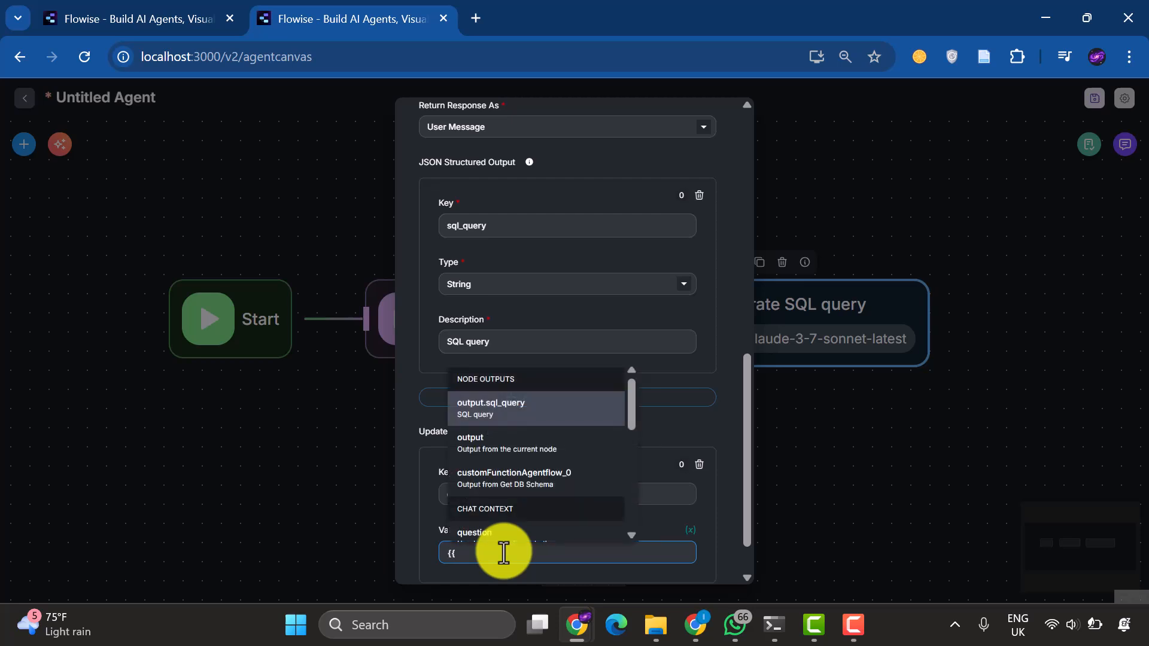
click(491, 402)
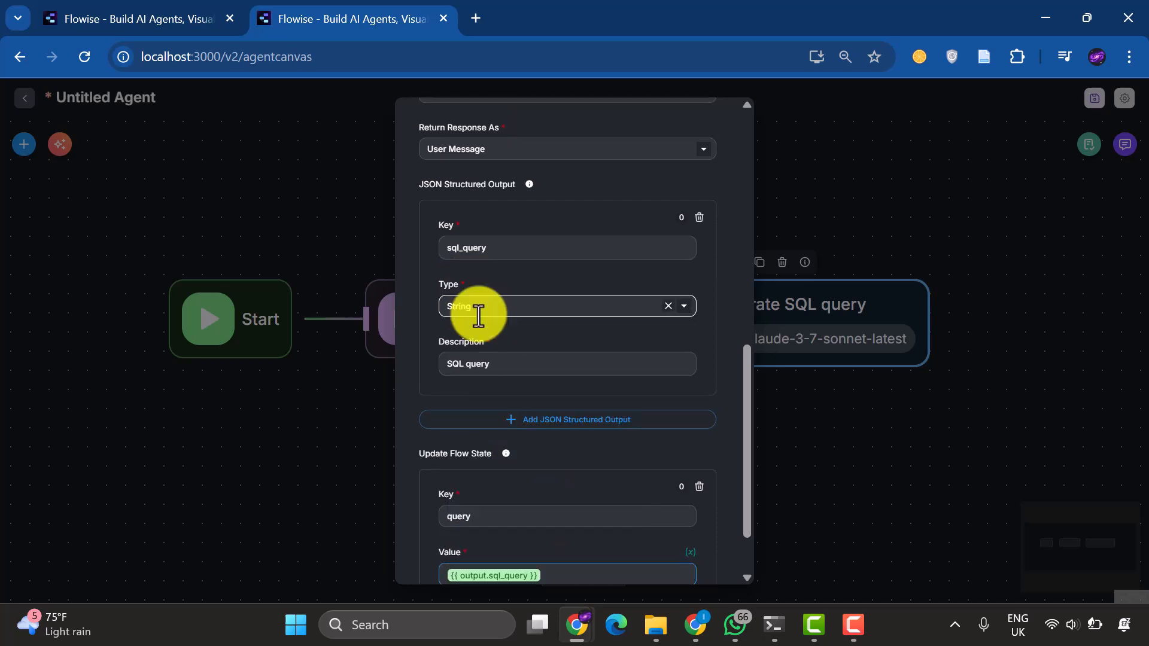
scroll(down, 3)
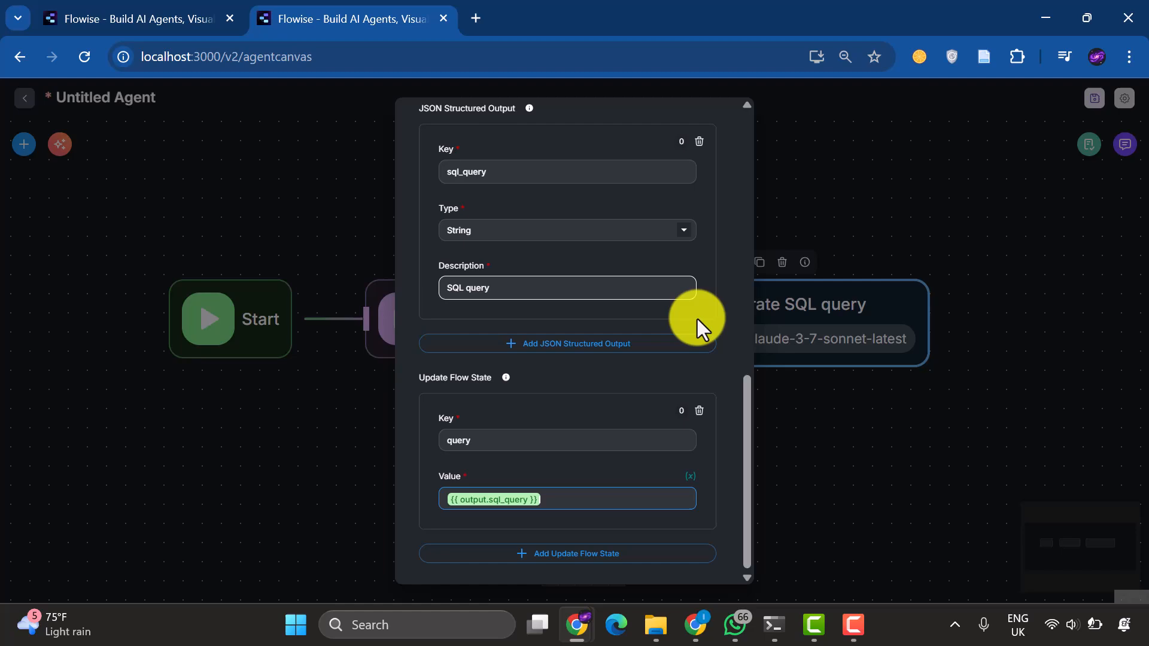
Add a Condition Agent after Generate SQL query and name it 'Check SQL query'
scroll(up, 3)
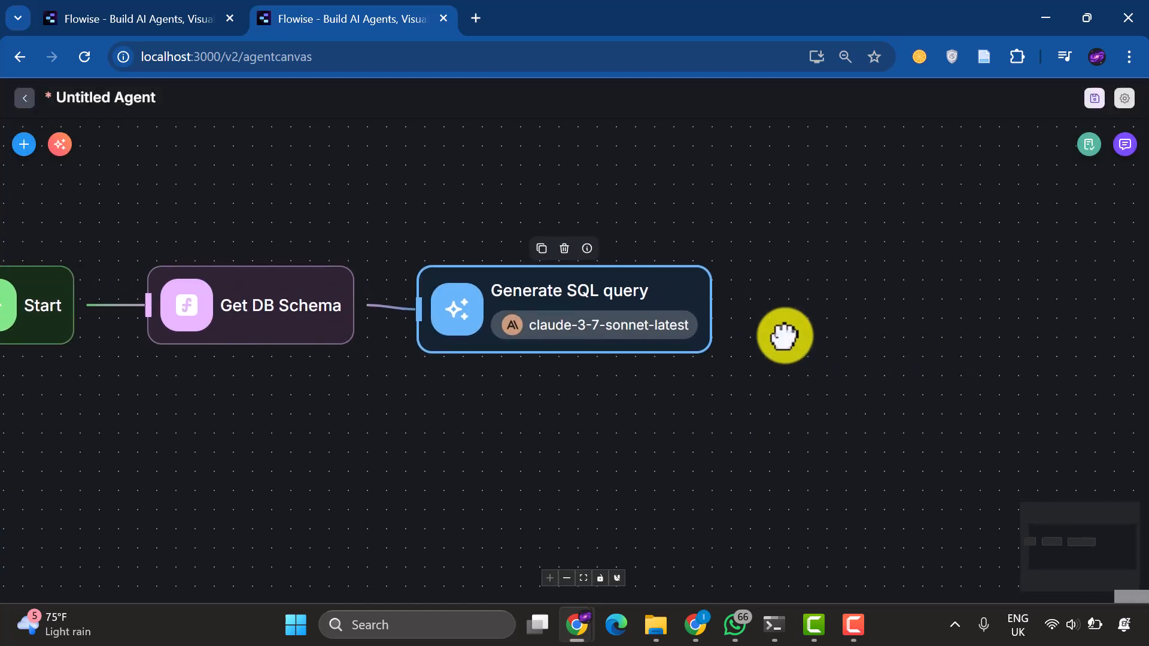
mouse_move(29, 144)
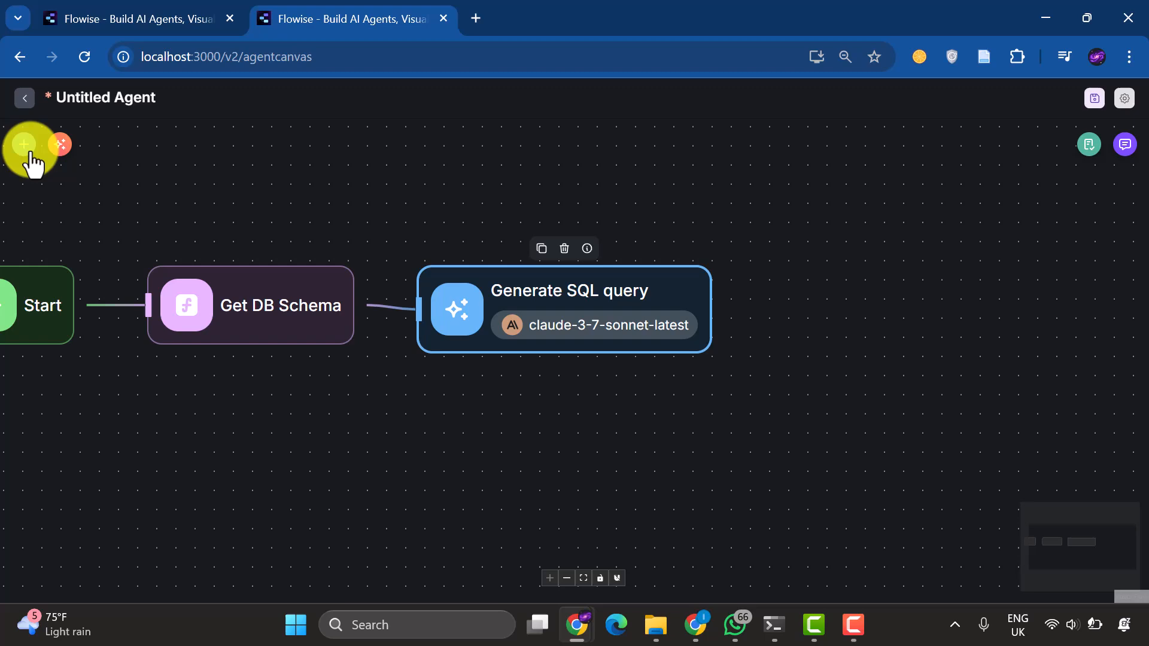
click(713, 301)
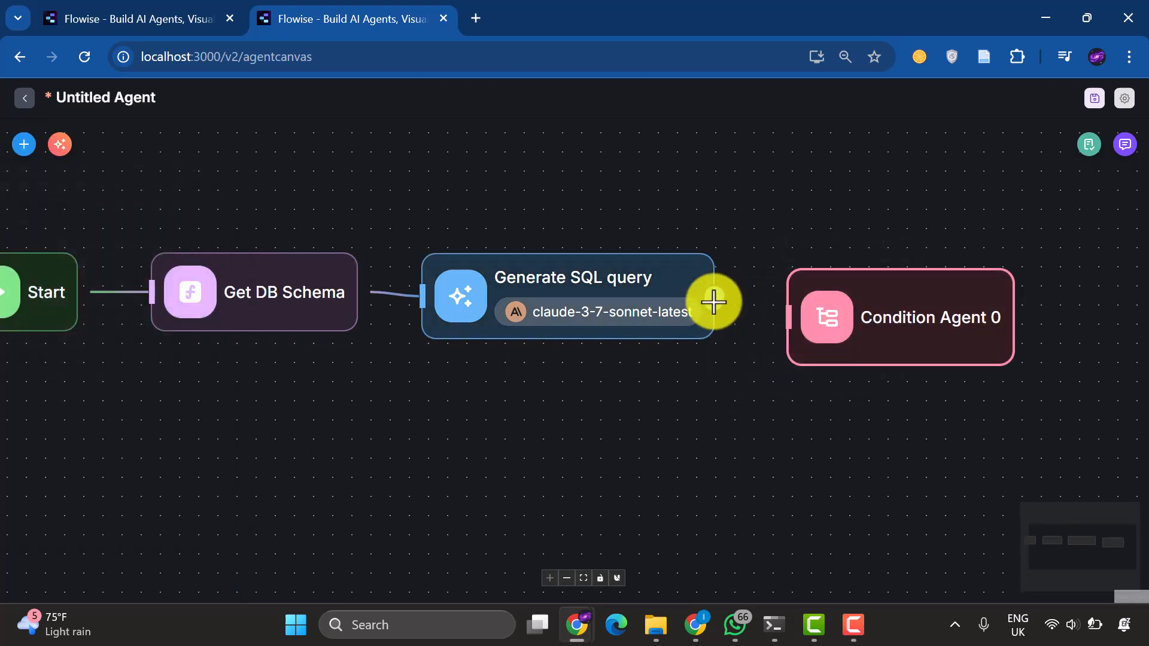
click(900, 317)
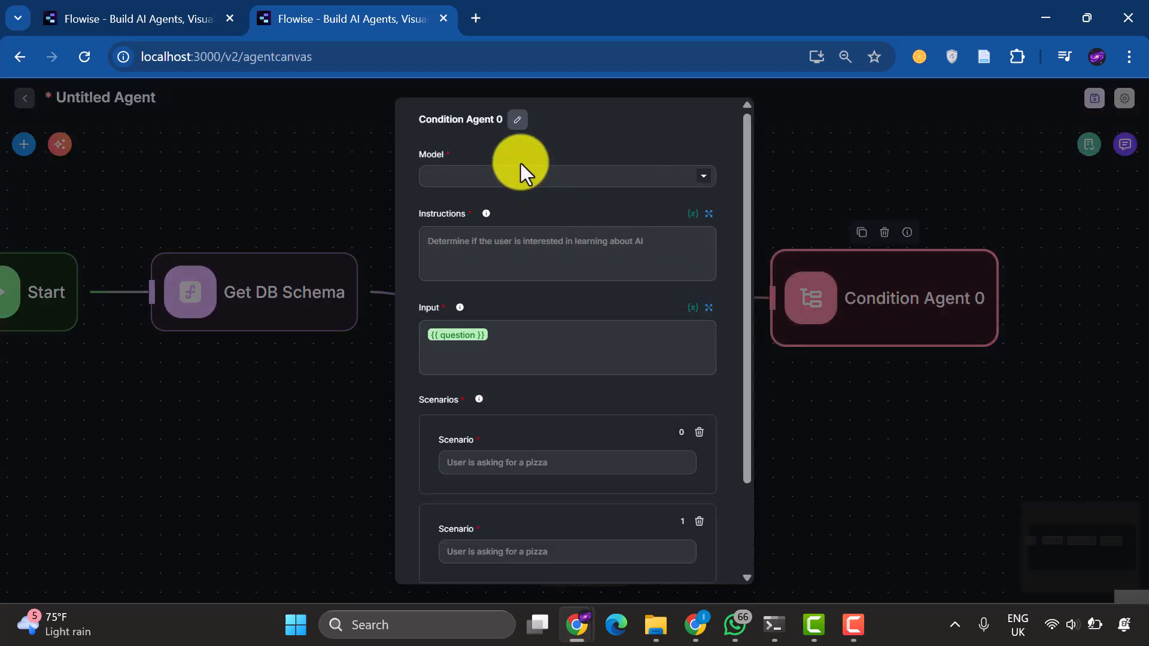
click(517, 120)
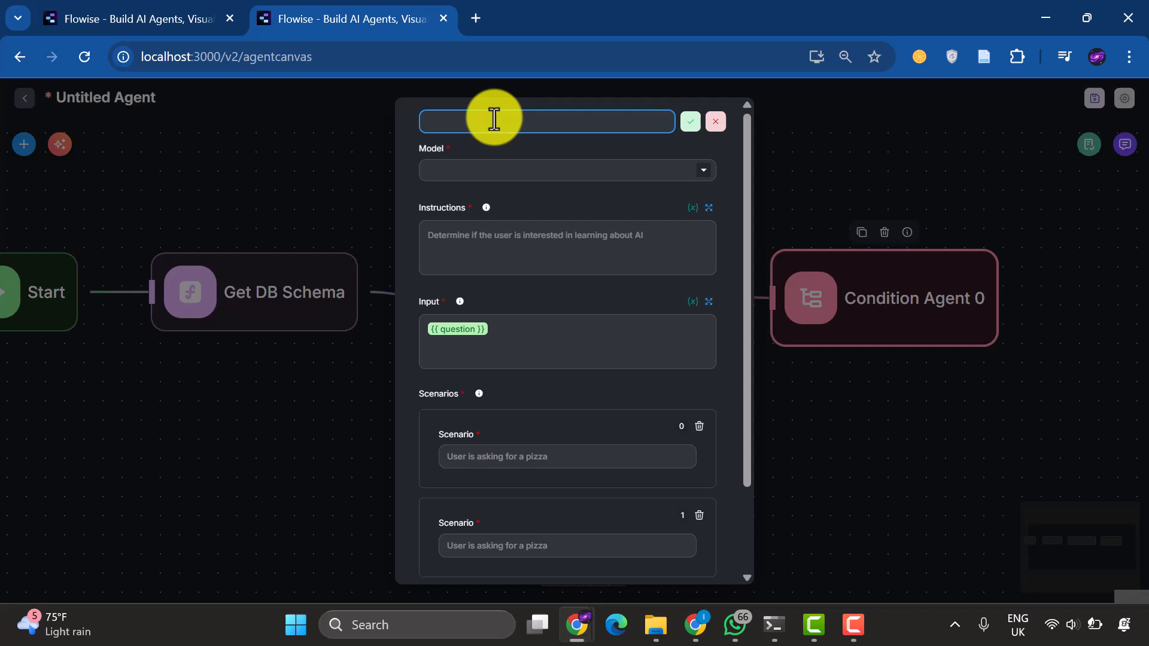
text(Check SQL)
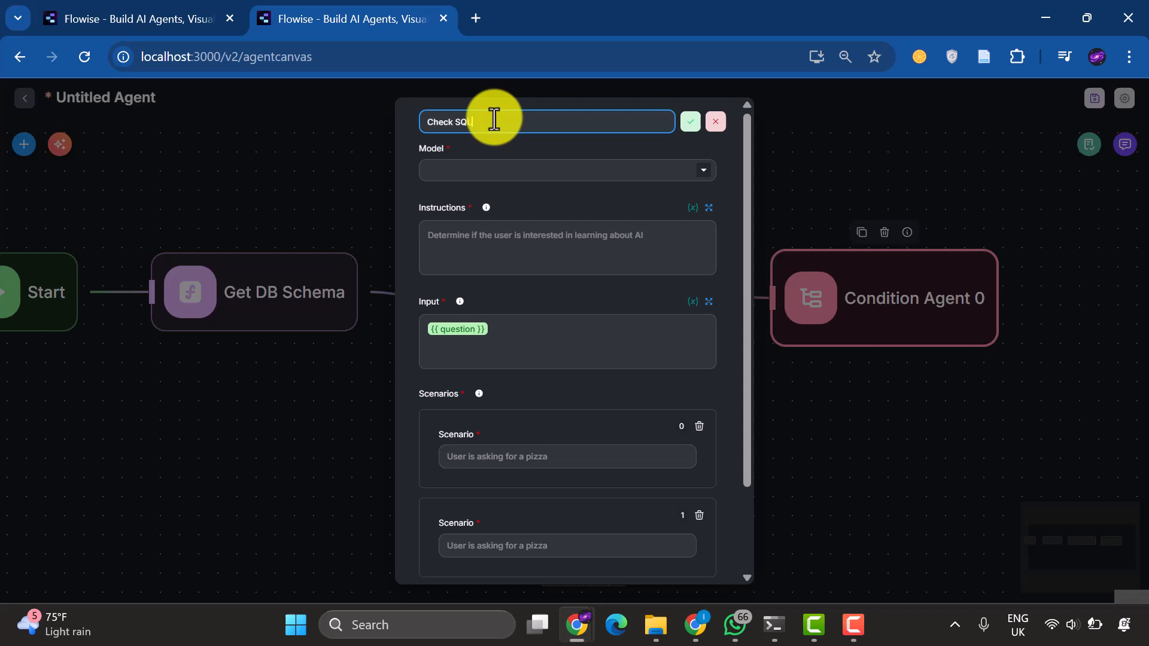
click(689, 121)
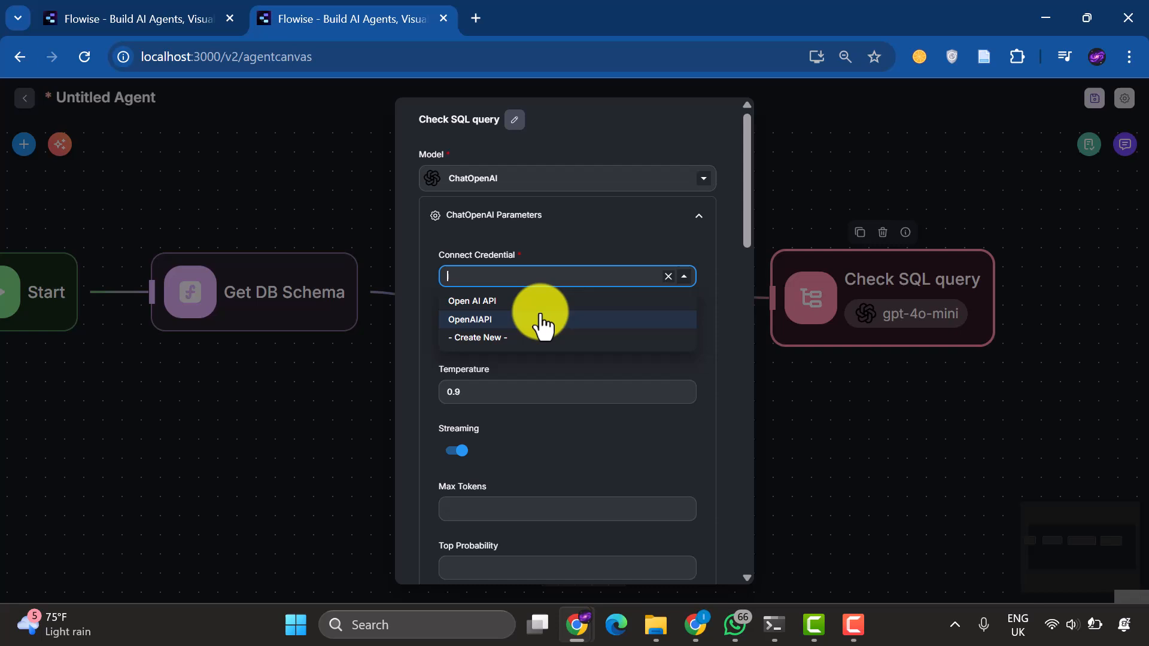
Set the OpenAI credential and write 'query is correct' versus 'contains mistakes' scenarios
click(469, 319)
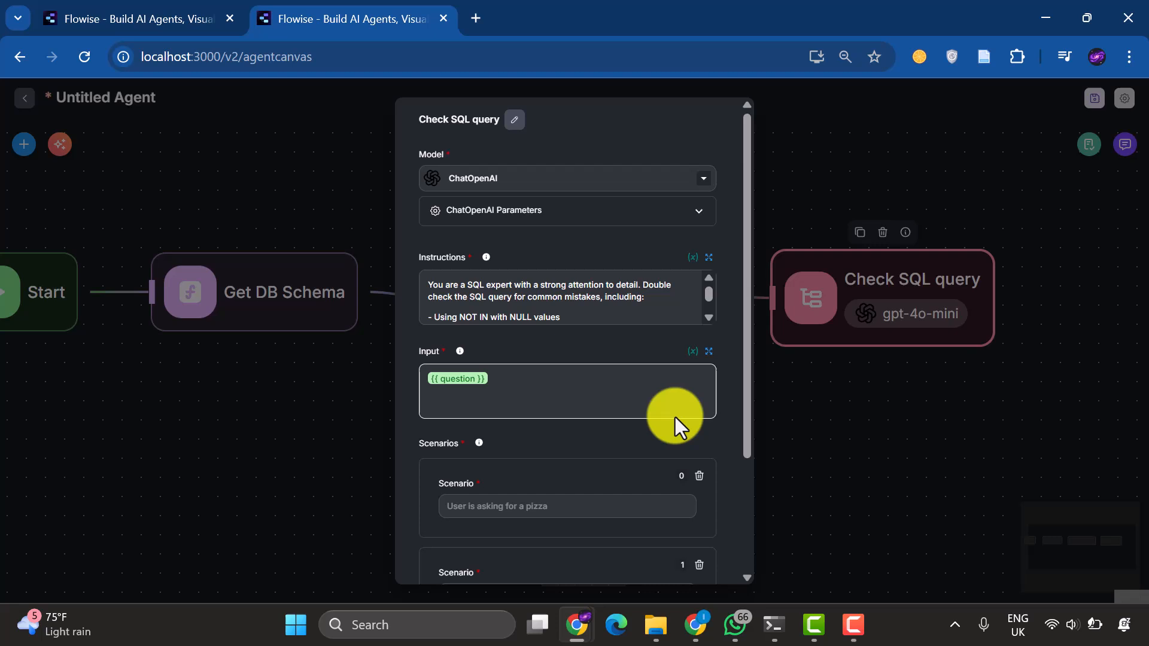
click(567, 506)
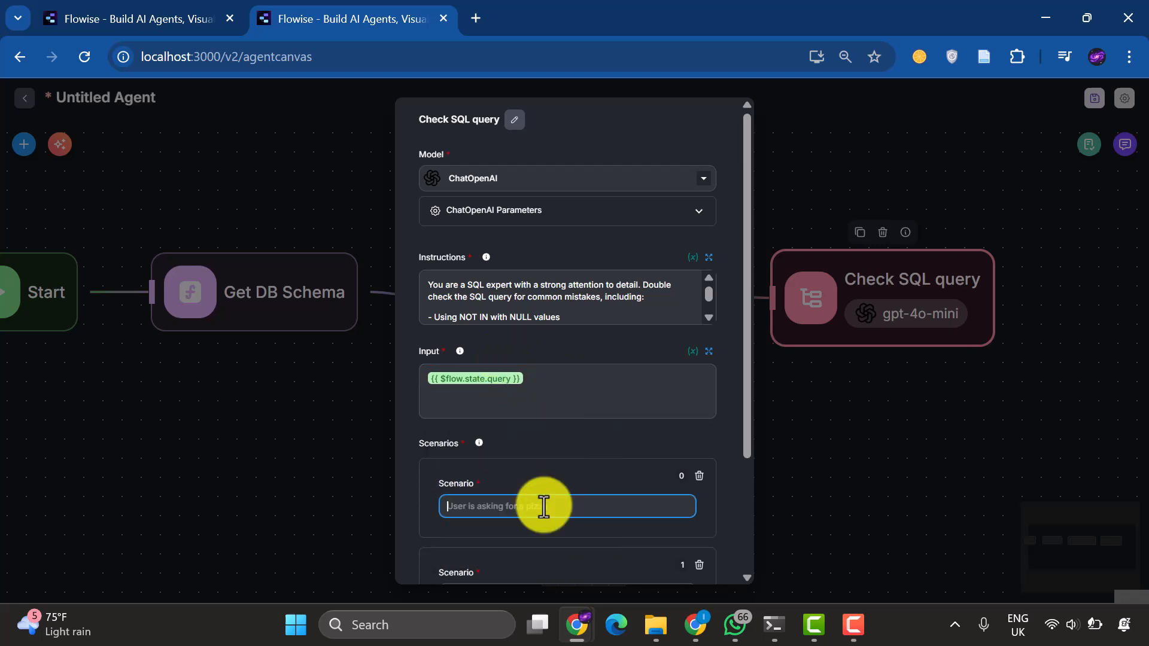
text(SQL query is correct a)
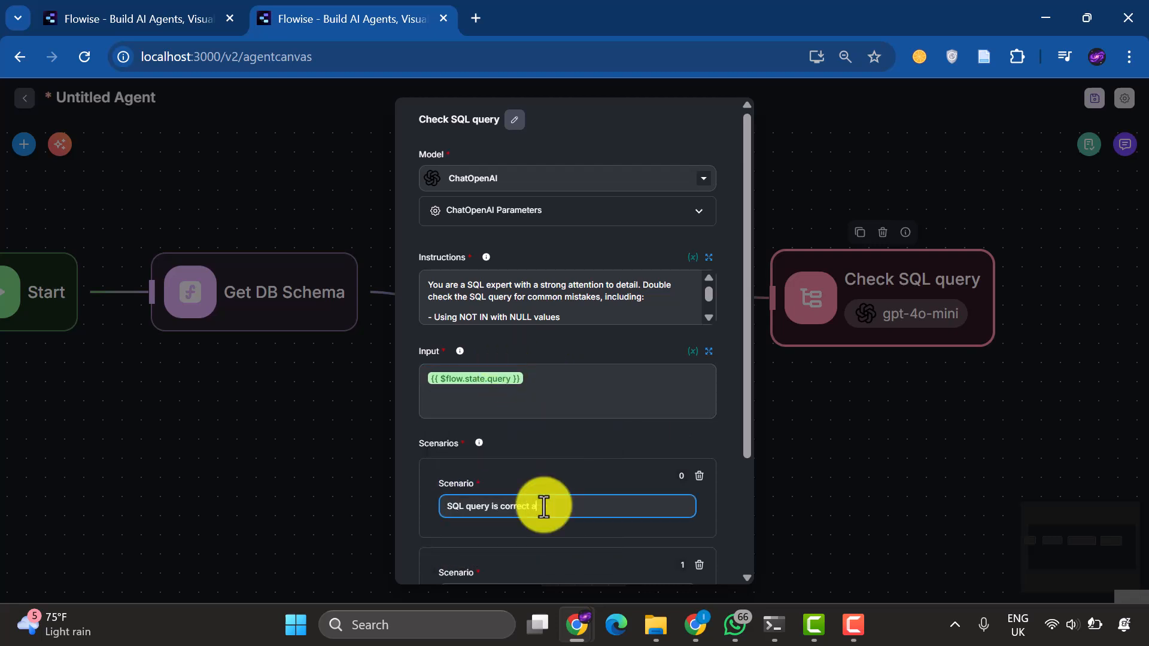
text(nd does not contain mistakes)
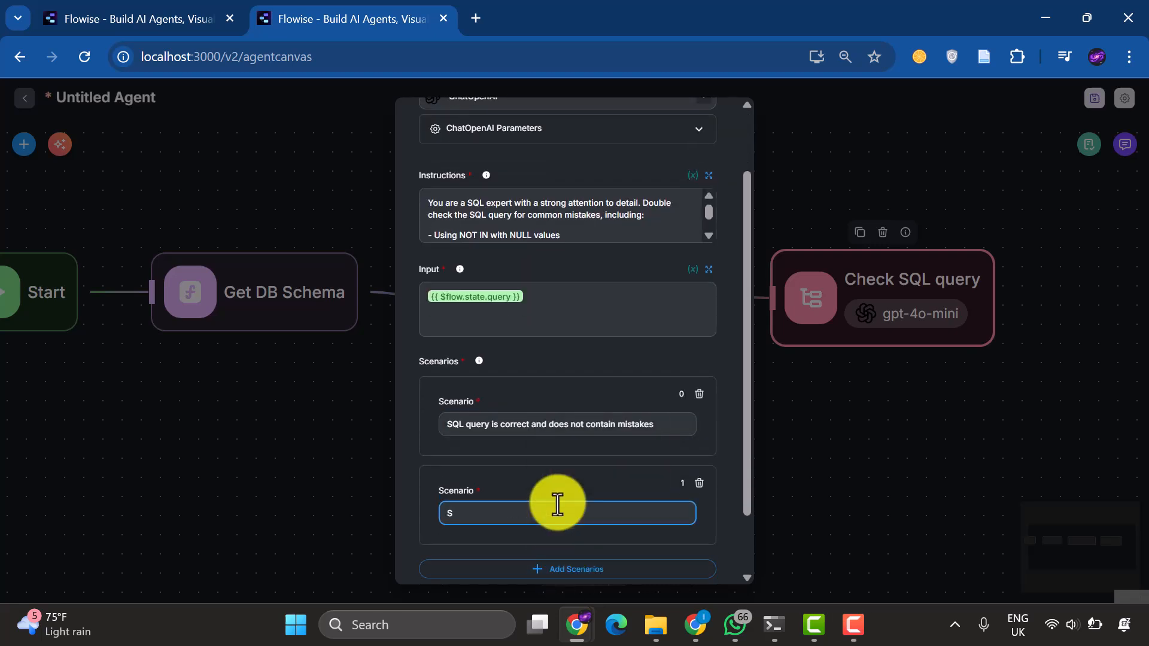
text(QL query contains mista)
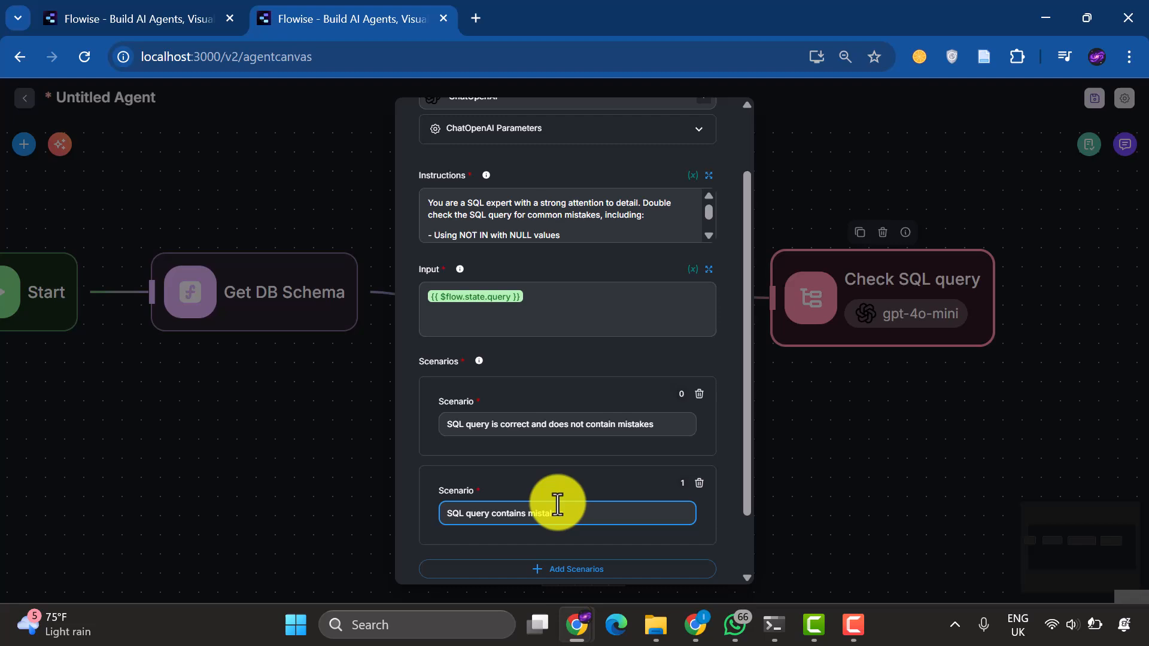
scroll(up, 3)
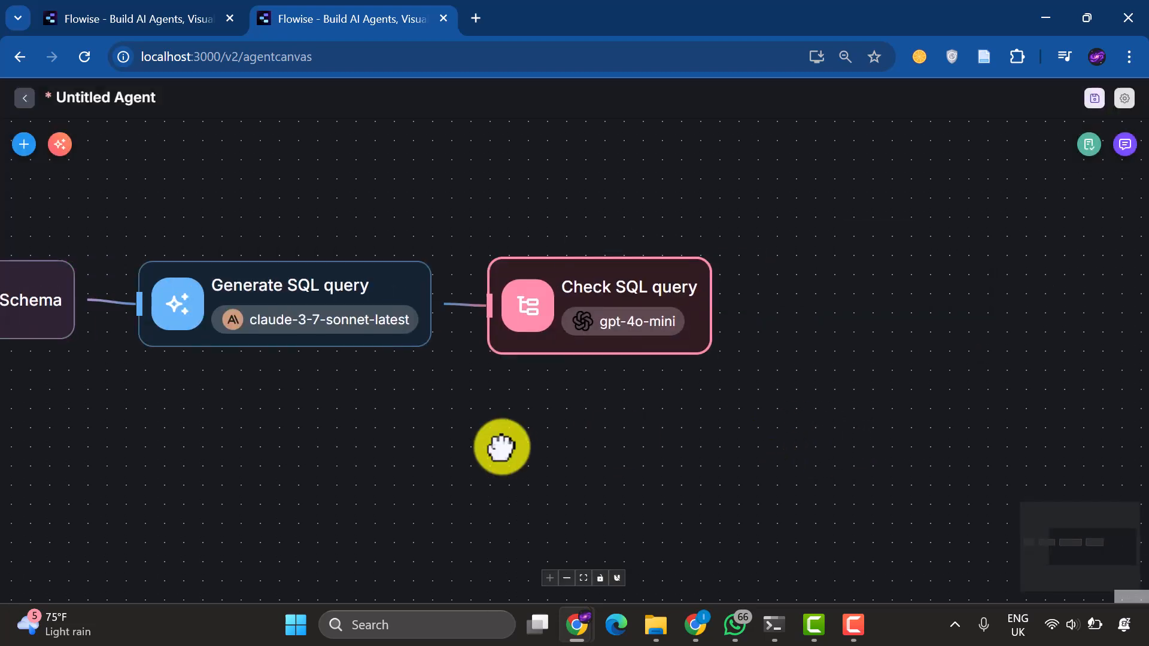
mouse_move(25, 154)
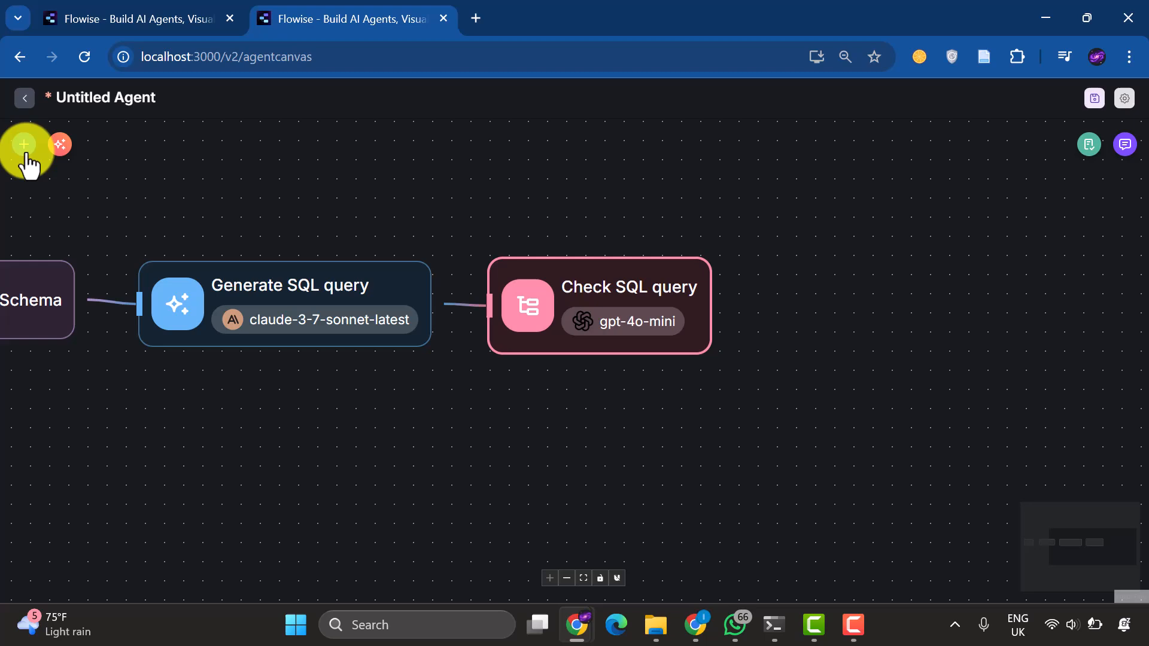
Add a Custom Function with variable sqlQuery = {{ $flow.state.query }}, its Postgres script, and a new name
click(23, 144)
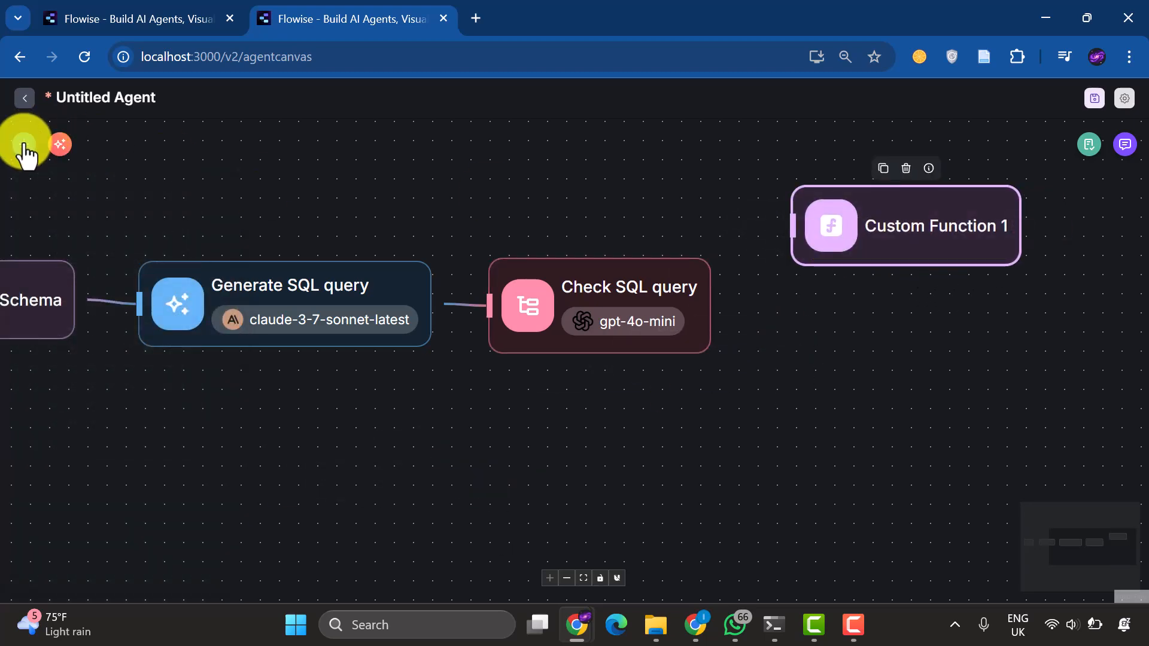
click(23, 144)
text(s)
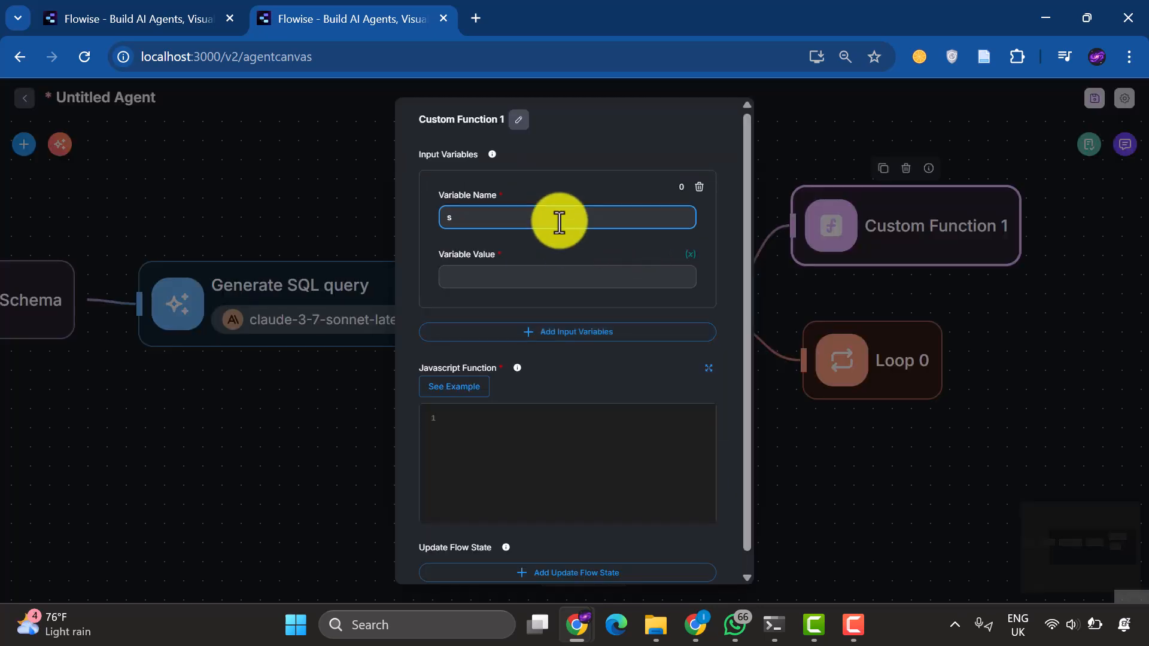
text(qlQuery)
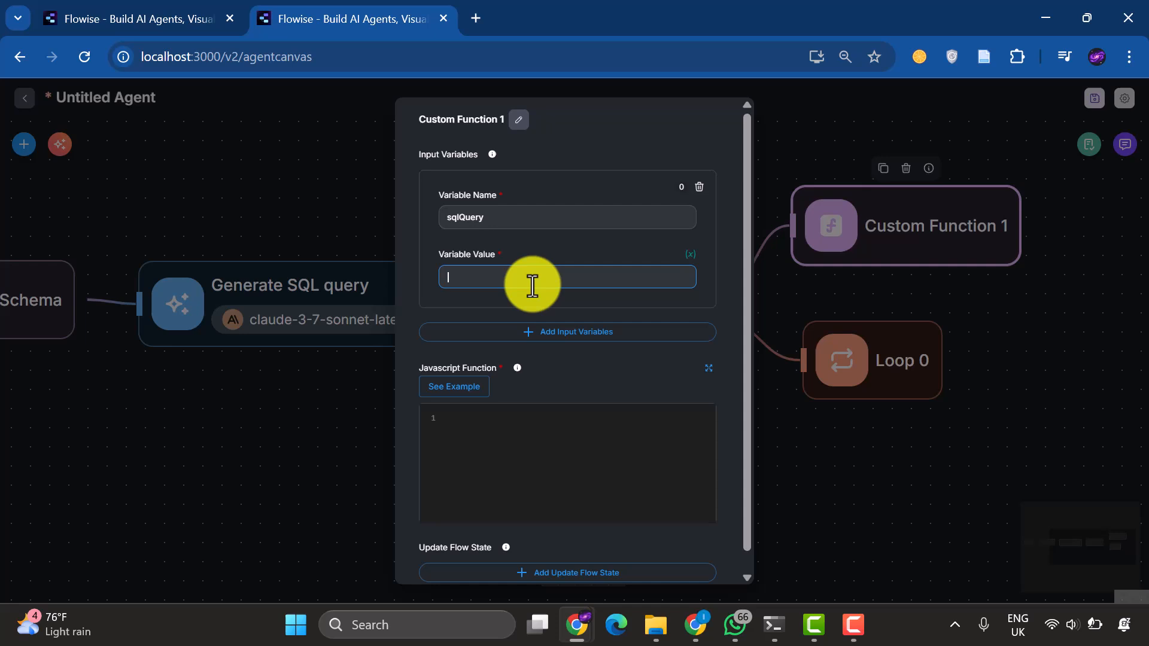
text({{flo)
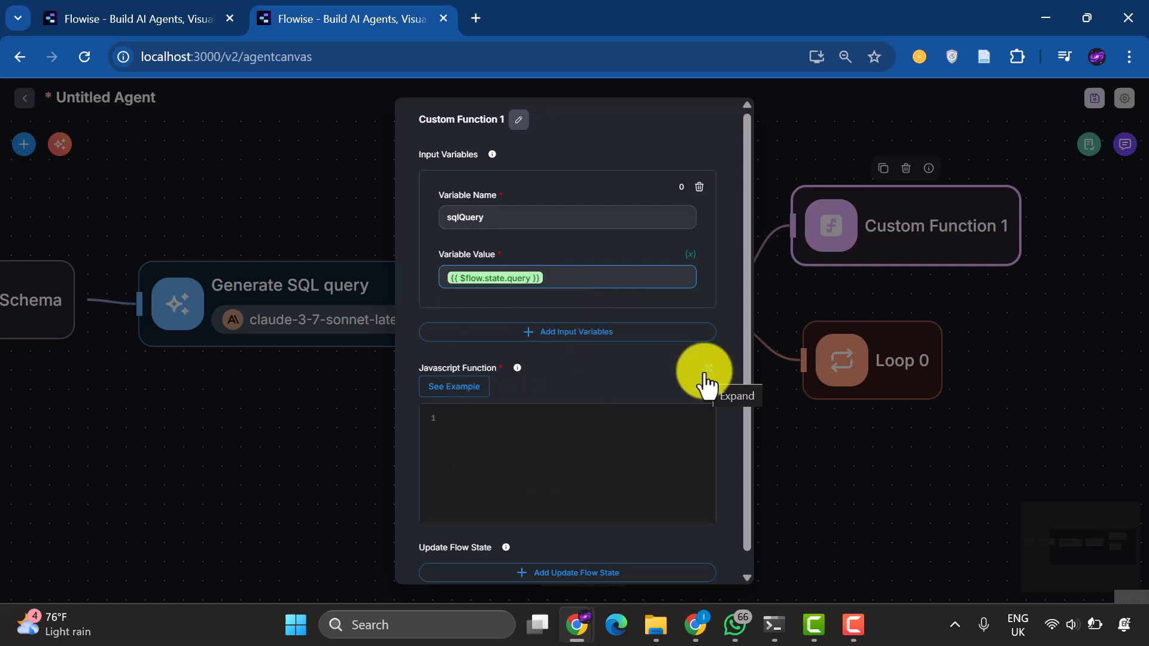
click(706, 370)
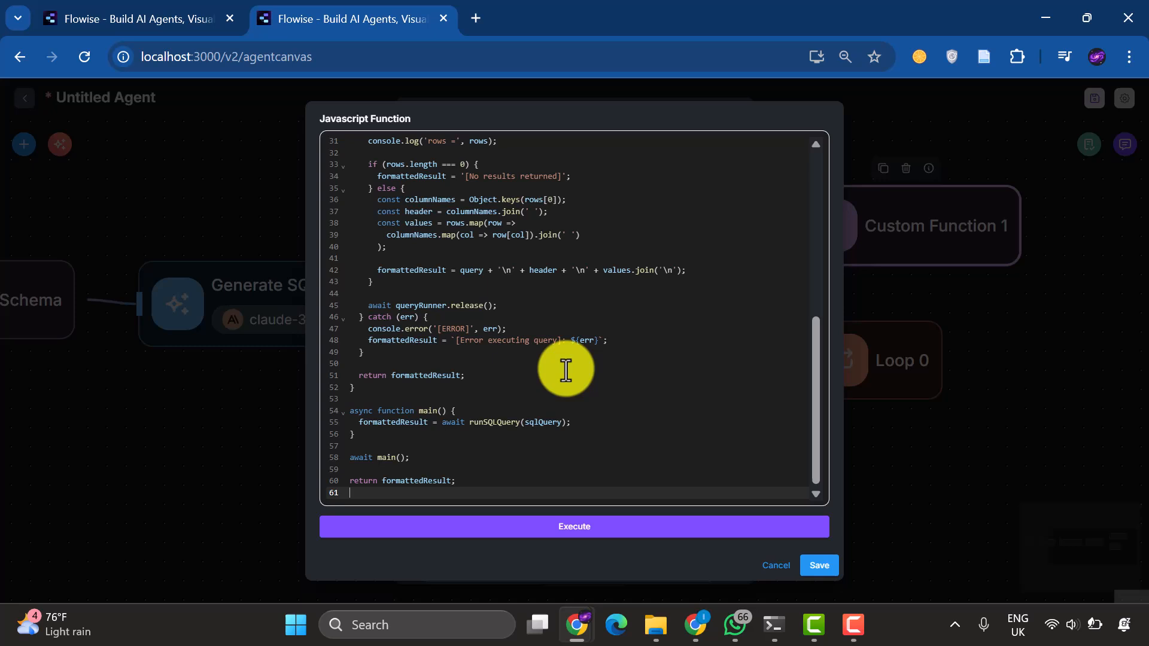
scroll(up, 3)
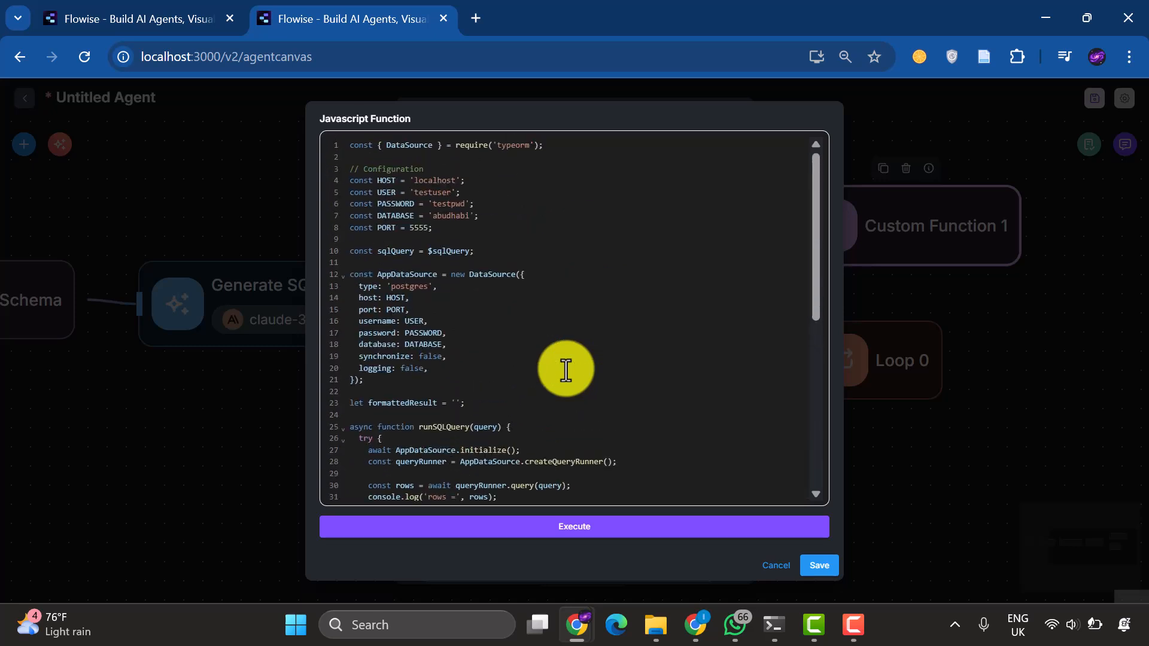
mouse_move(641, 383)
text(Run)
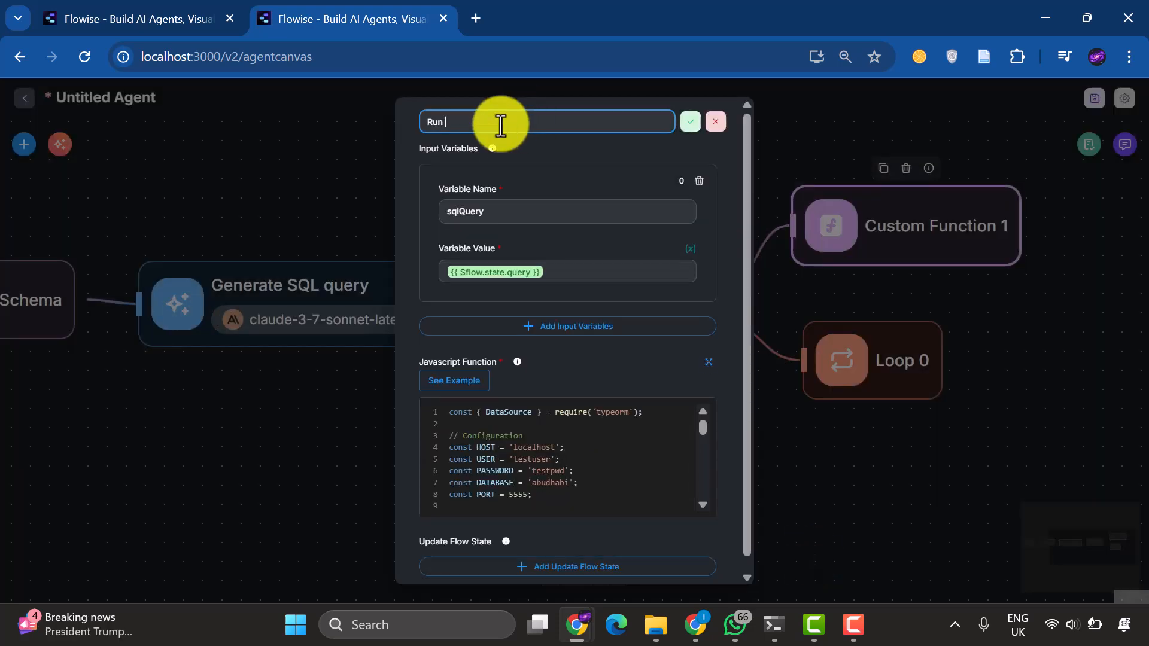
click(689, 122)
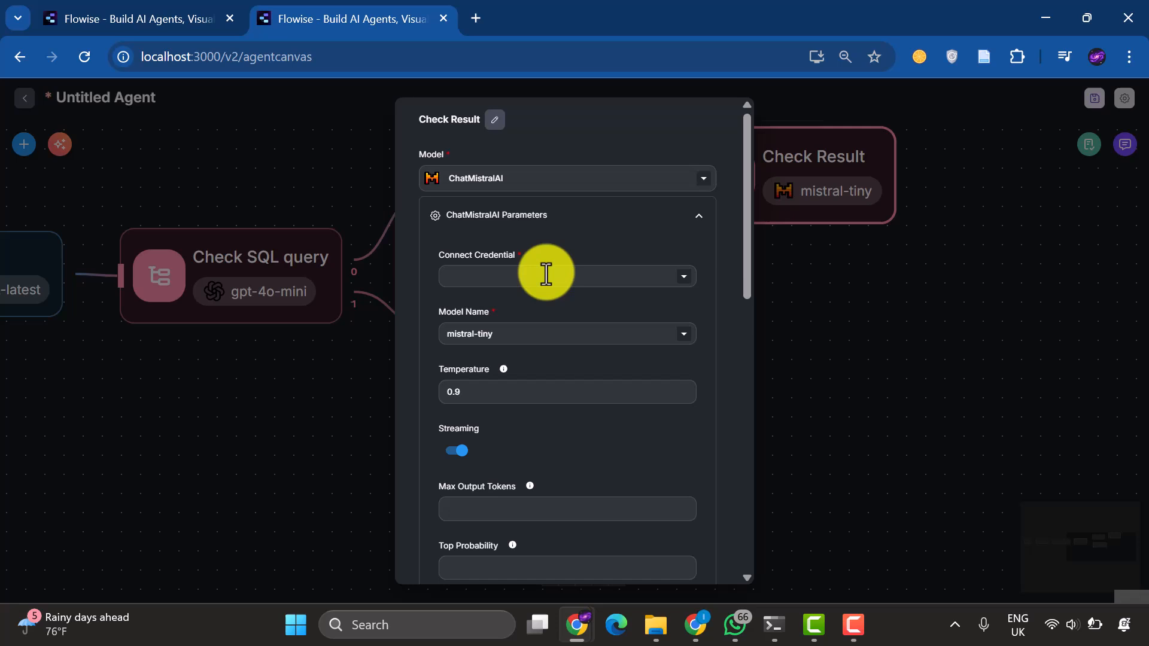
Set Check Result's Mistral credential and insert {{ customFunctionAgentflow_0 }} as its Input
click(567, 277)
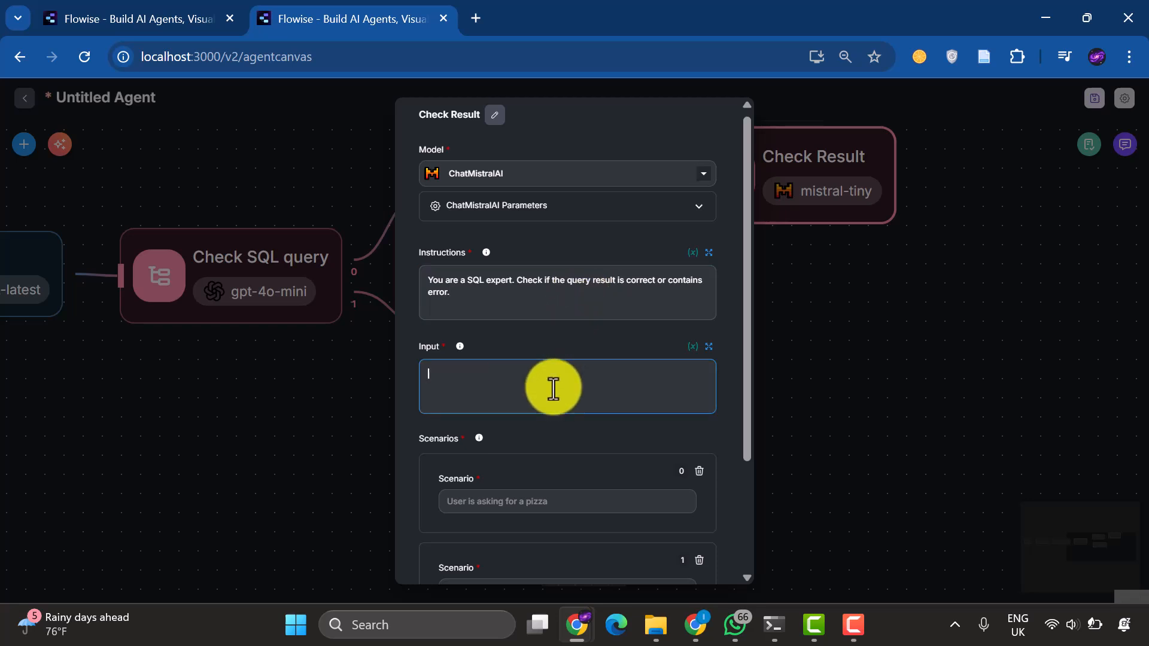
text({{)
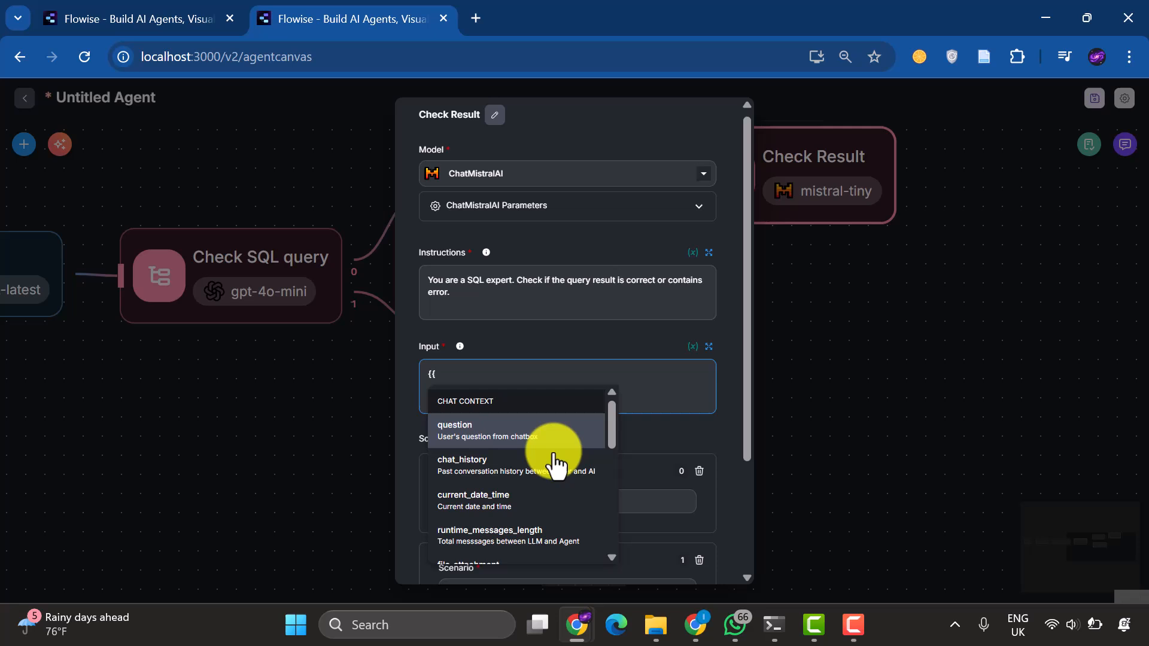
scroll(down, 3)
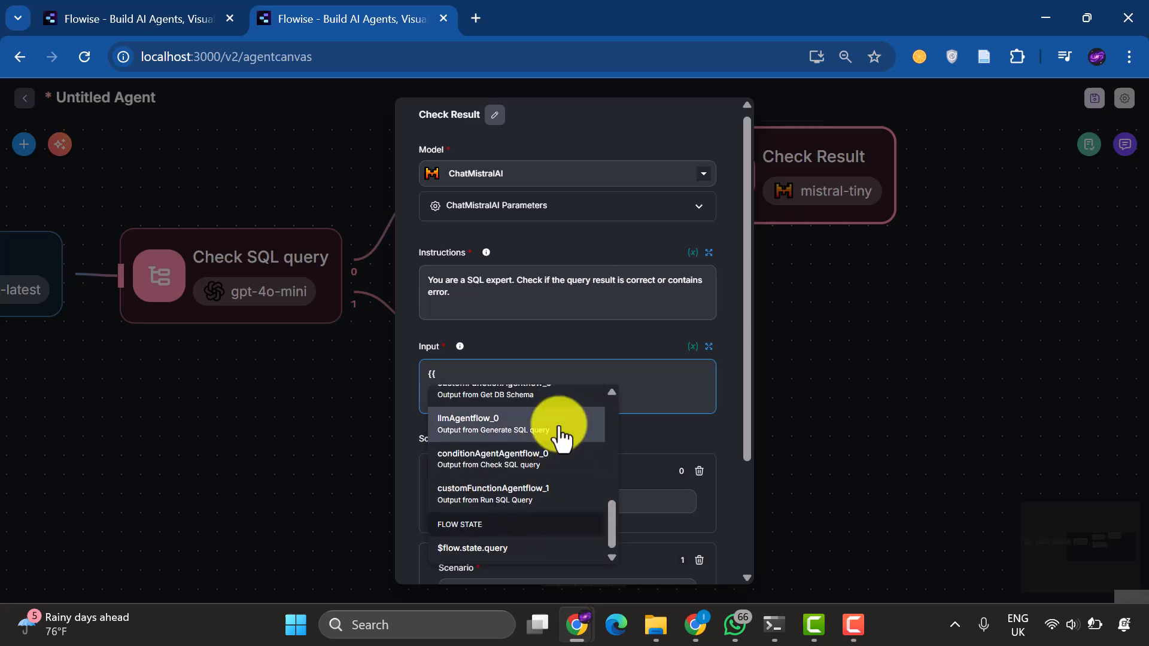
scroll(down, 3)
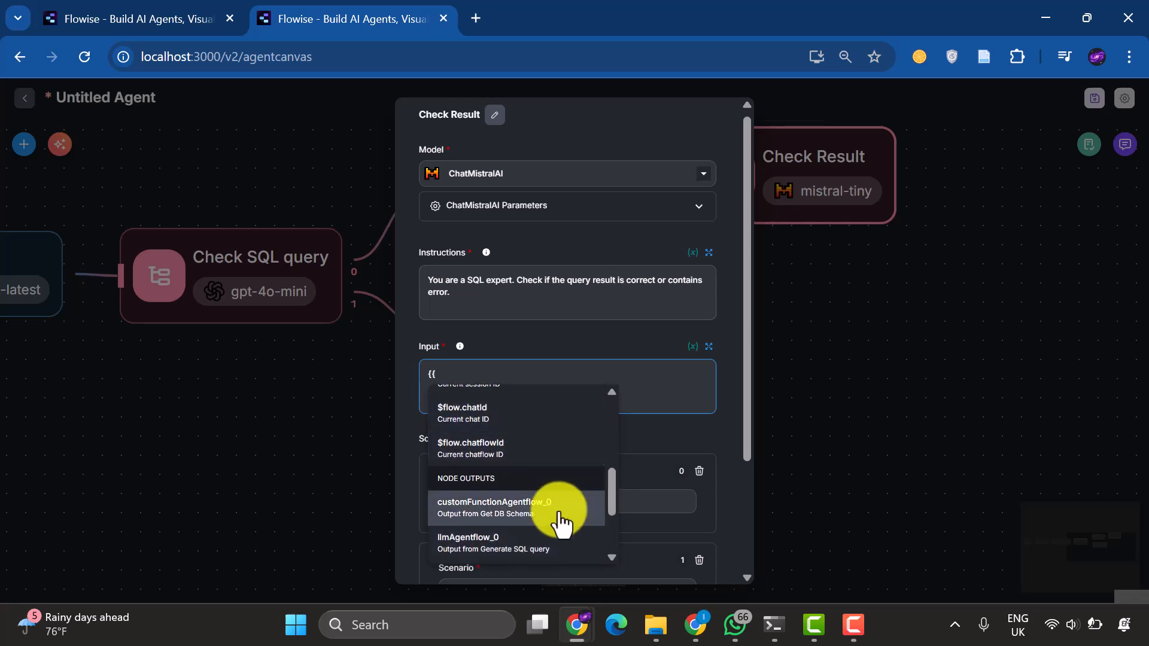
click(495, 507)
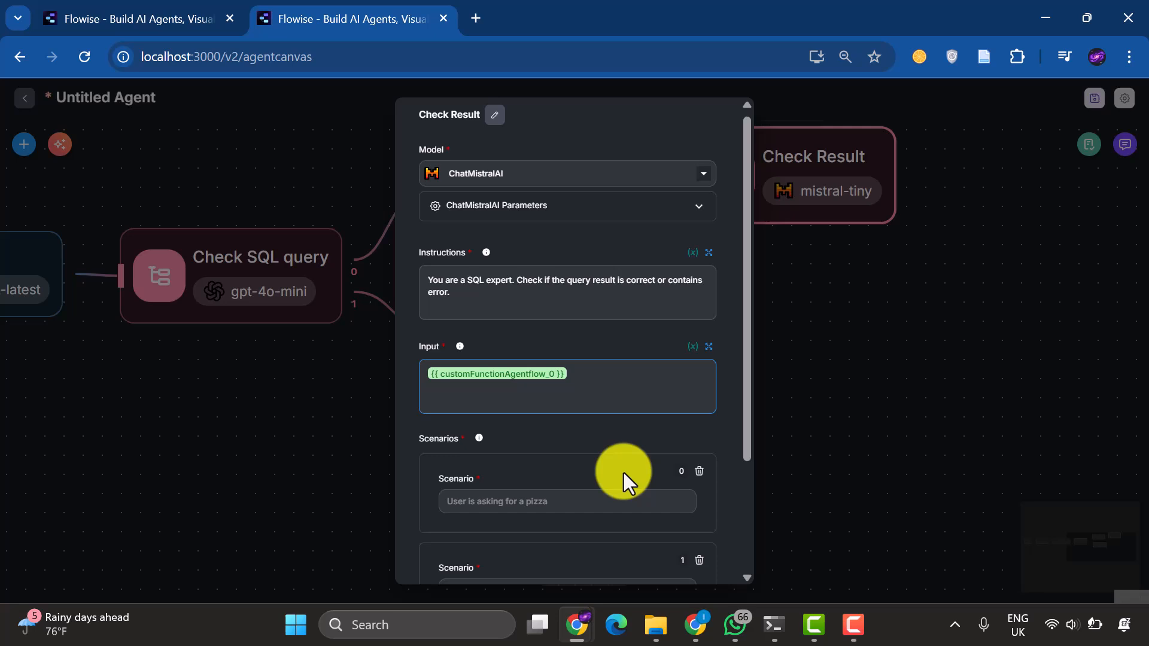
Write scenarios 'Result is correct and does not contain errors' and 'Result contains errors'
text(Result is cor)
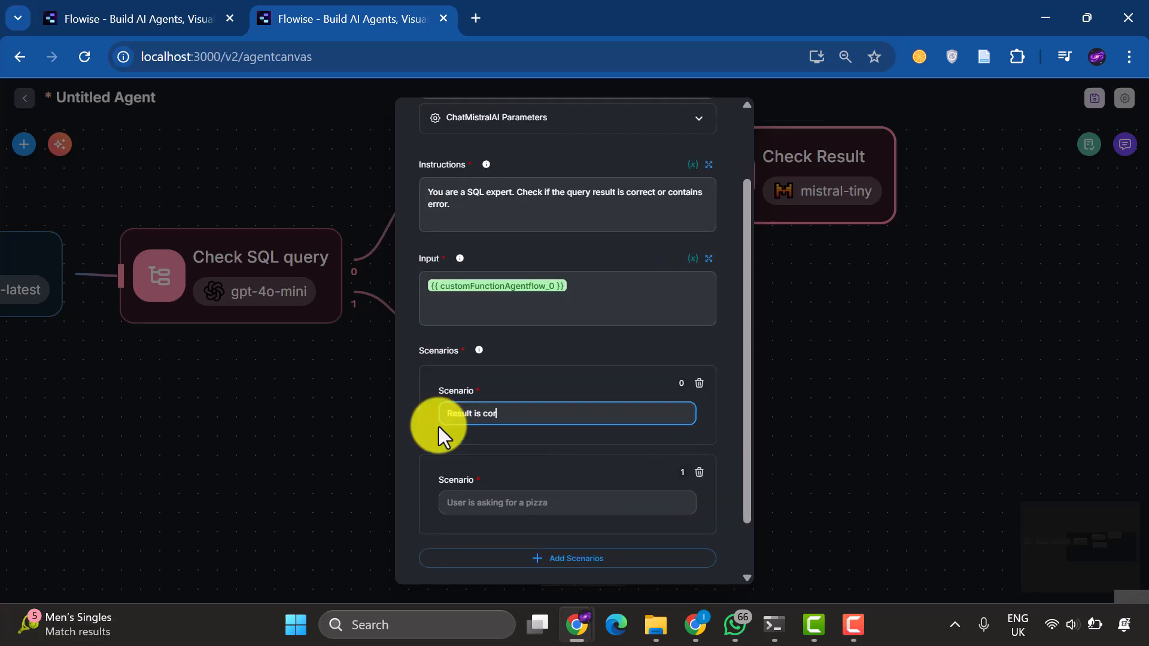
text(rect and does not contain error)
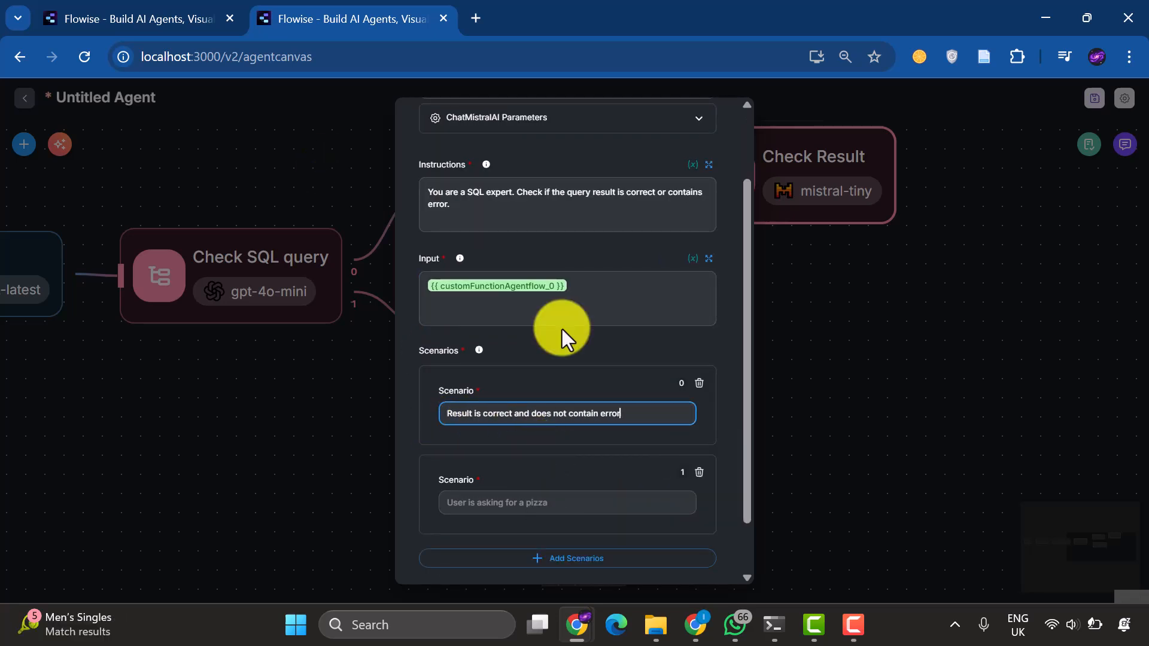
click(566, 502)
text(Result query contain)
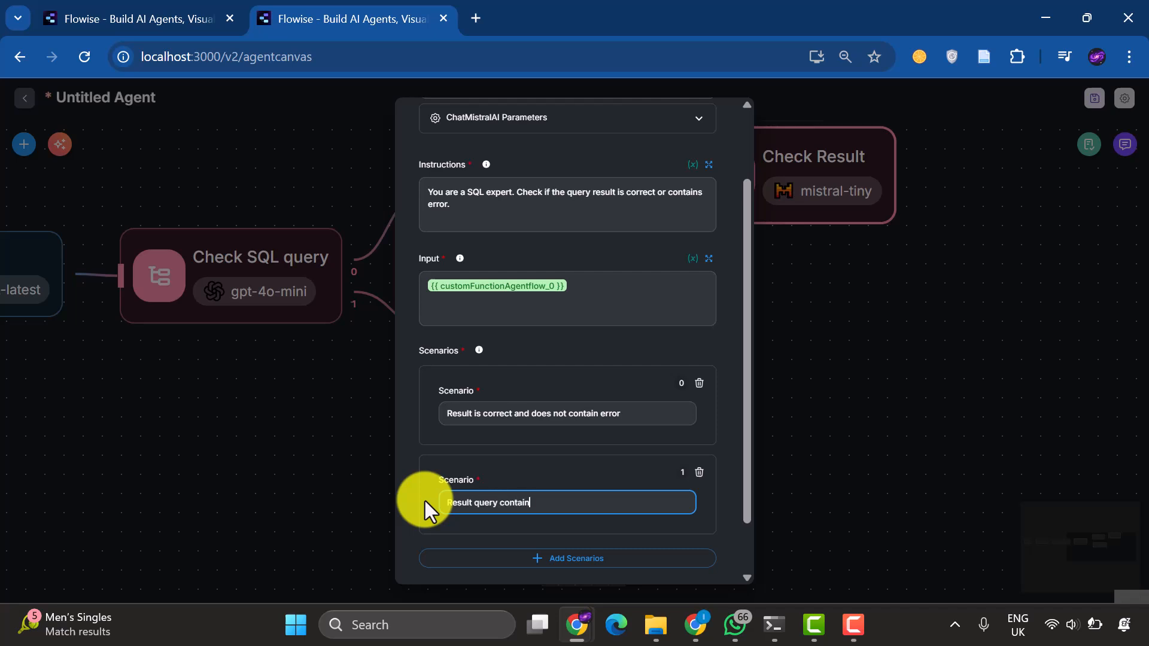
text(s error)
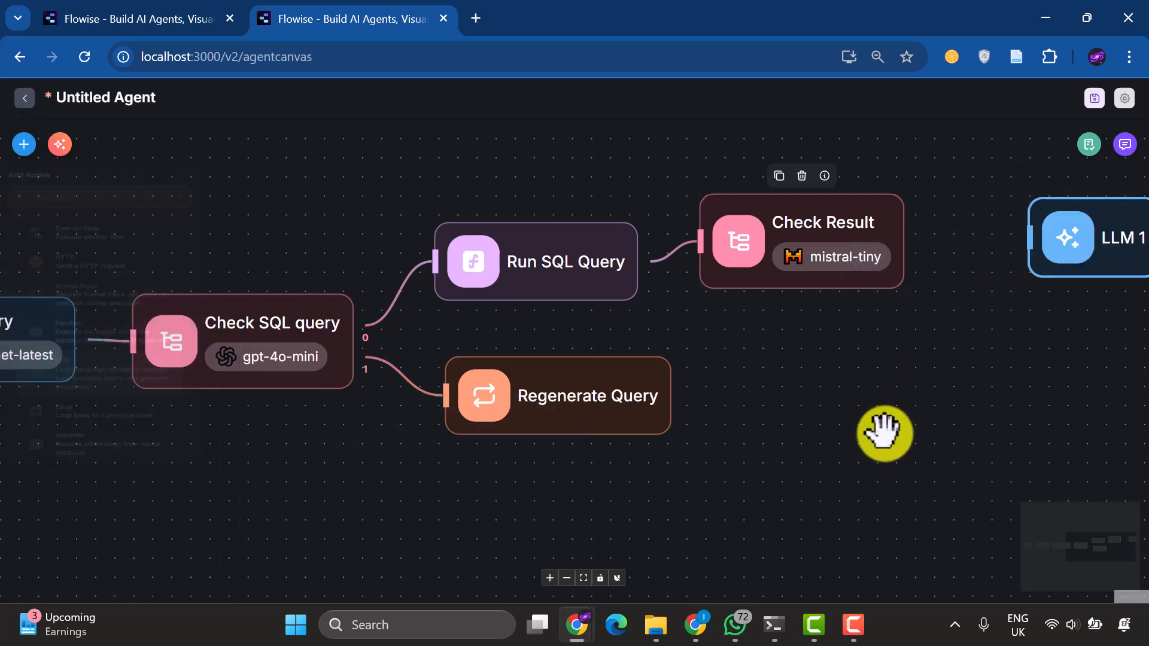
Switch LLM 1 to a Google Generative AI model and rename it 'Return Response'
click(22, 144)
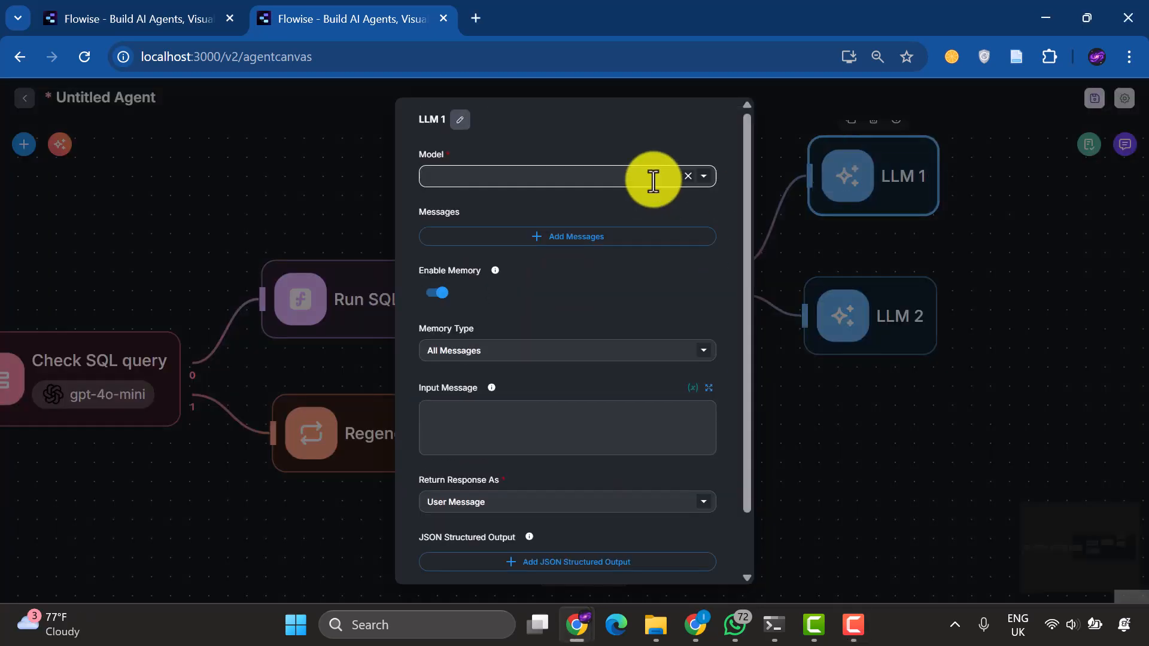
click(525, 176)
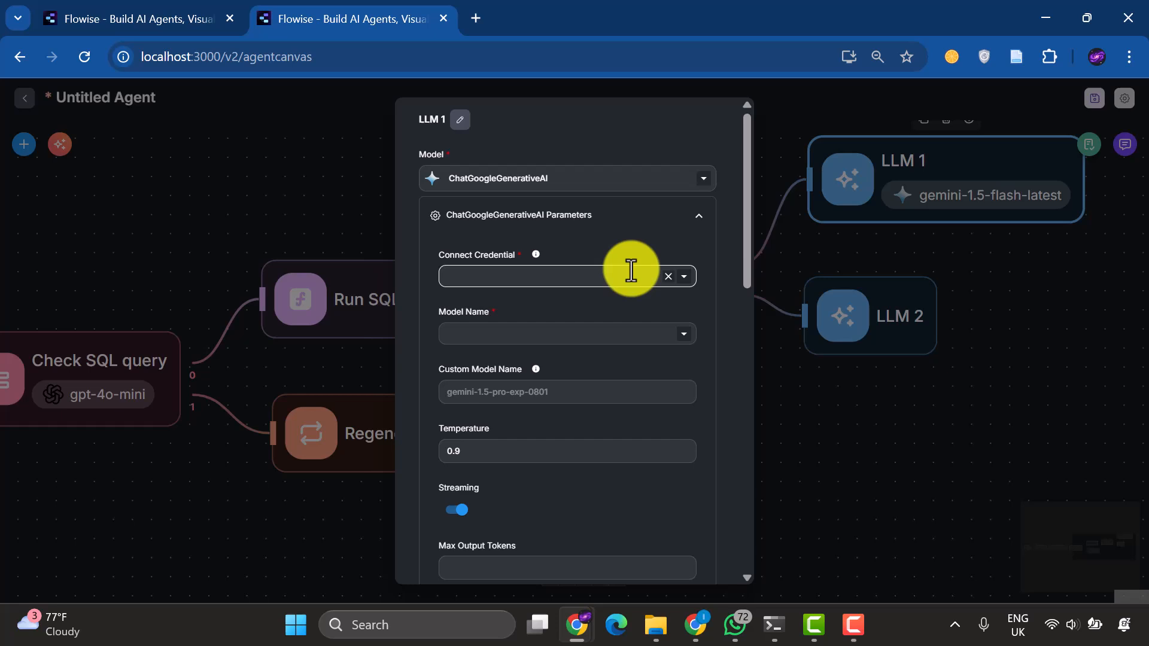
click(564, 276)
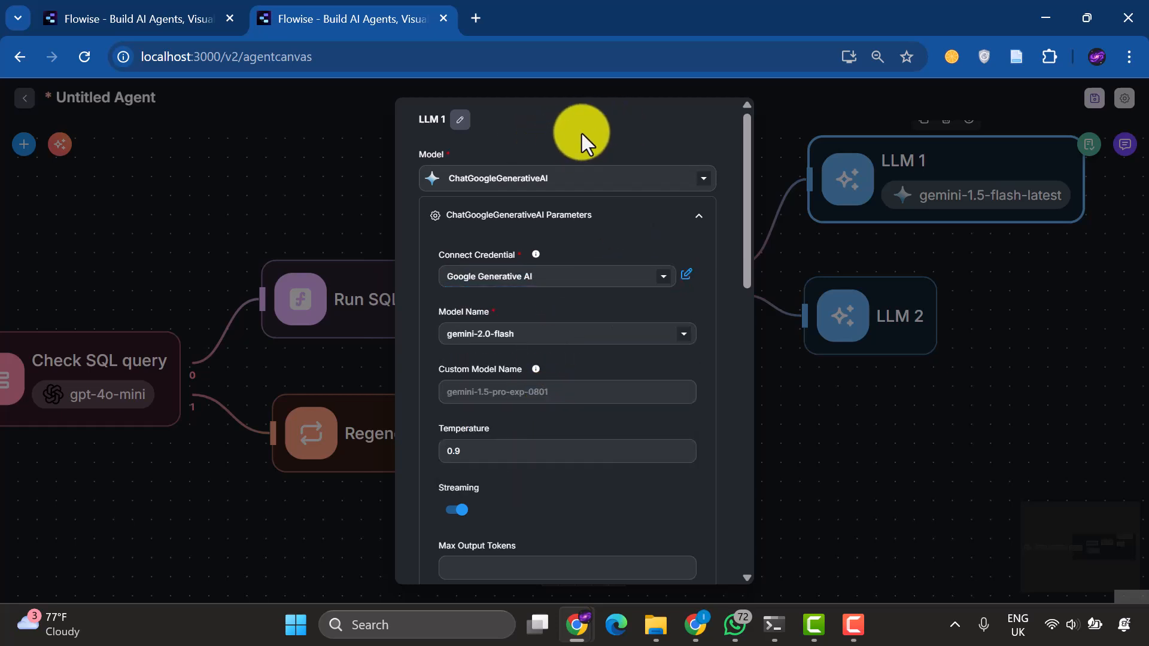
click(460, 120)
text(Return Response)
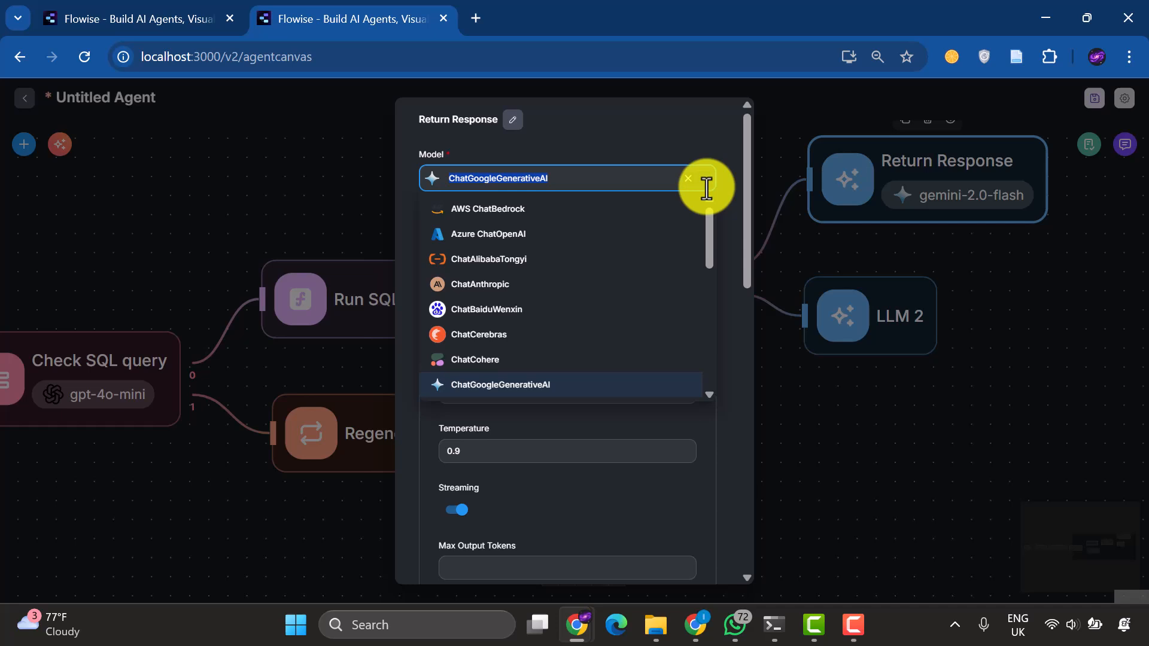
Set the Input Message to {{ customFunctionAgentflow_1 }}, the Run SQL Query output
click(504, 385)
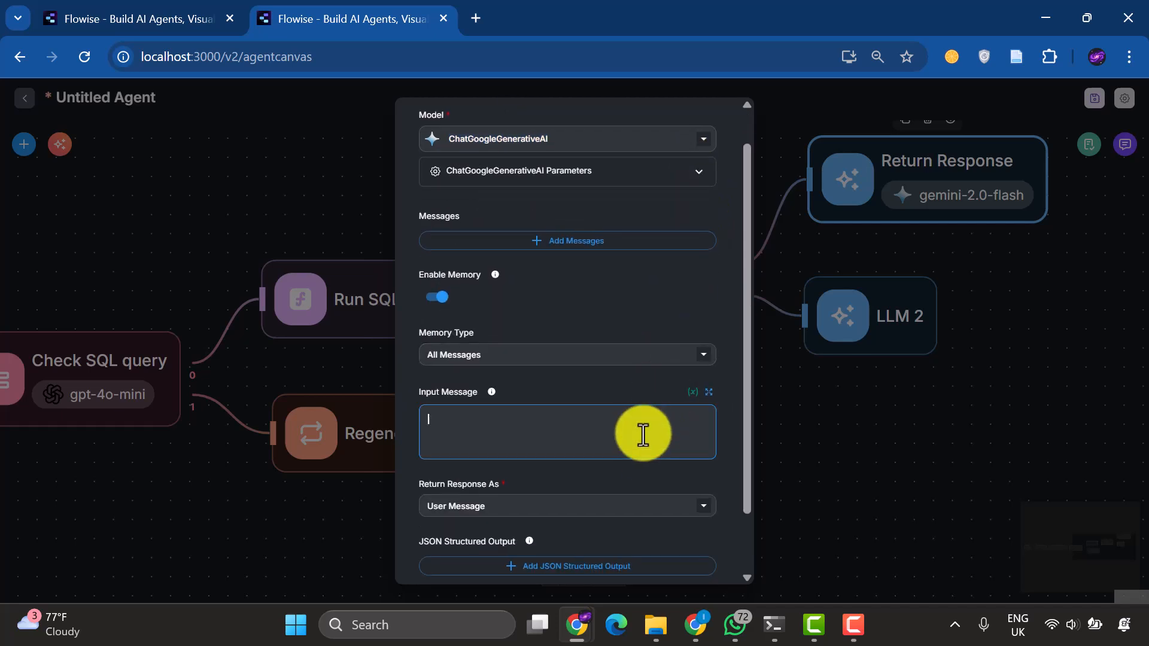
text({{)
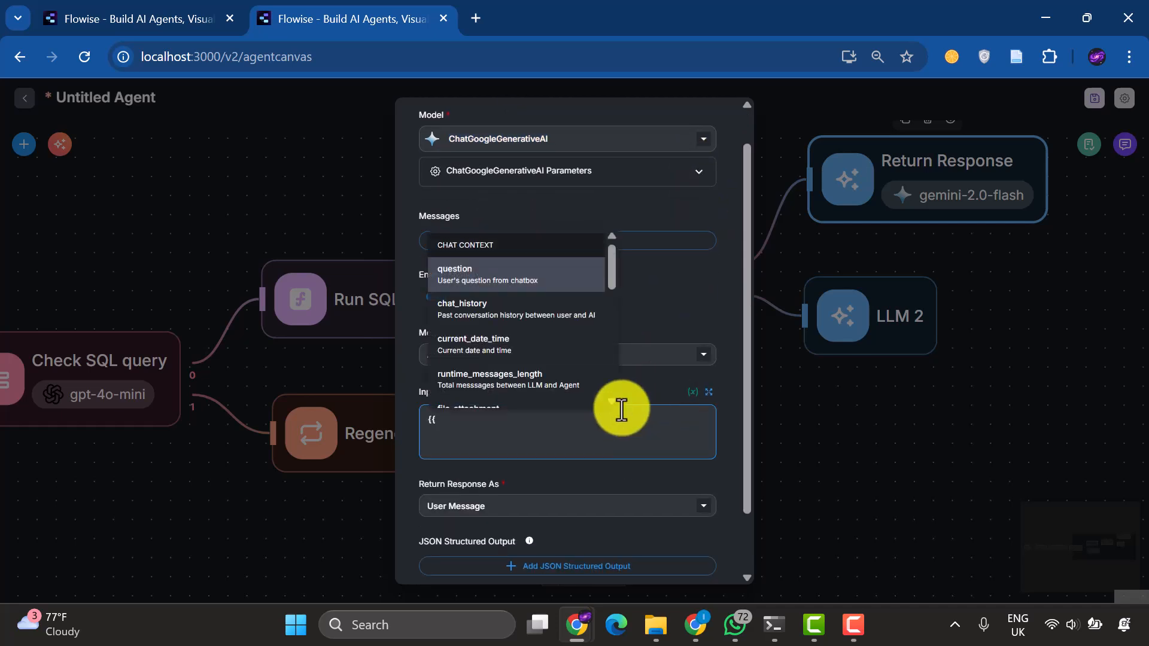
scroll(down, 3)
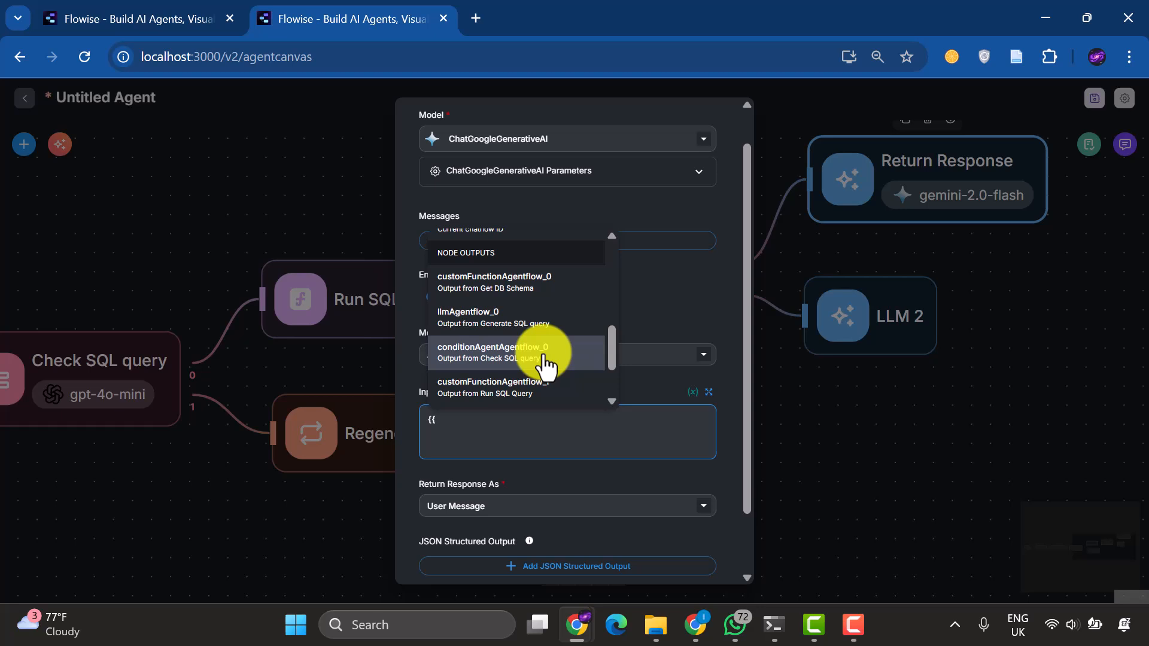
click(490, 388)
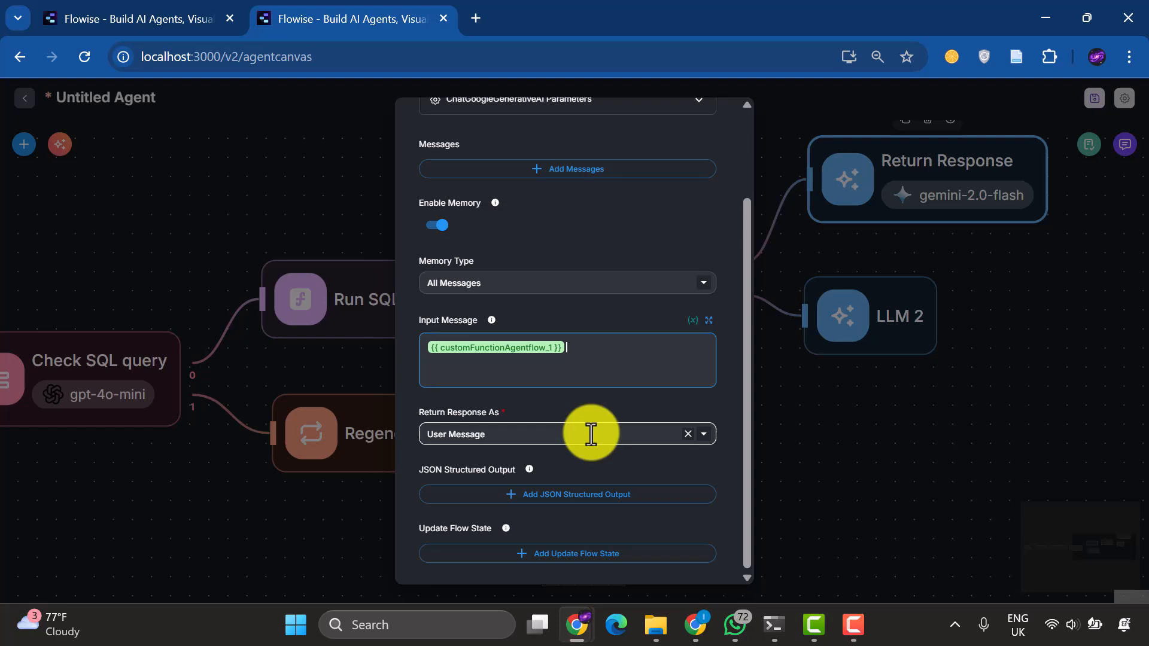
mouse_move(917, 275)
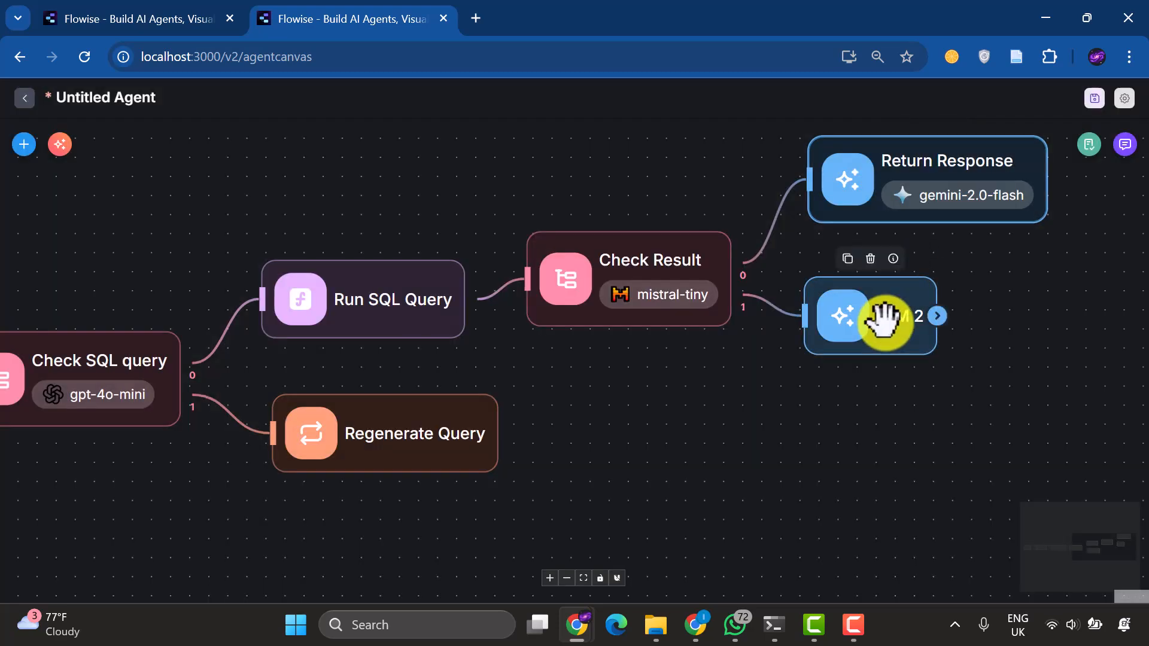
Rename LLM 2 to 'Regenerate SQL Query' and insert the Run SQL Query output as the error
click(869, 316)
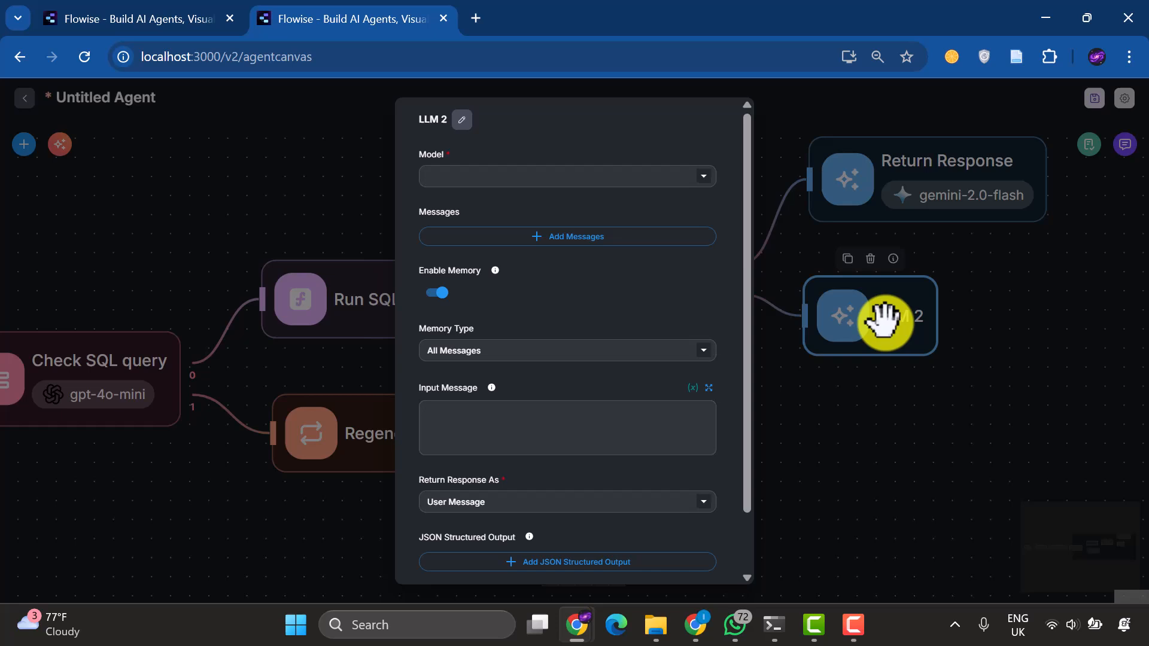
mouse_move(907, 403)
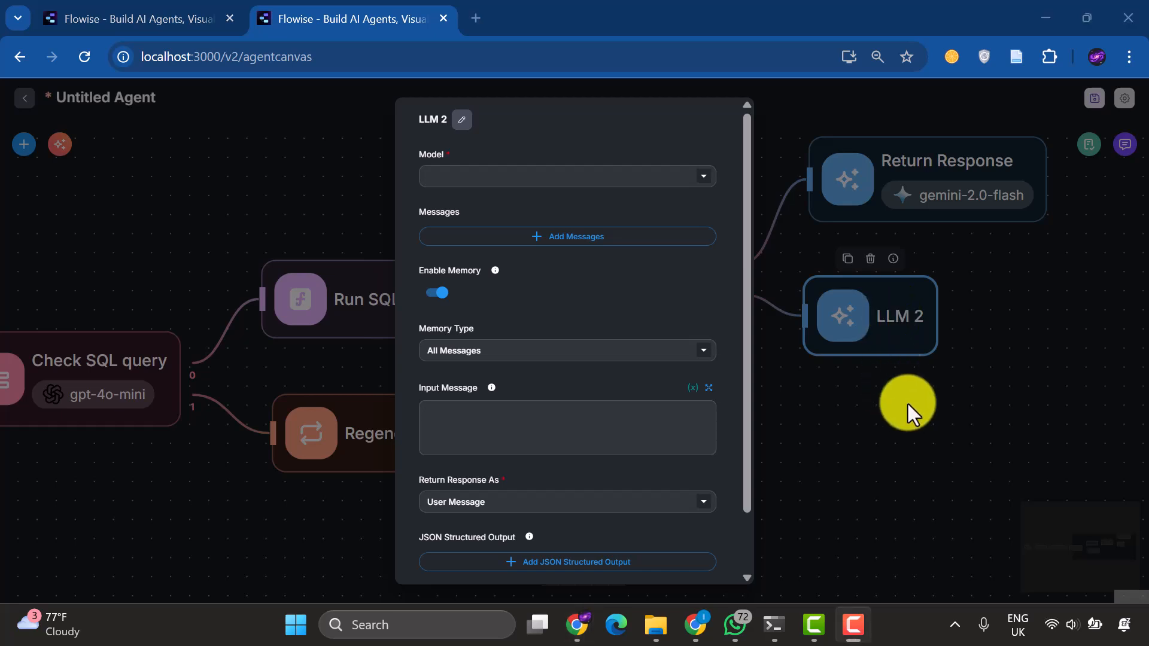
click(461, 120)
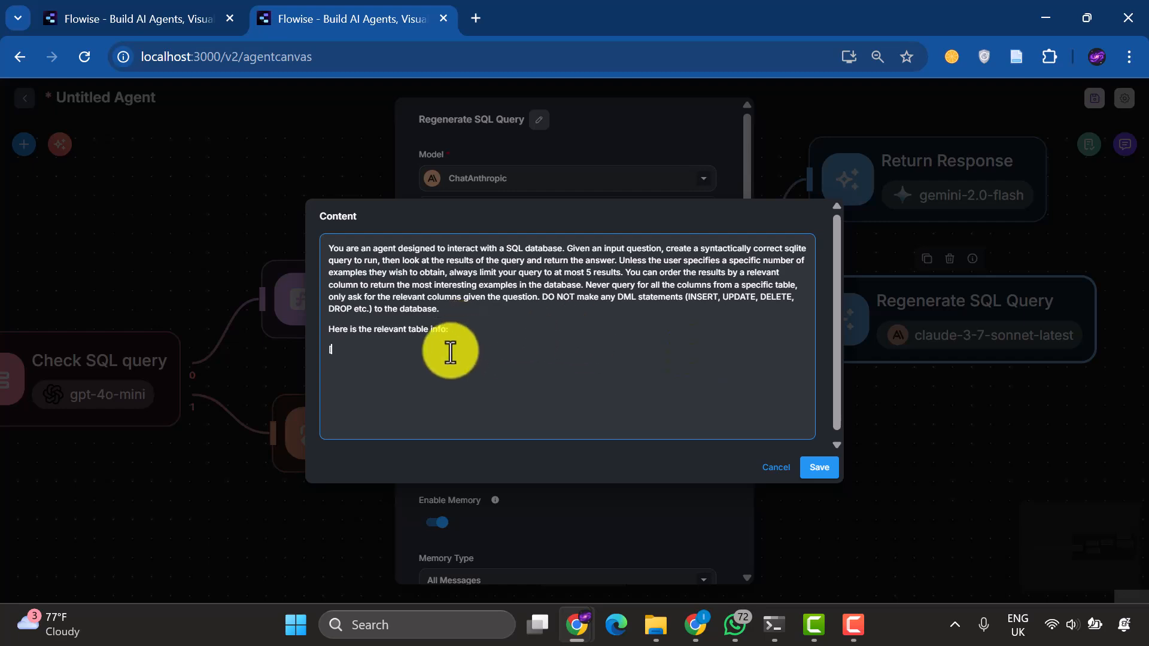
text({)
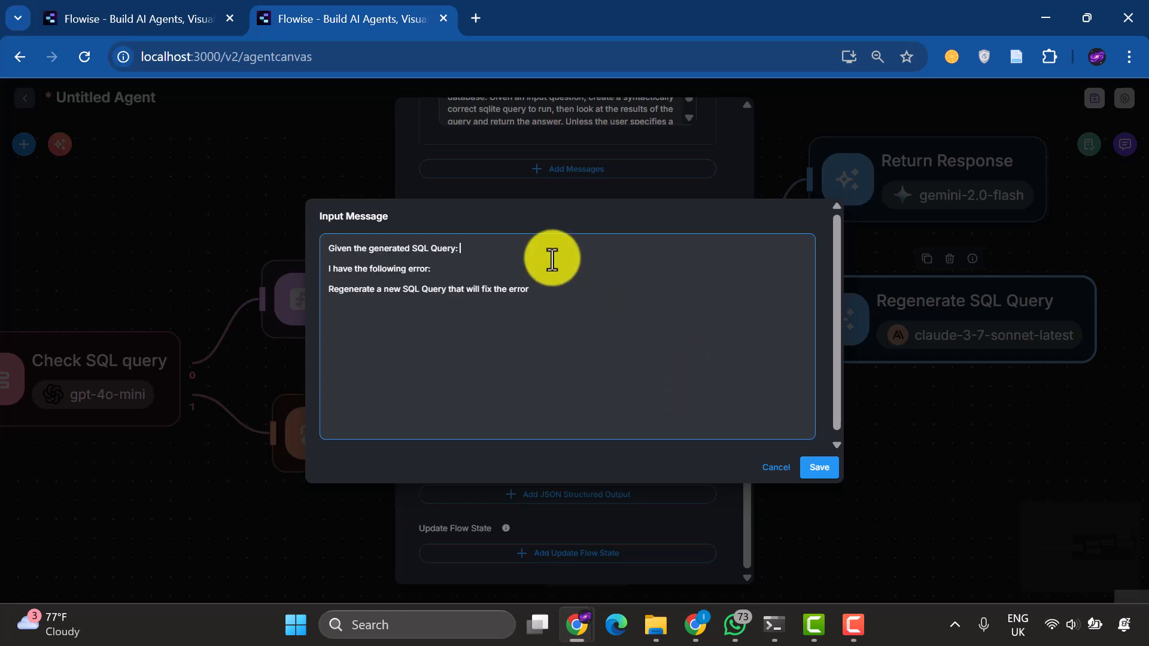
text({{)
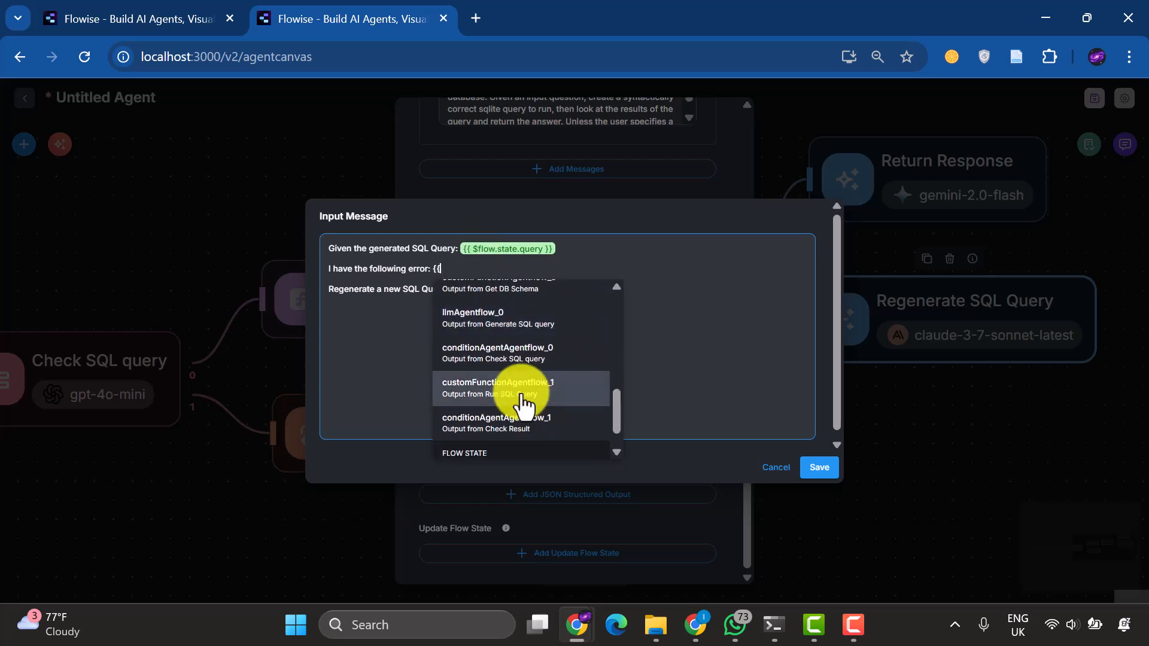
click(497, 382)
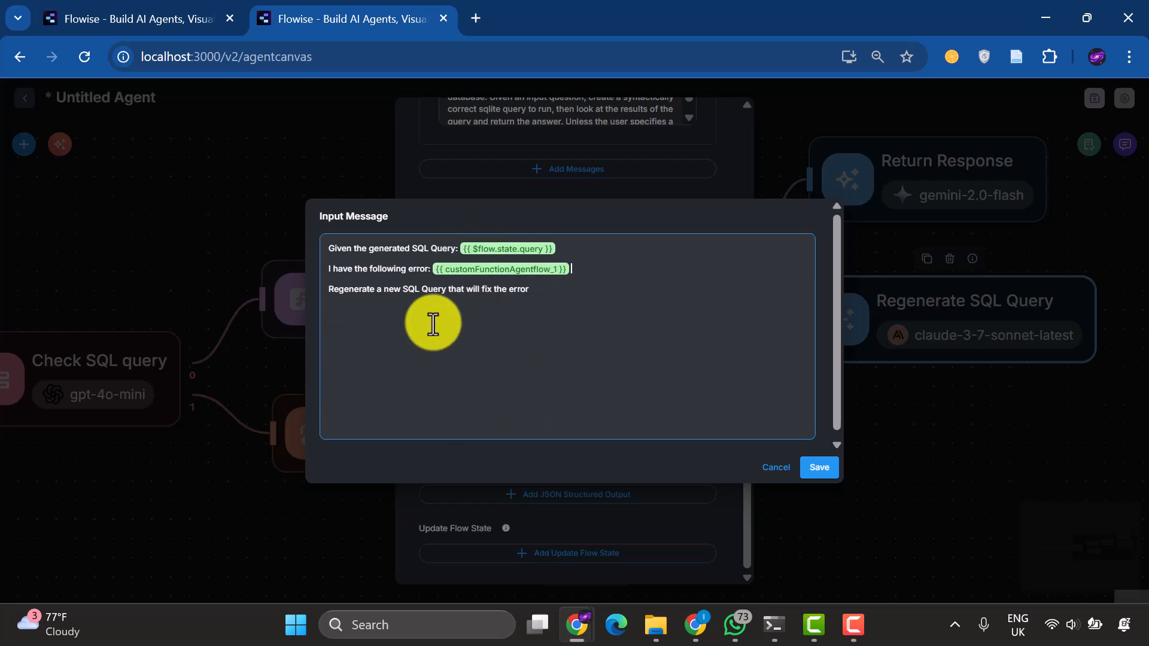
click(819, 467)
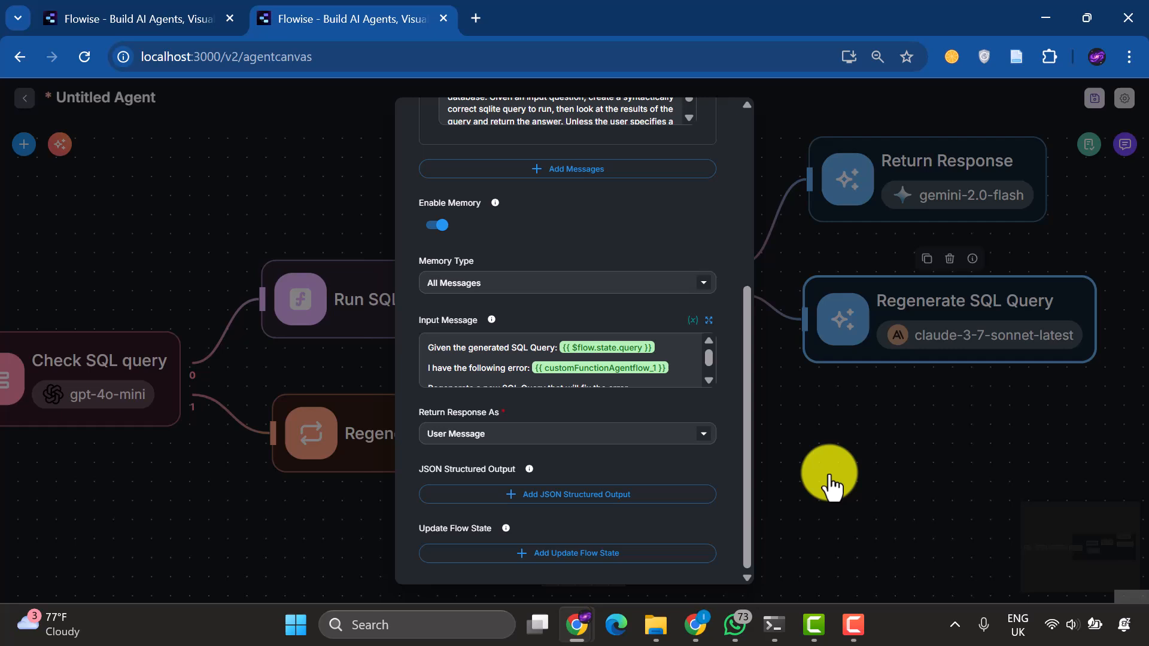
mouse_move(603, 500)
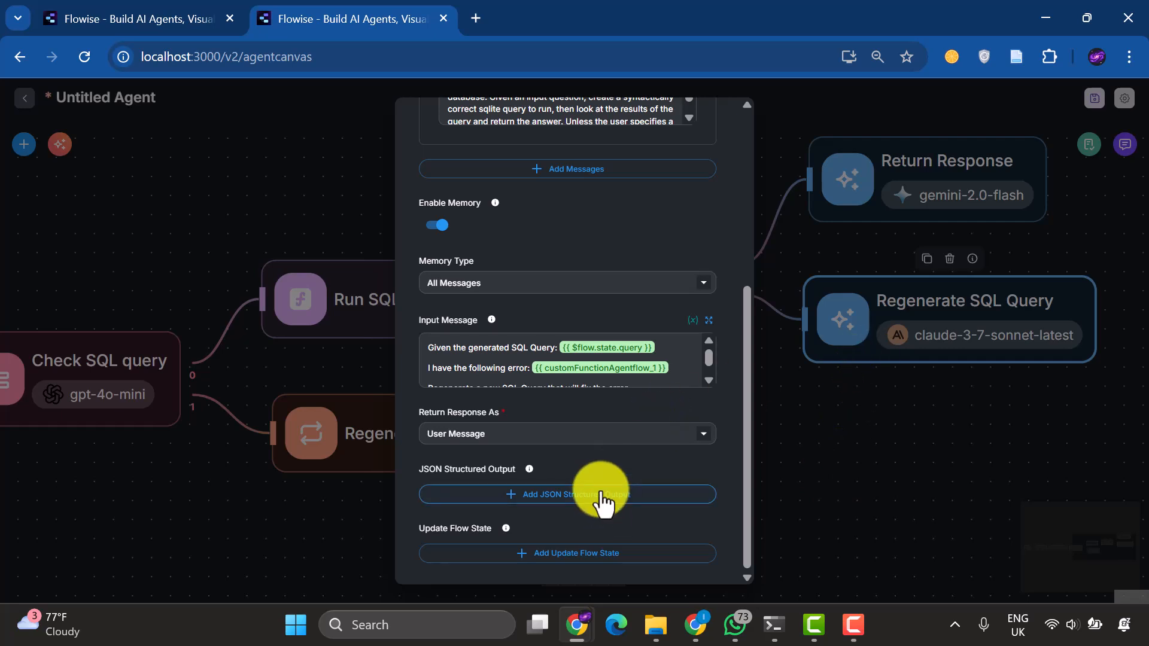
Add a String structured output sql_query described as 'SQL query'
click(568, 494)
text(sql_query)
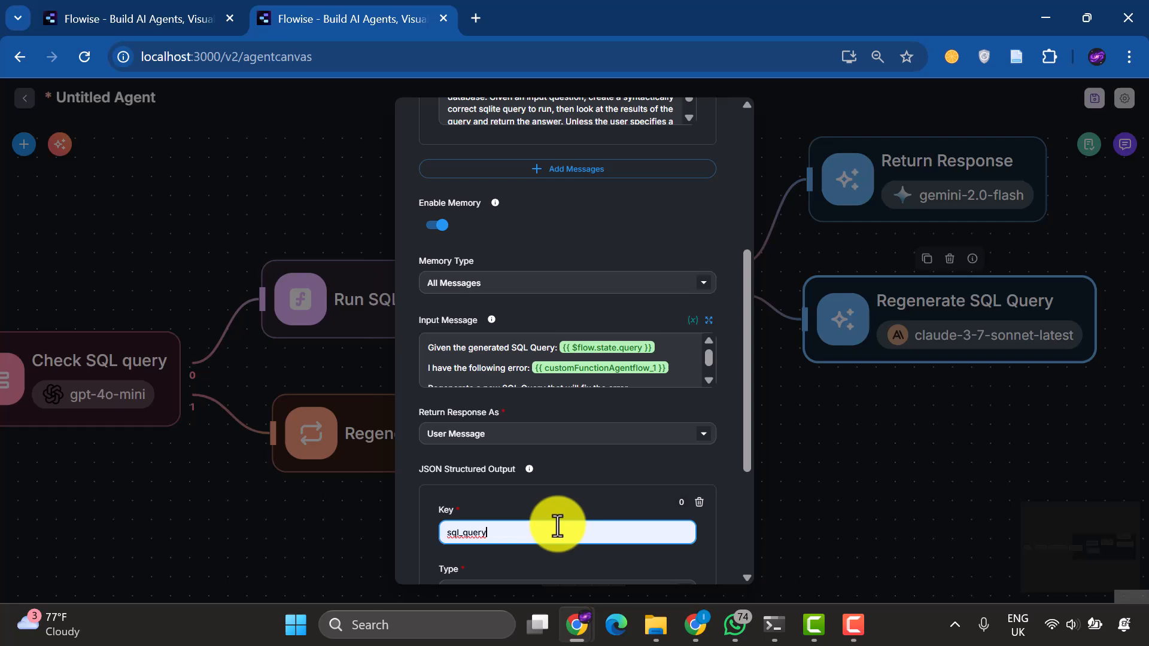
click(565, 423)
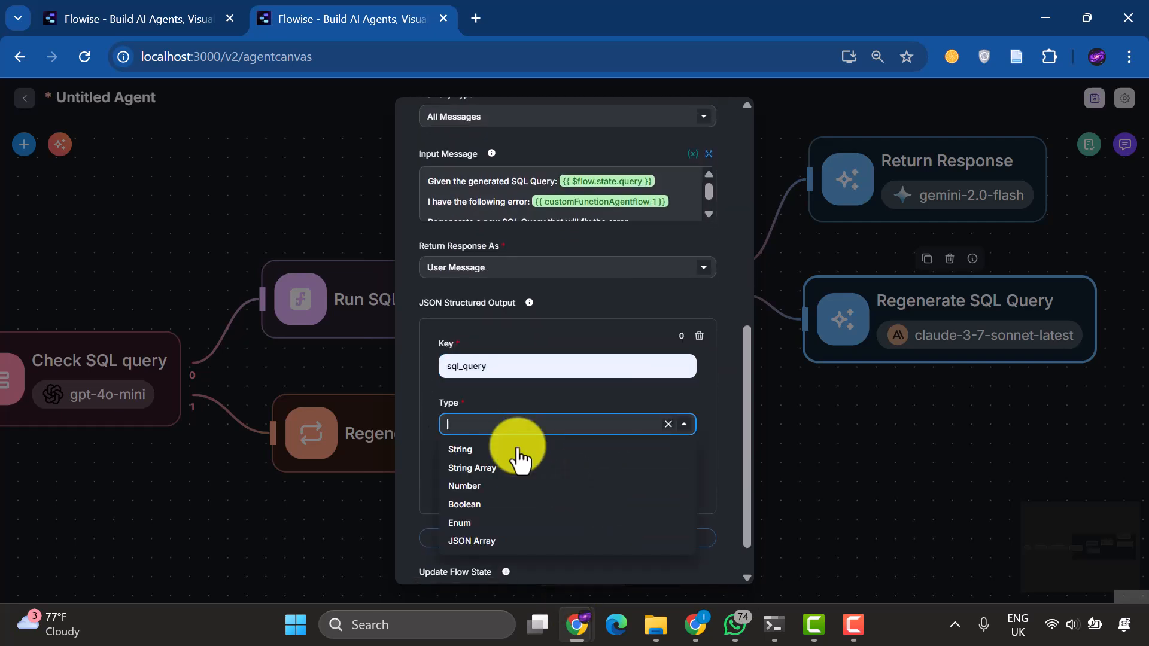
click(459, 450)
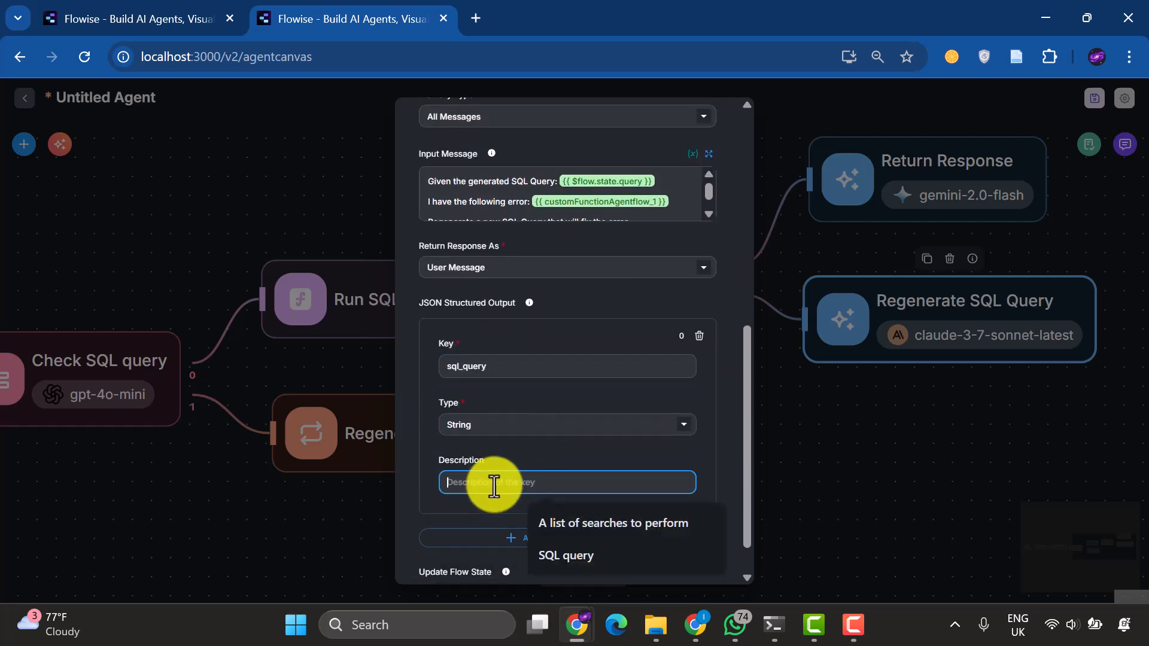
click(565, 555)
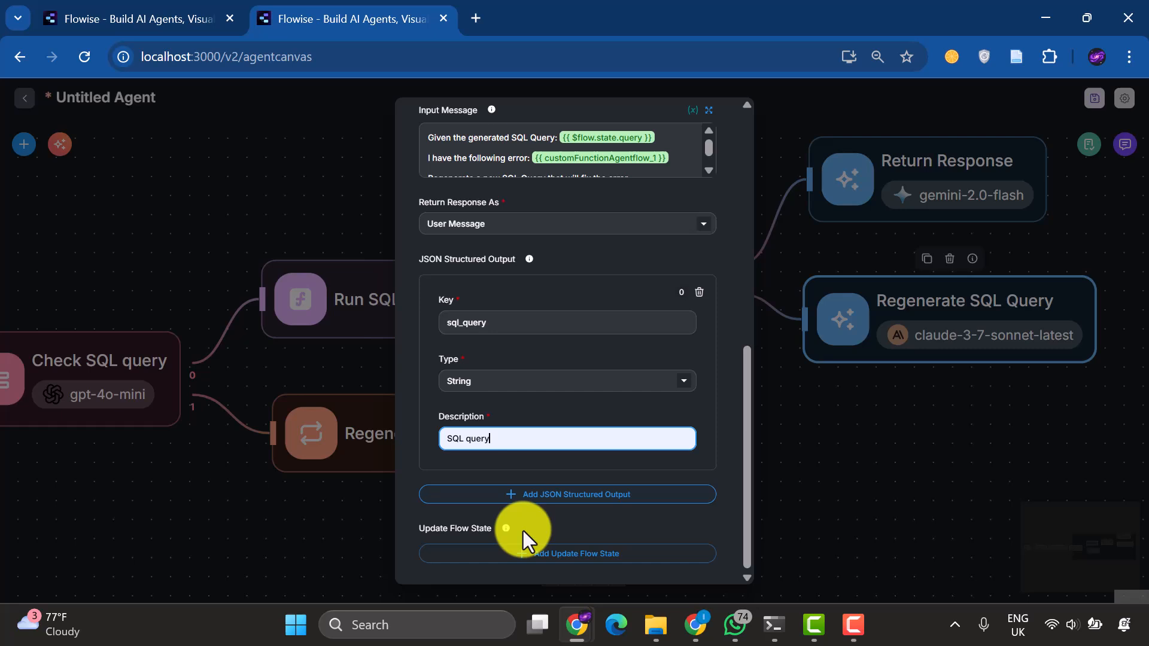
Update flow state query with the sql_query output
click(567, 553)
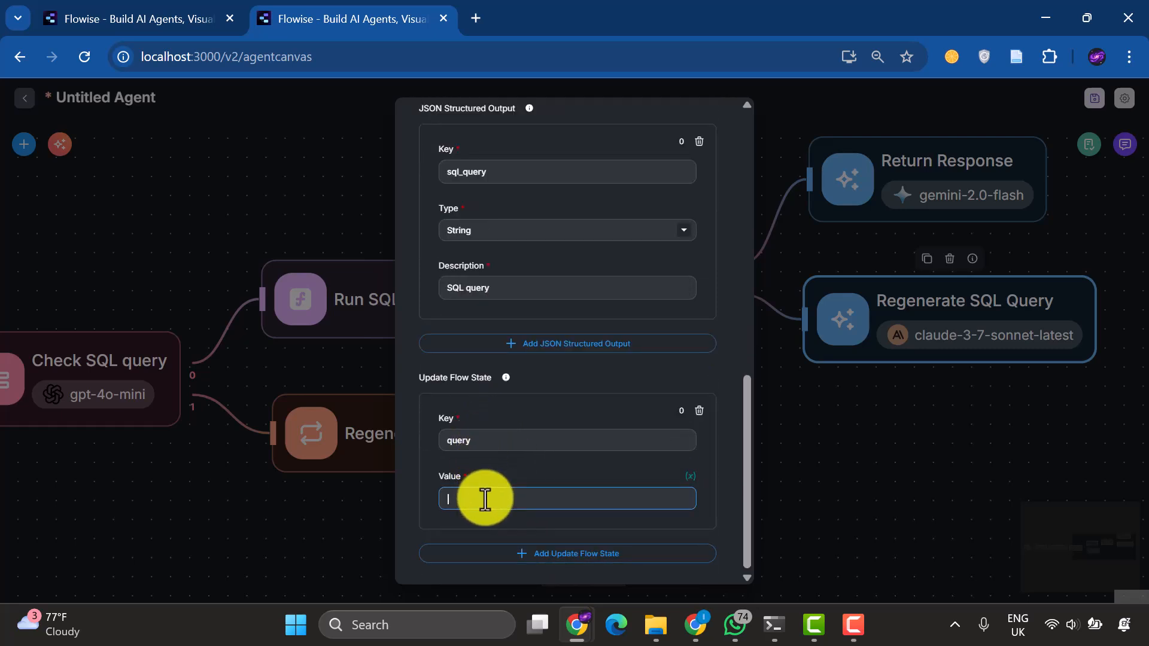
text({{)
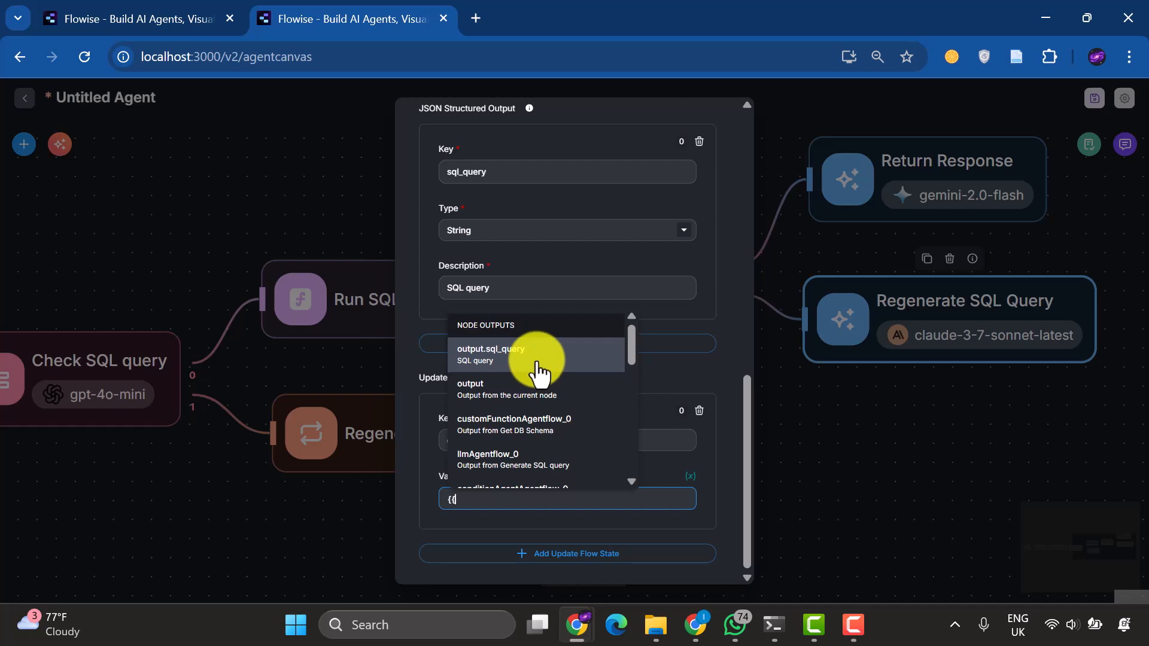
click(489, 354)
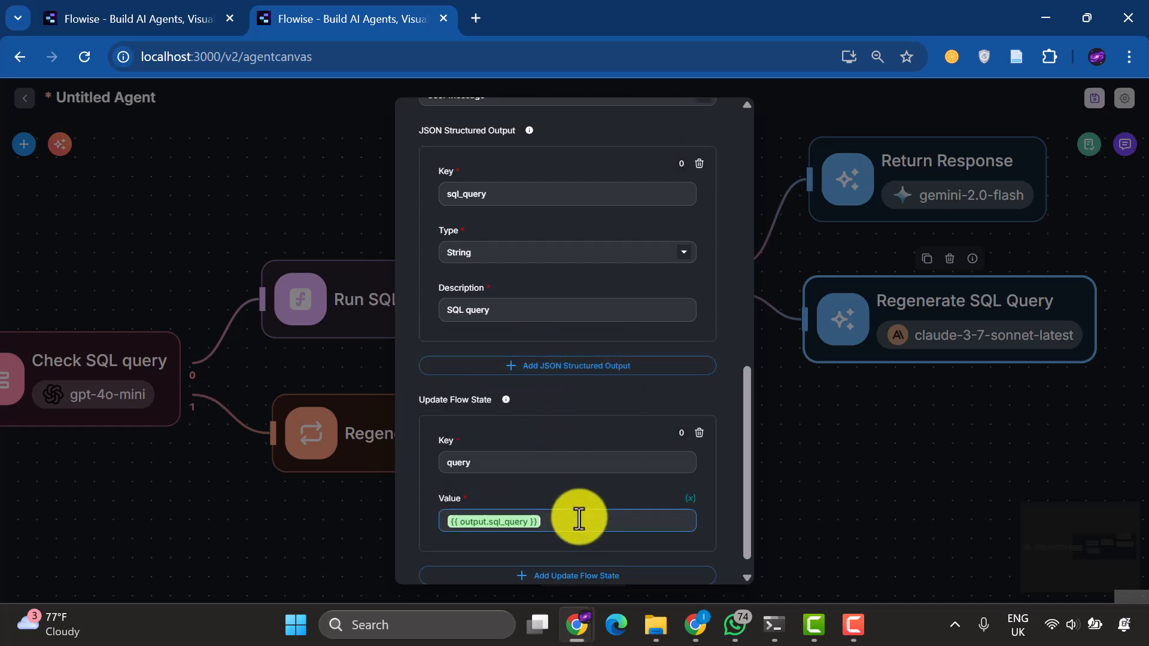
mouse_move(586, 502)
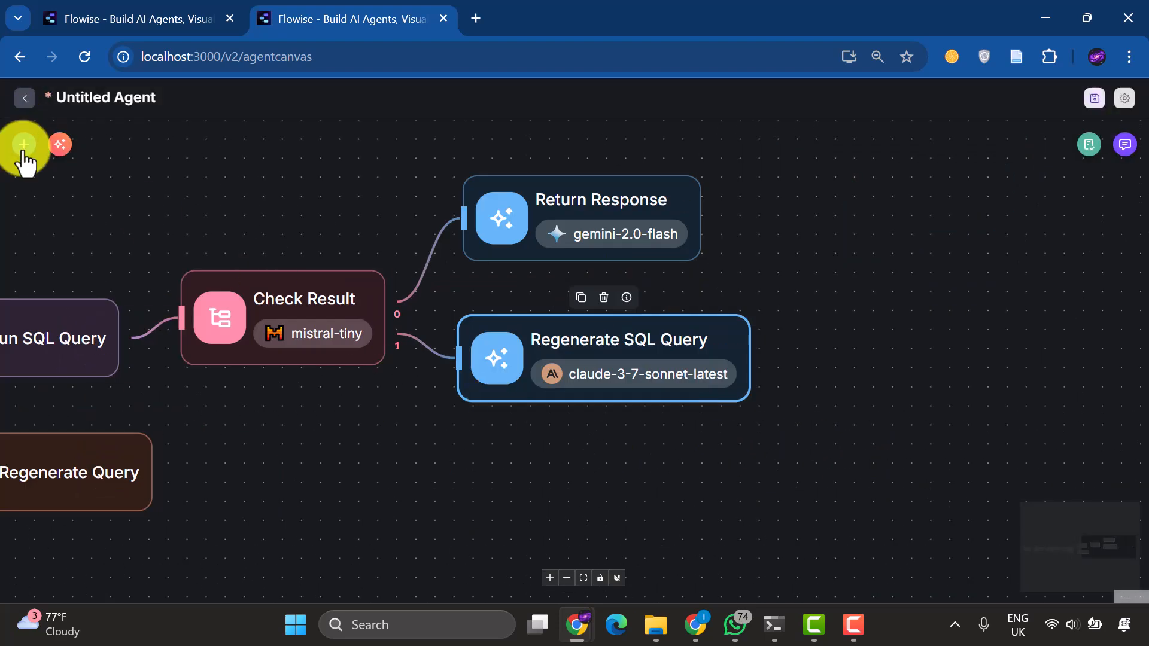
click(22, 144)
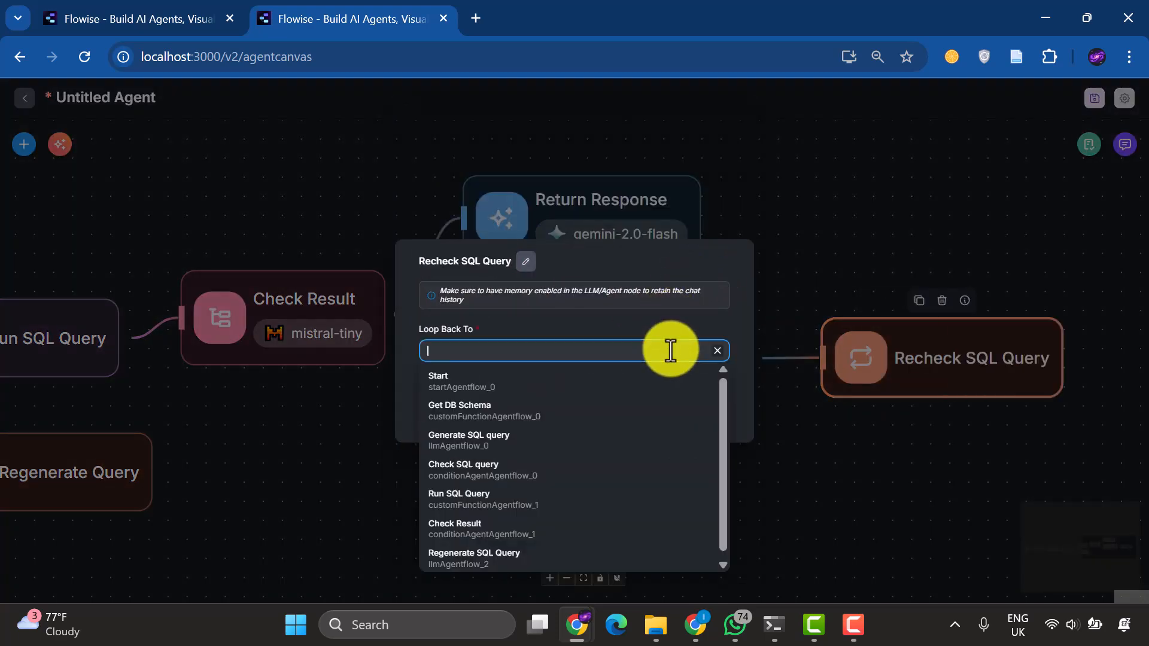
mouse_move(607, 469)
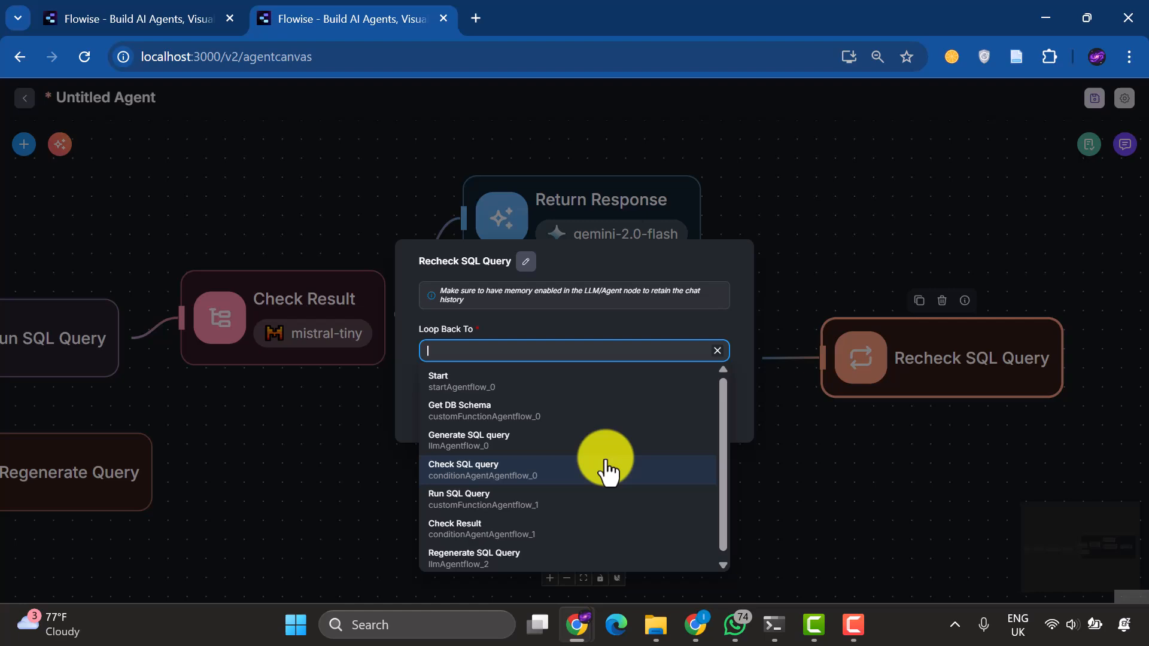
Loop Recheck SQL Query back to Check SQL query and save the flow as 'SQL Agent'
click(463, 469)
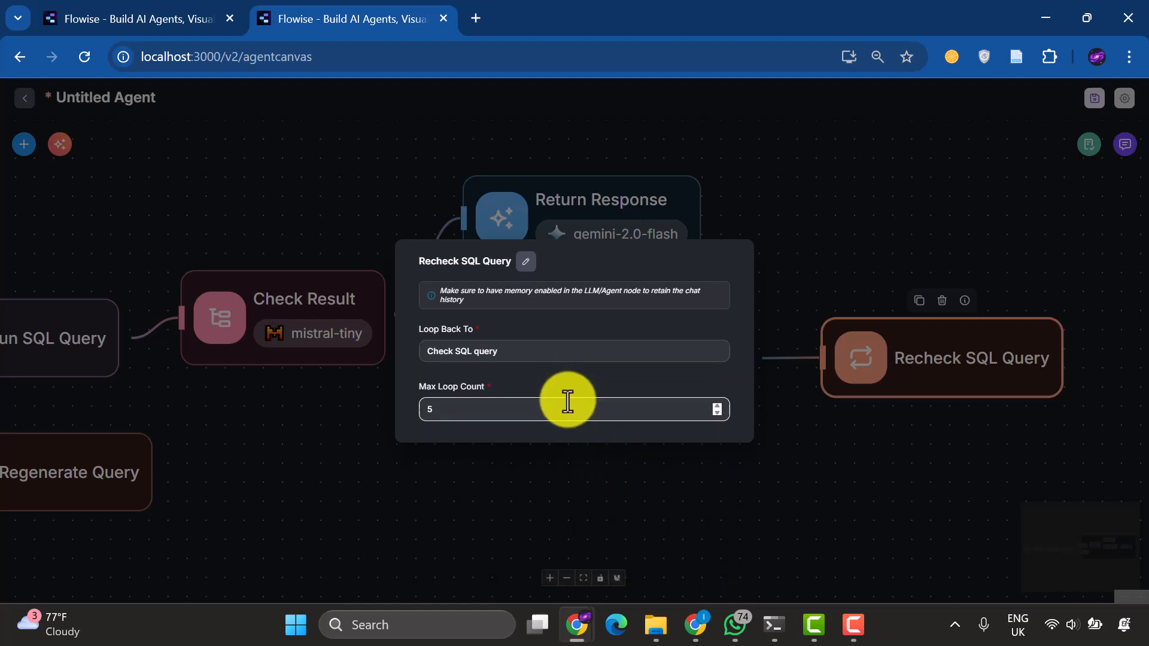
click(780, 216)
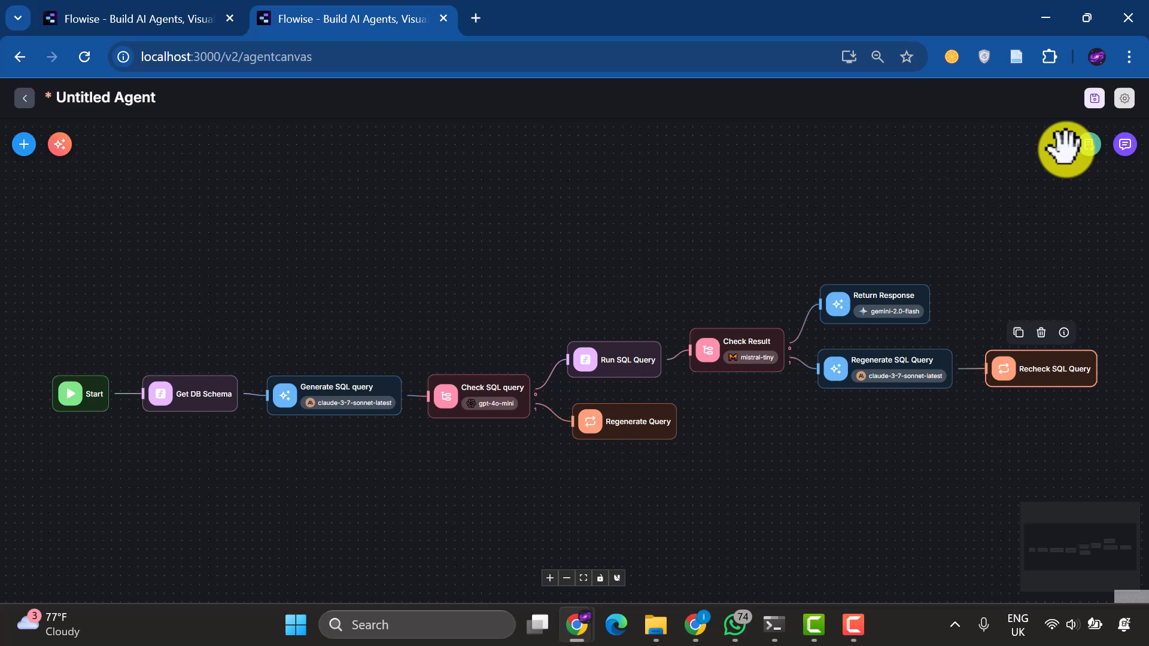
click(1094, 98)
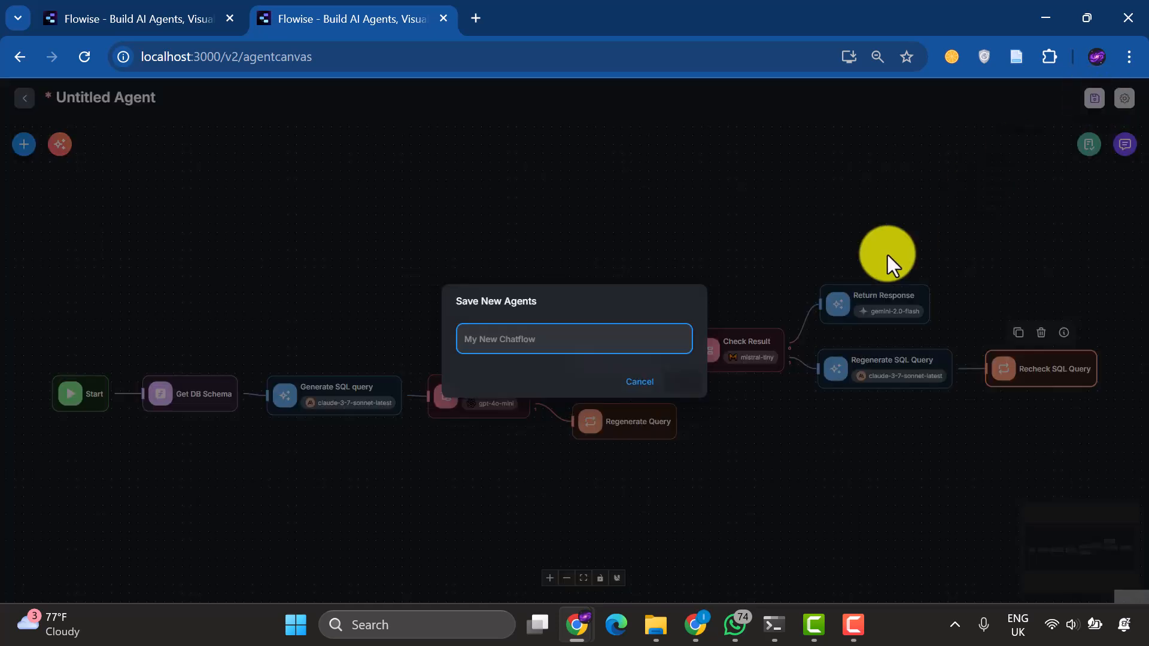
text(SQL A)
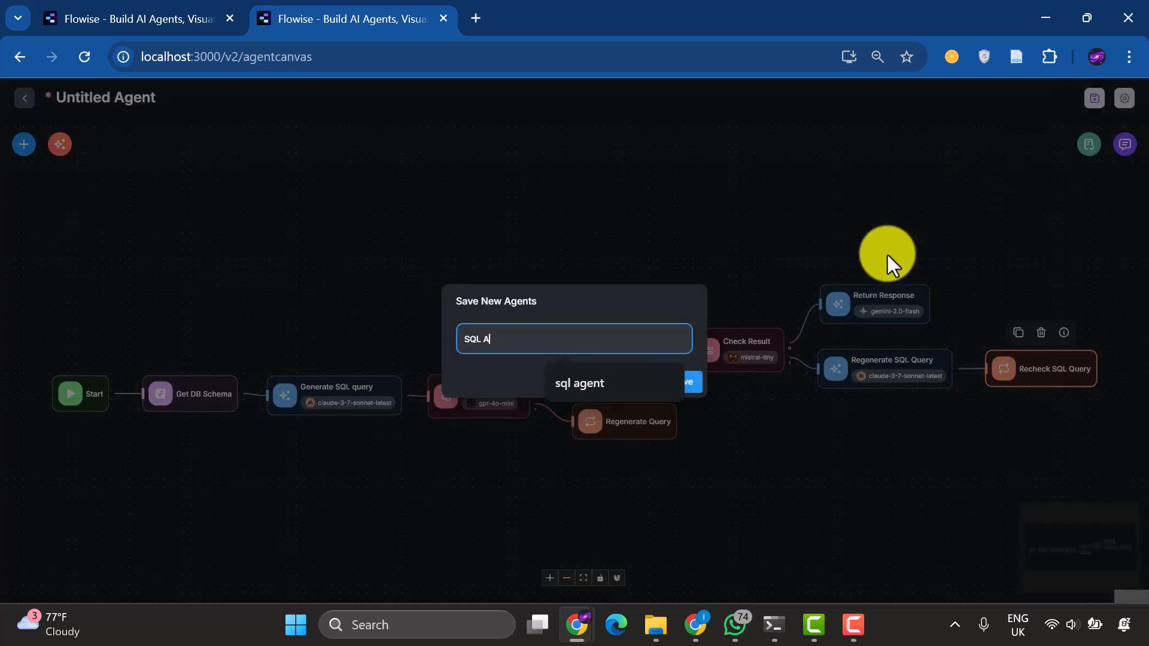
click(688, 381)
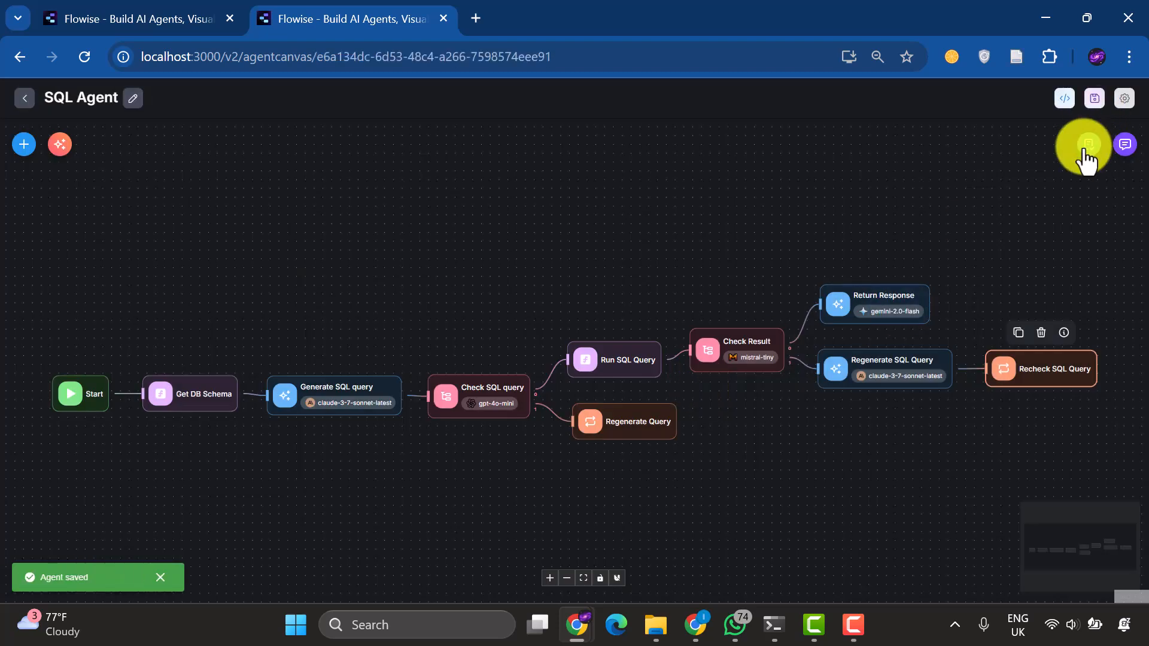
Point the function code at Postgres database mydatabase on localhost port 5432 and save the agent
click(1086, 144)
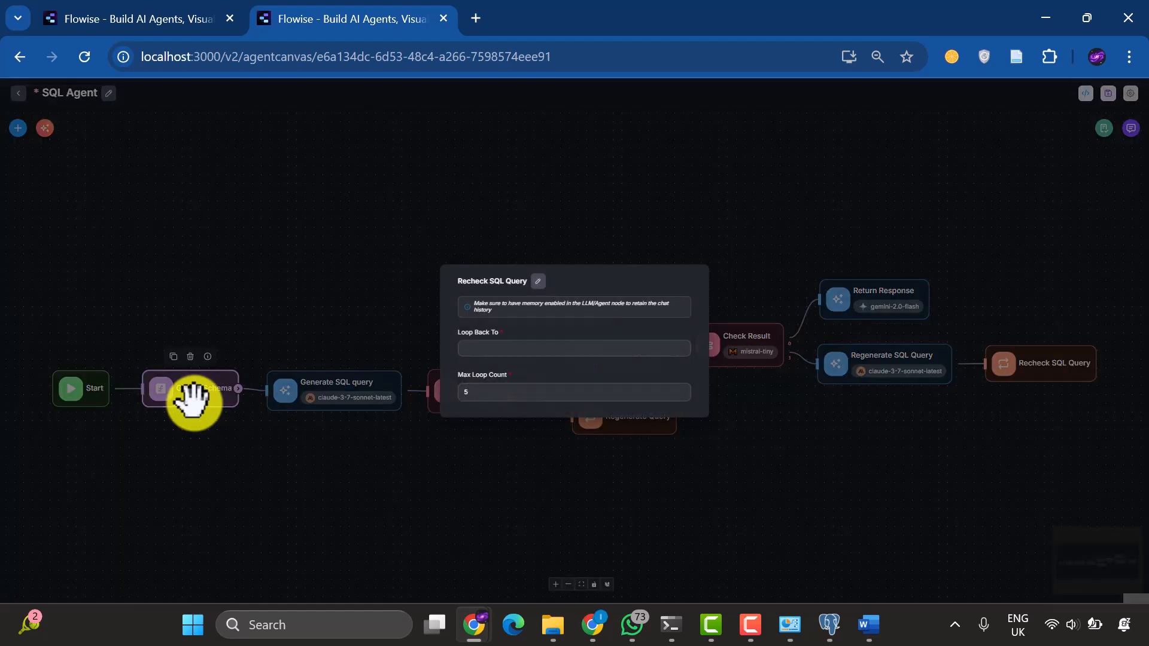
click(189, 388)
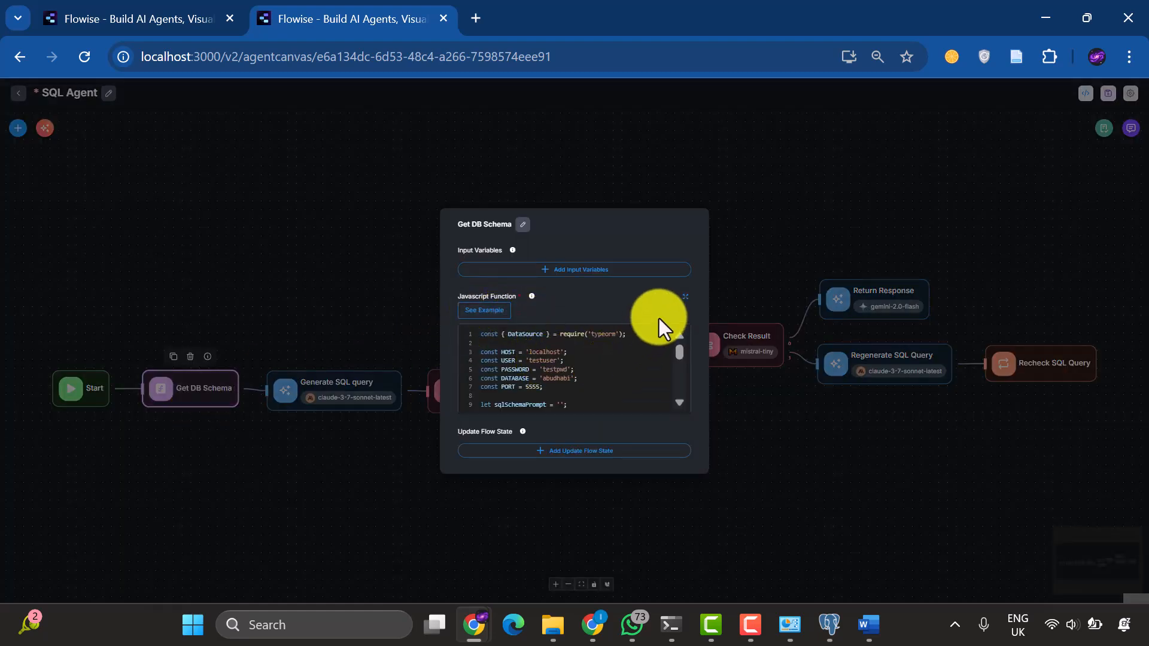
click(685, 296)
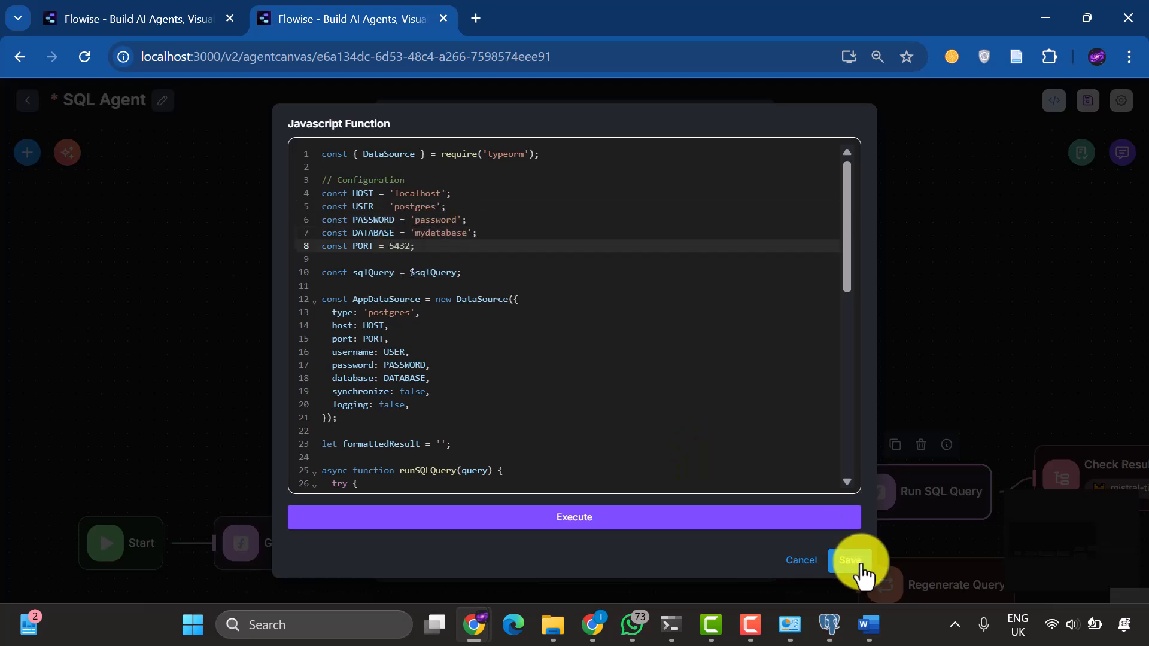
click(850, 561)
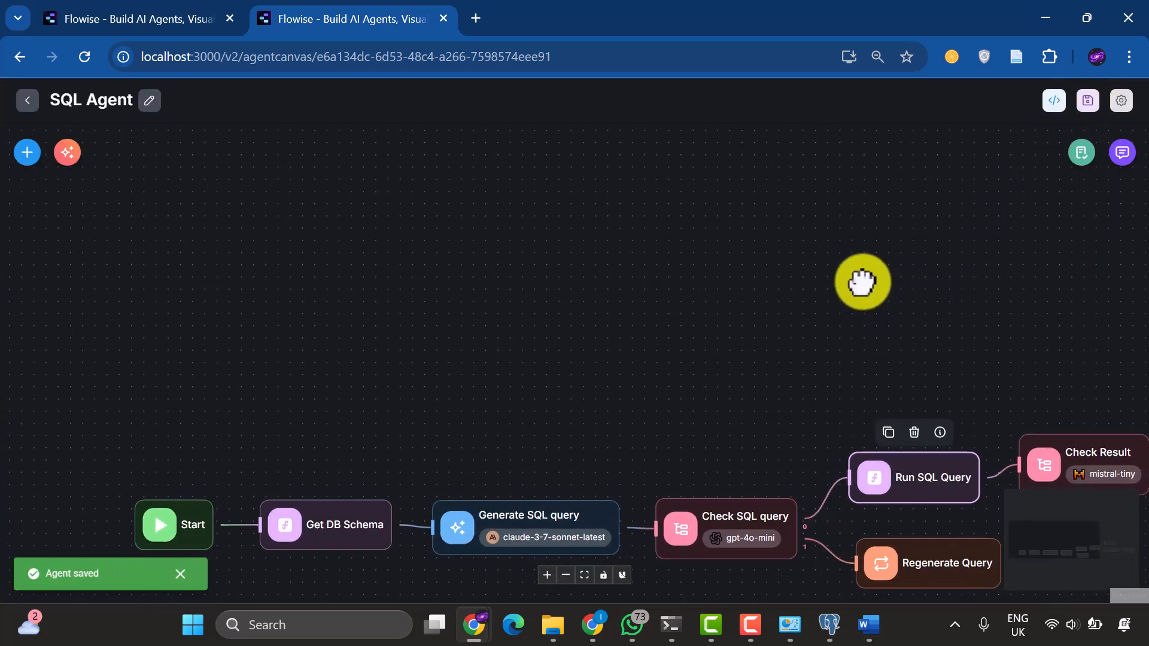
Ask the SQL Agent in chat which tables the database has and read its answer
click(1121, 152)
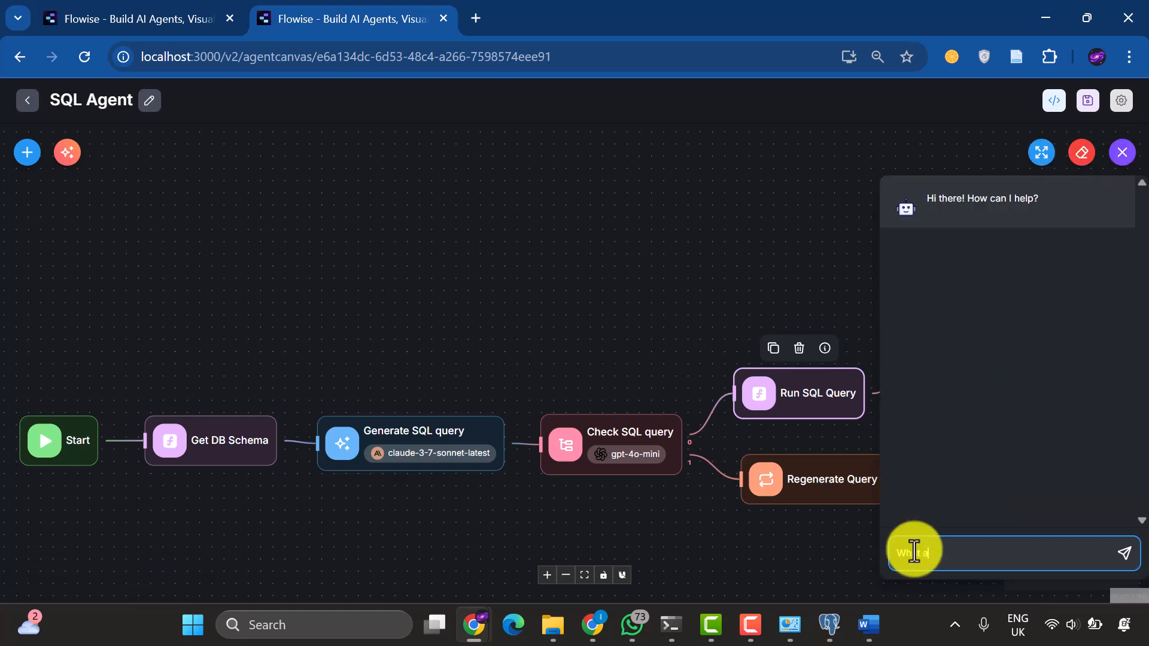
click(1124, 553)
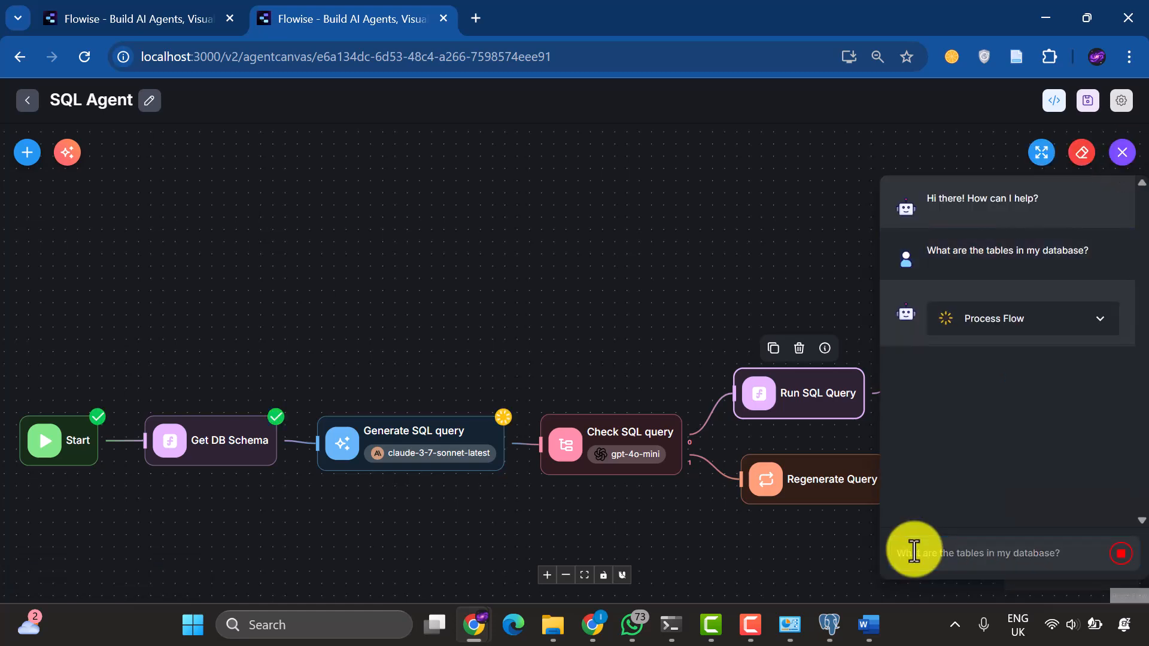
click(1121, 153)
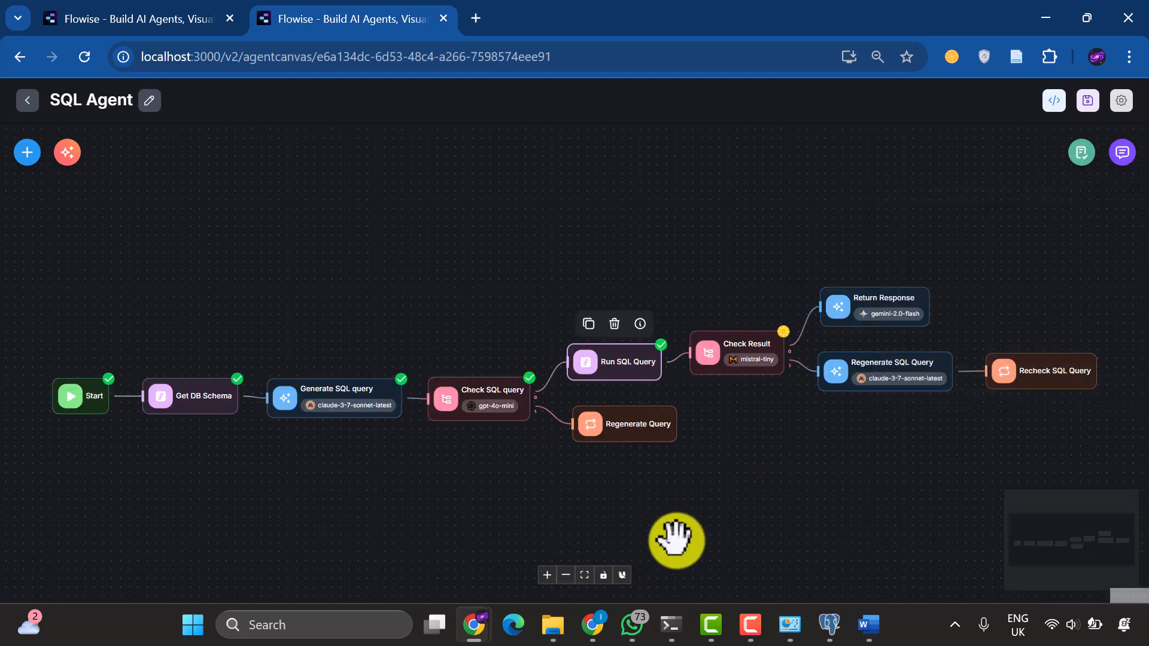
click(1121, 153)
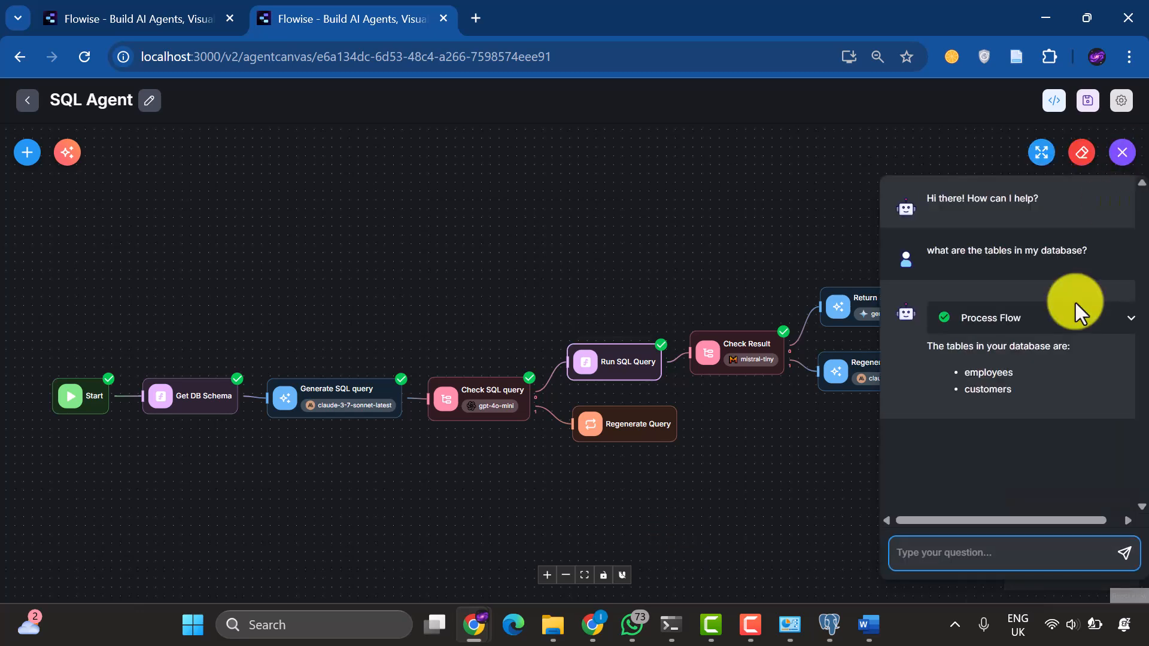
mouse_move(829, 461)
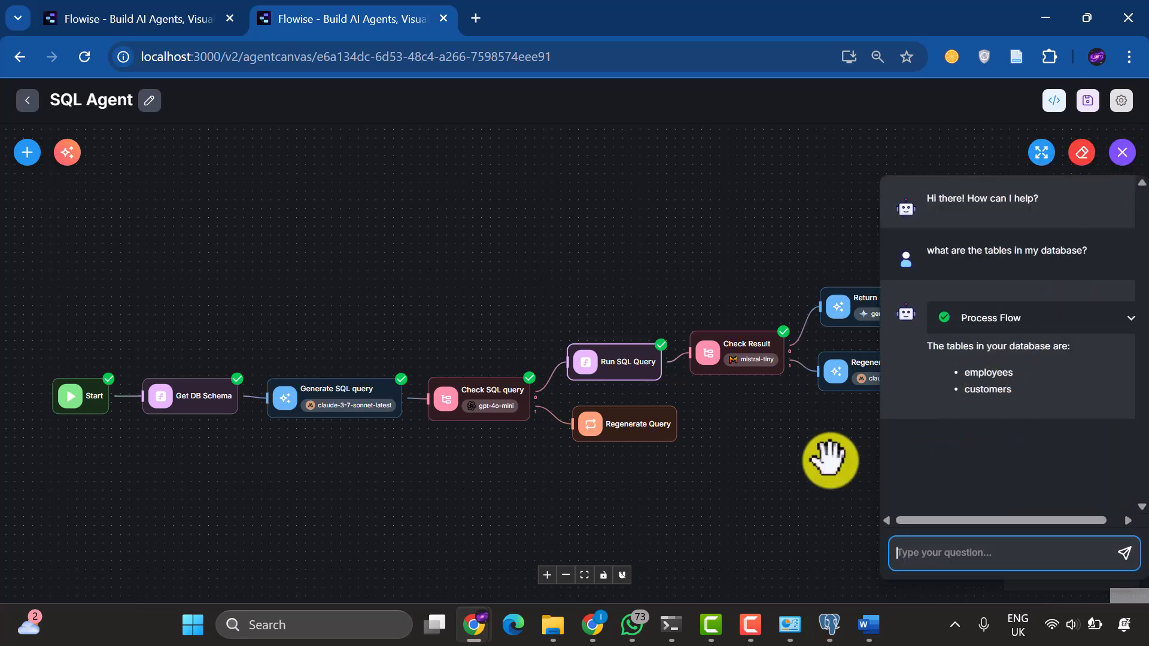
Ask the agent to add a new table called records with date, time and location
text(add a new tab)
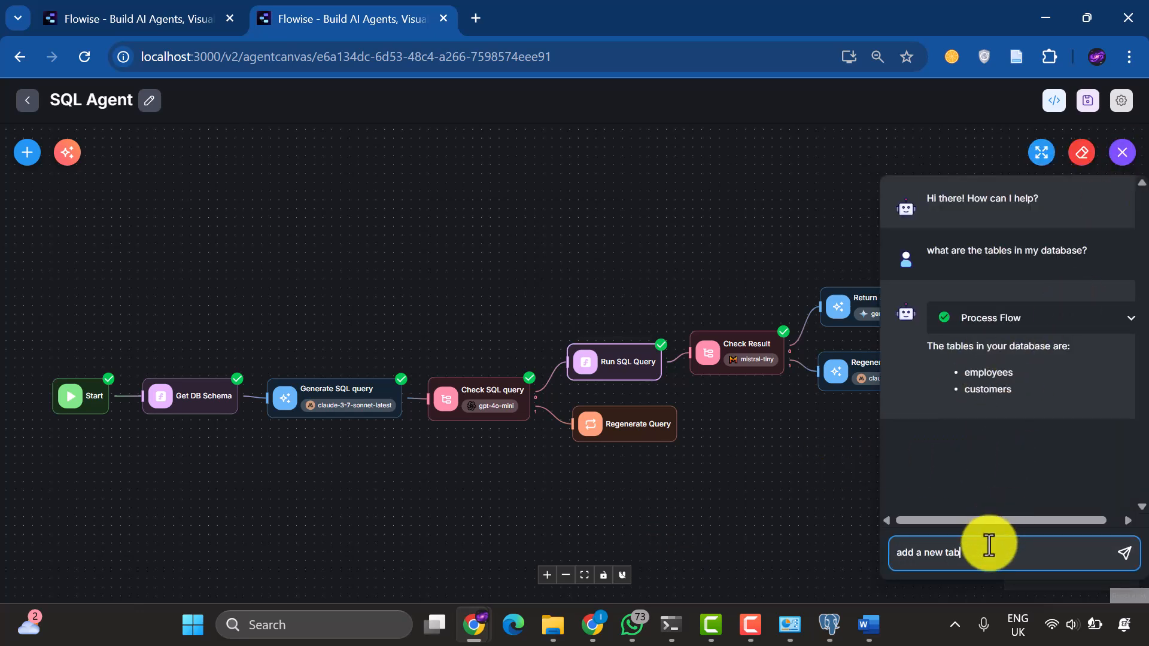
text(le called records with date)
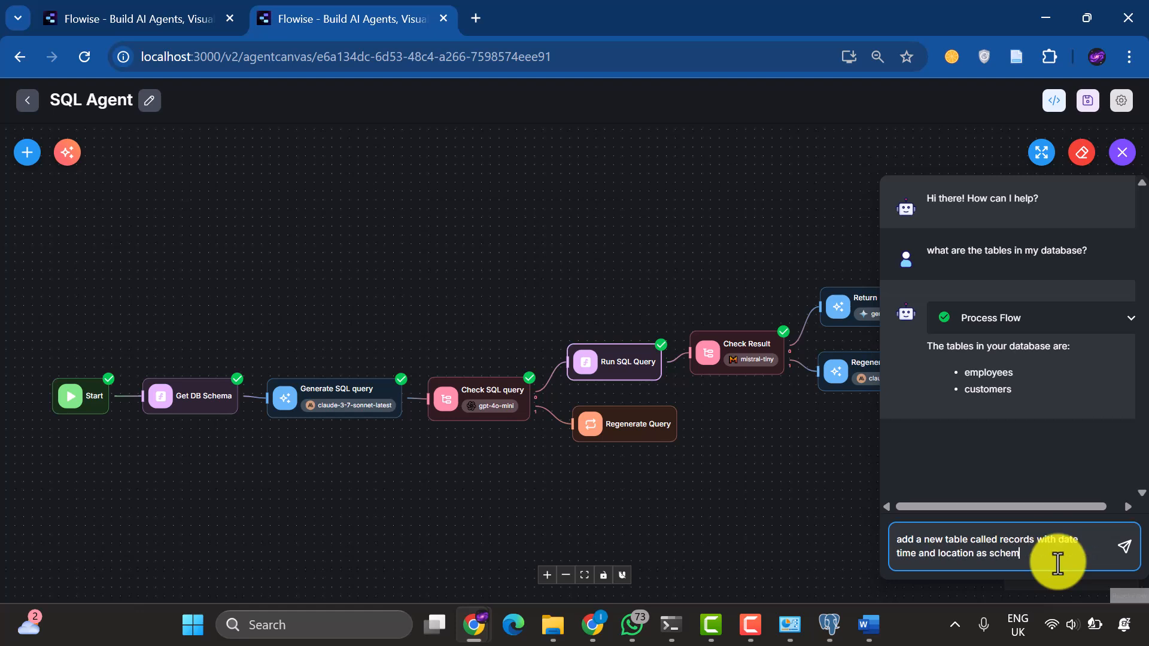
click(1123, 152)
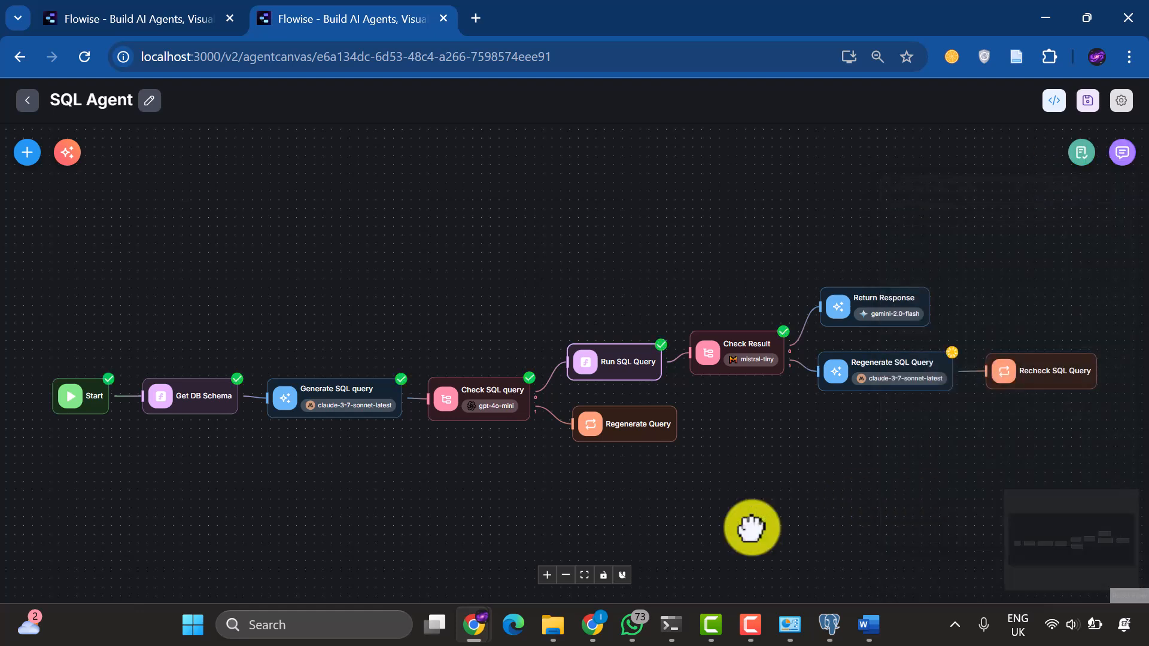
Ask again what tables are in the database, confirming employees, customers and records, then close chat
click(1121, 153)
text(what)
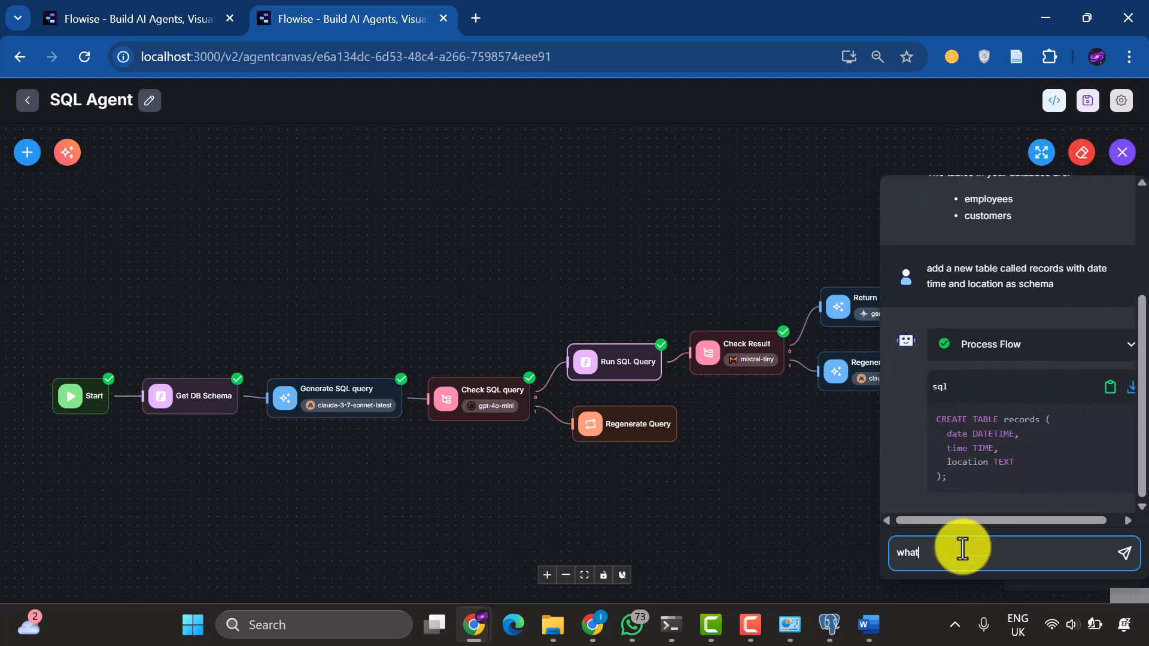
text(are the tables in m)
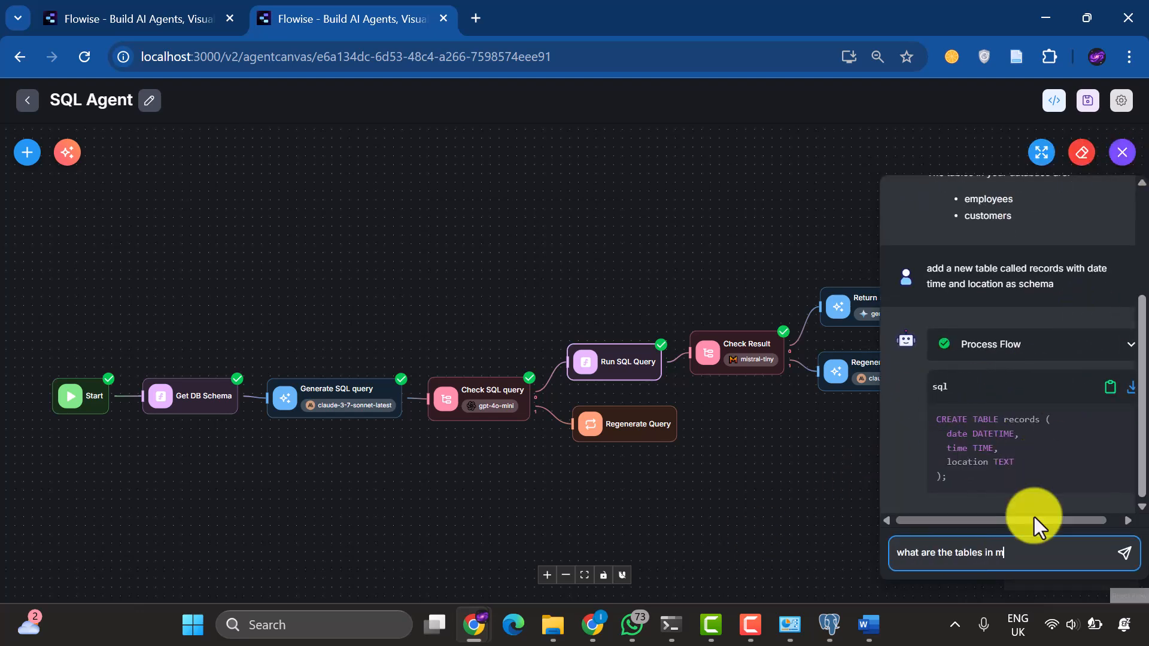
text(y databas)
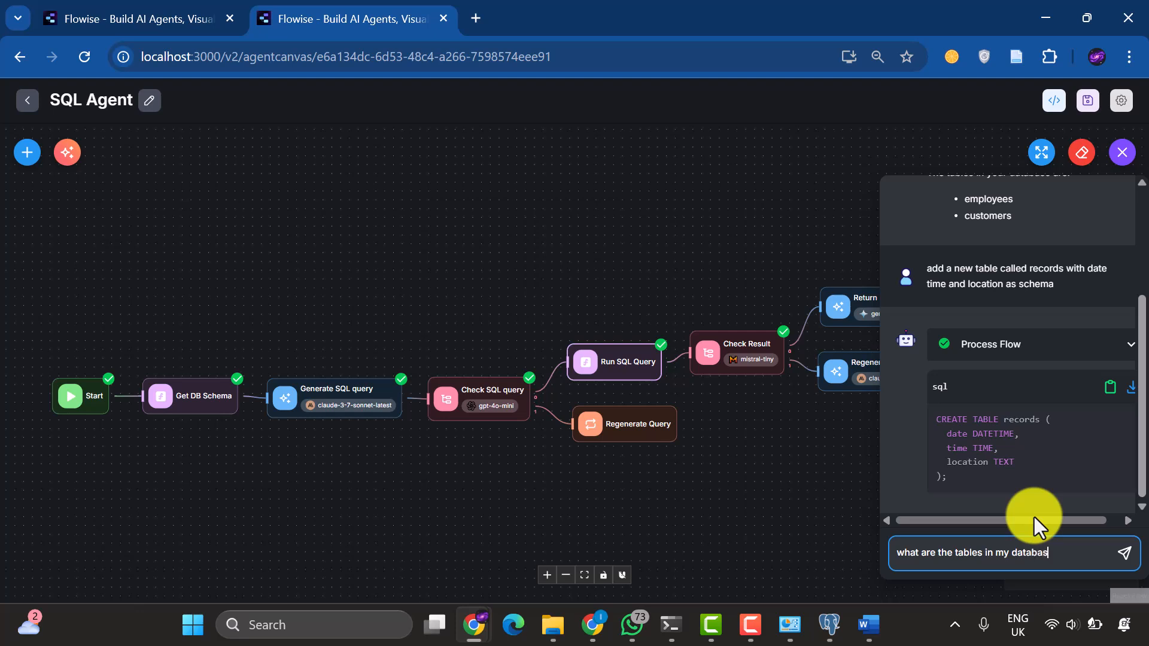
click(1124, 553)
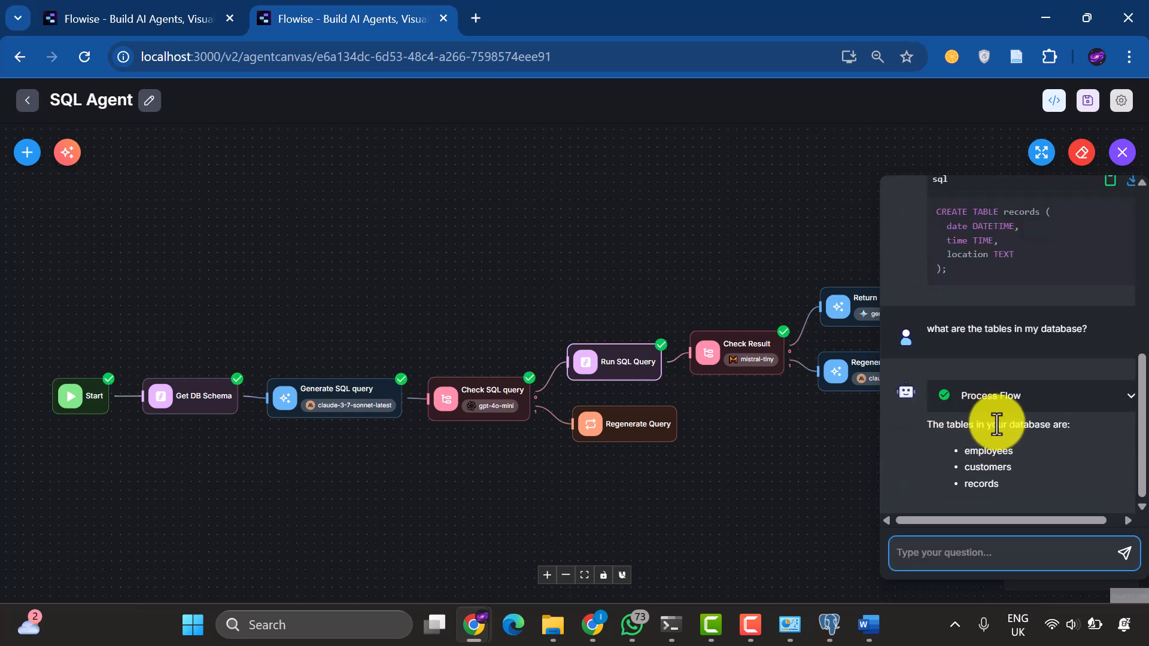
mouse_move(1000, 453)
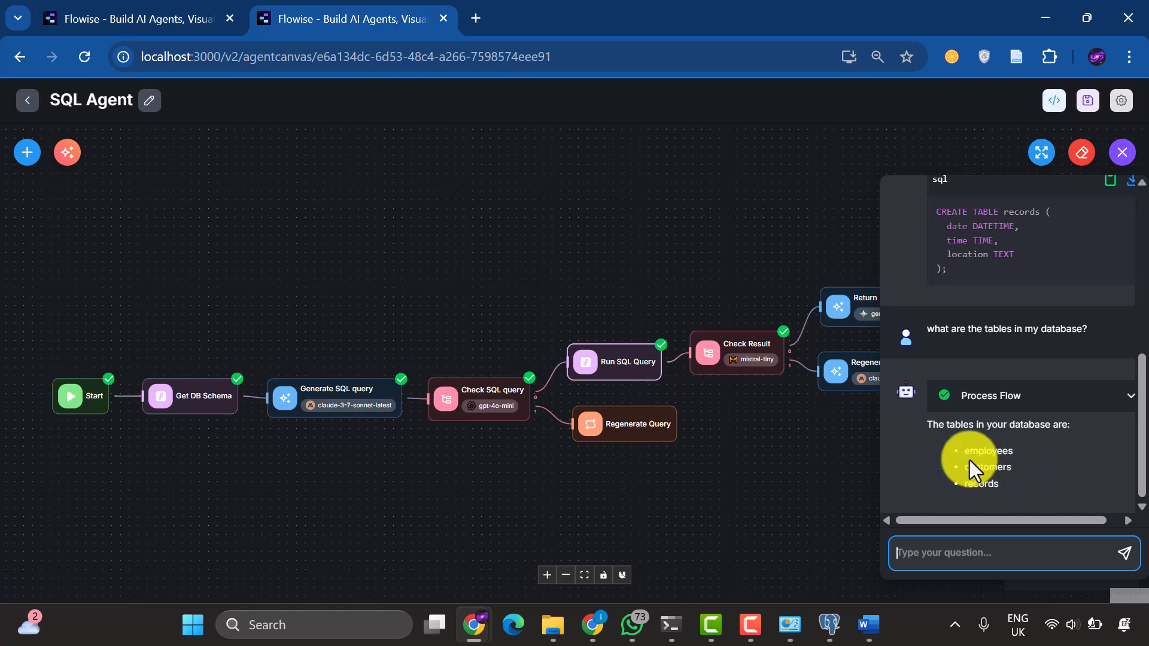
mouse_move(979, 451)
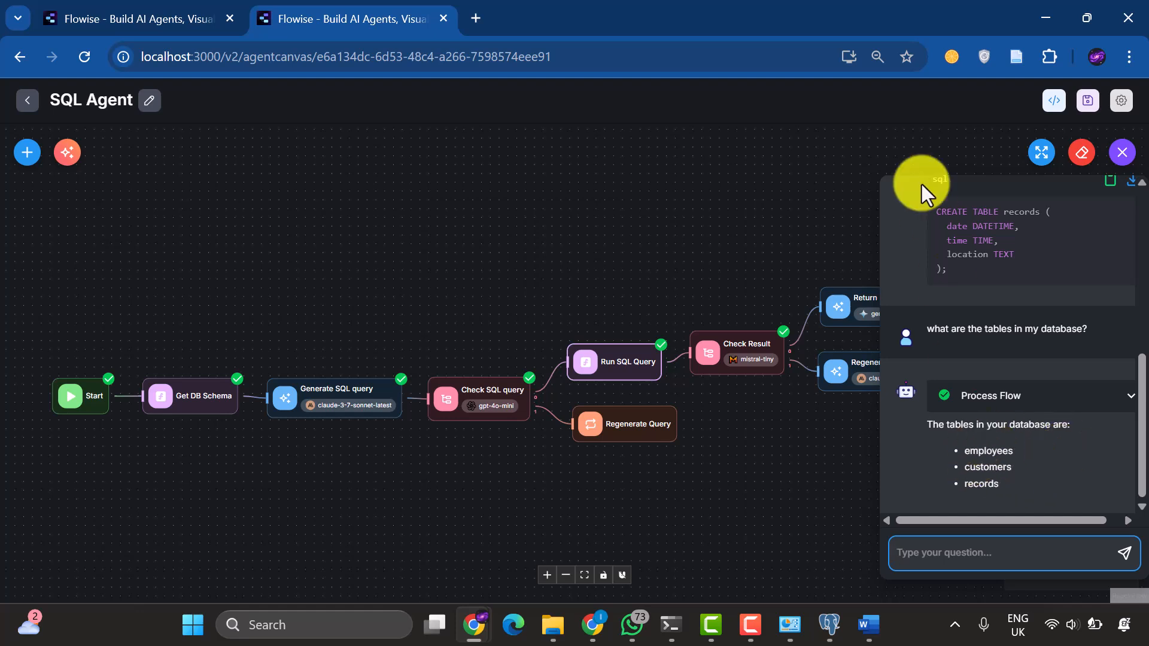
mouse_move(934, 110)
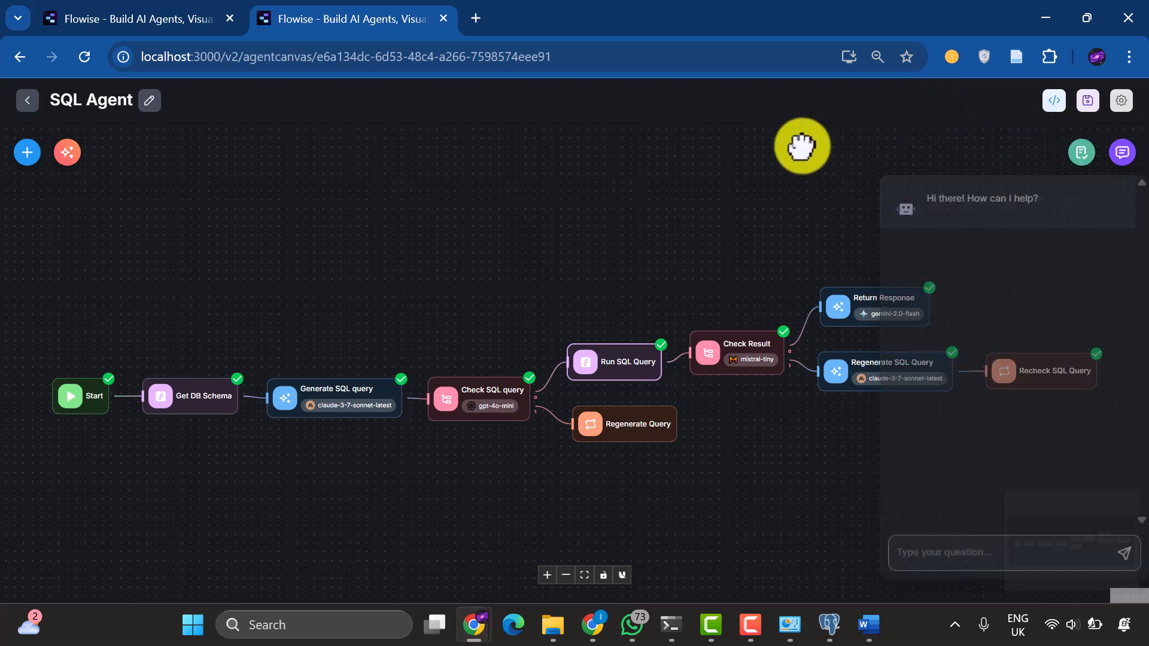
click(1121, 153)
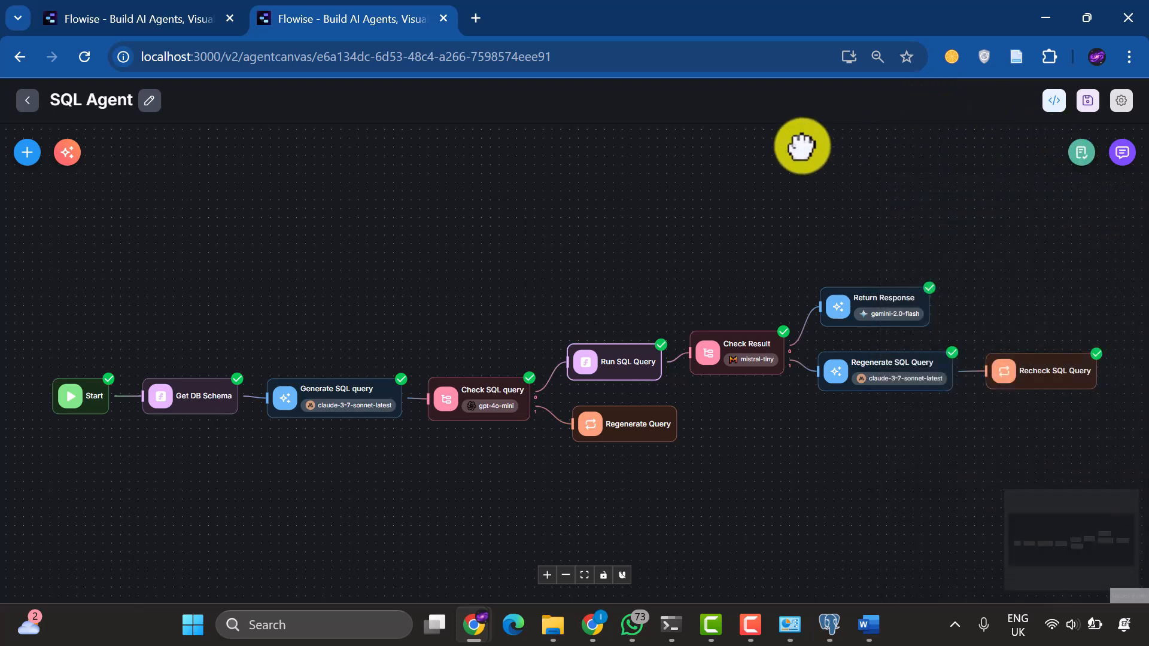